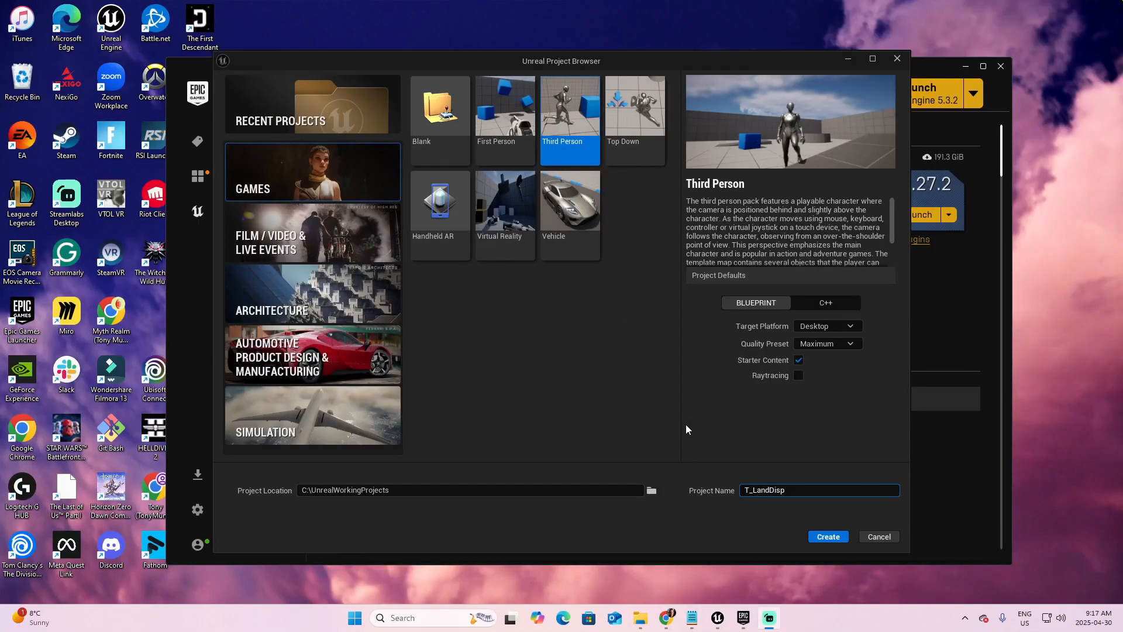
mouse_move(678, 430)
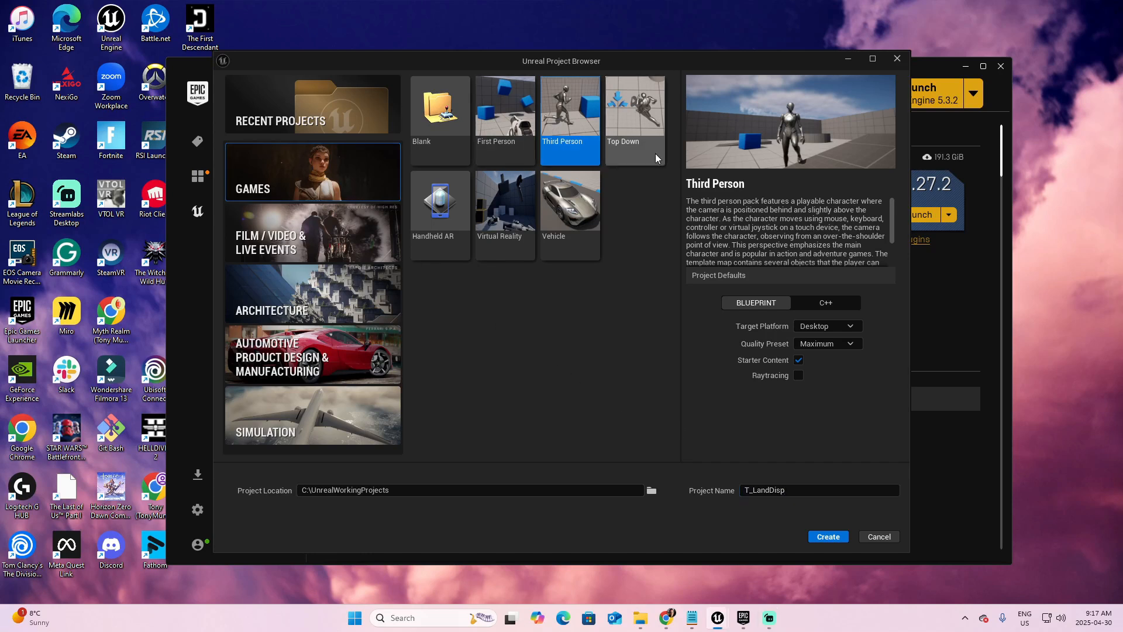
mouse_move(766, 502)
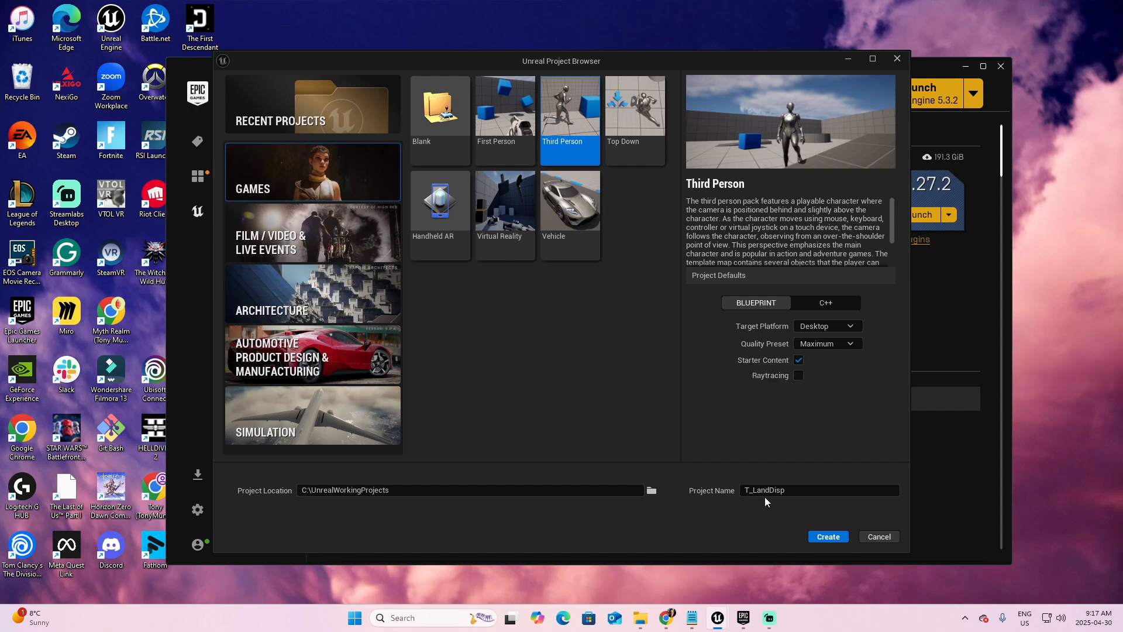
mouse_move(722, 499)
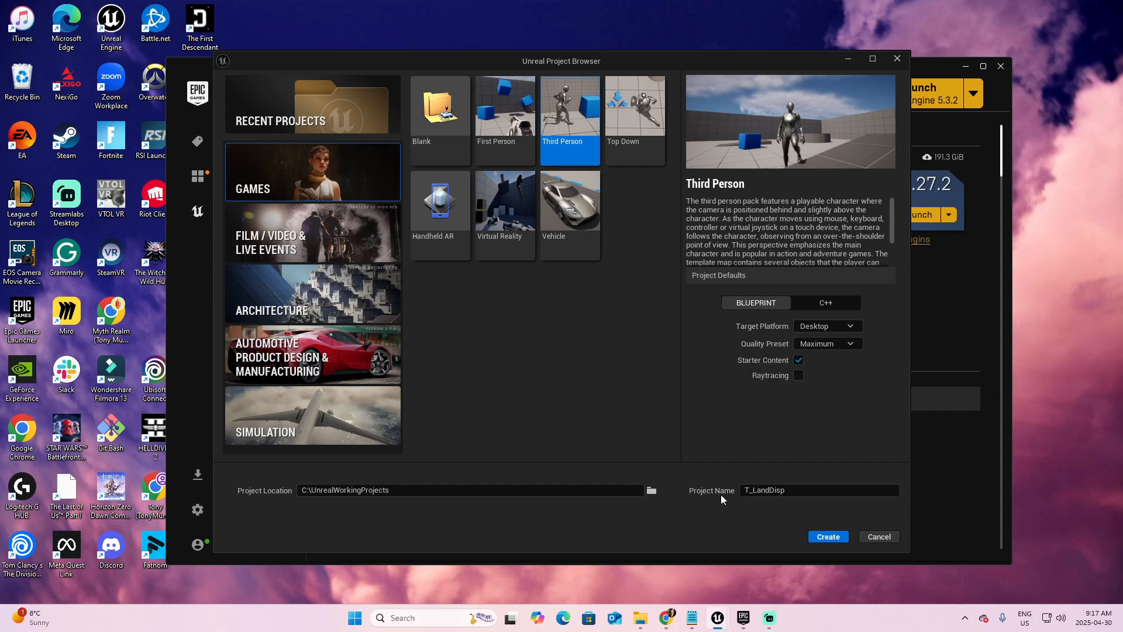
- Create the T_LandDisp project, add material M_MatDisplaced in _Game/Materials and bring it up for editing
click(828, 536)
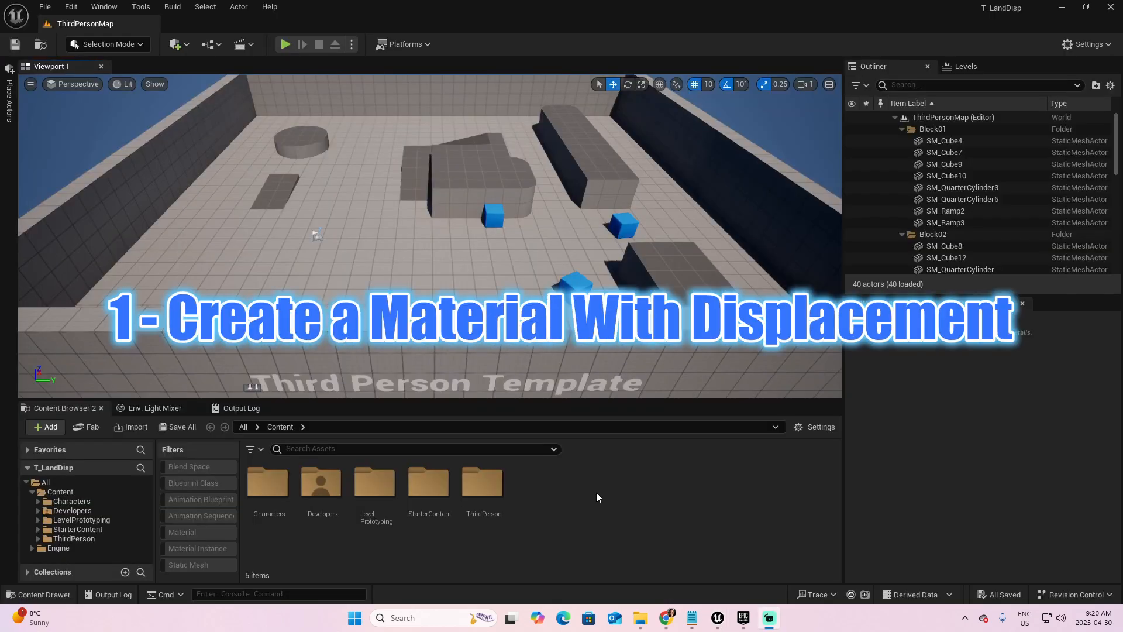
mouse_move(391, 417)
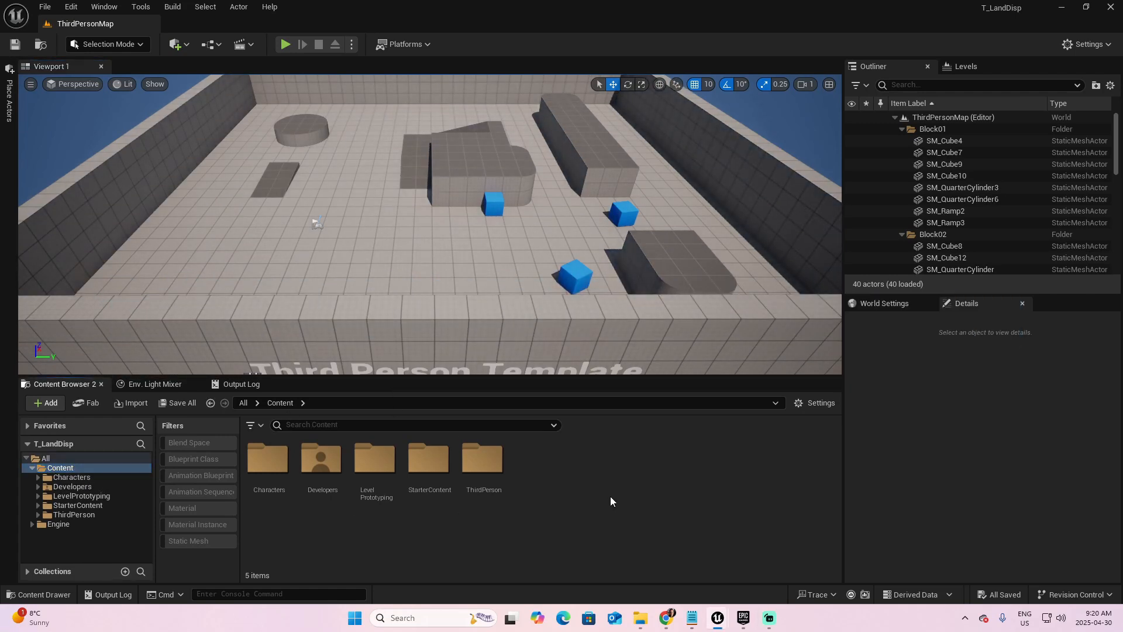
click(429, 457)
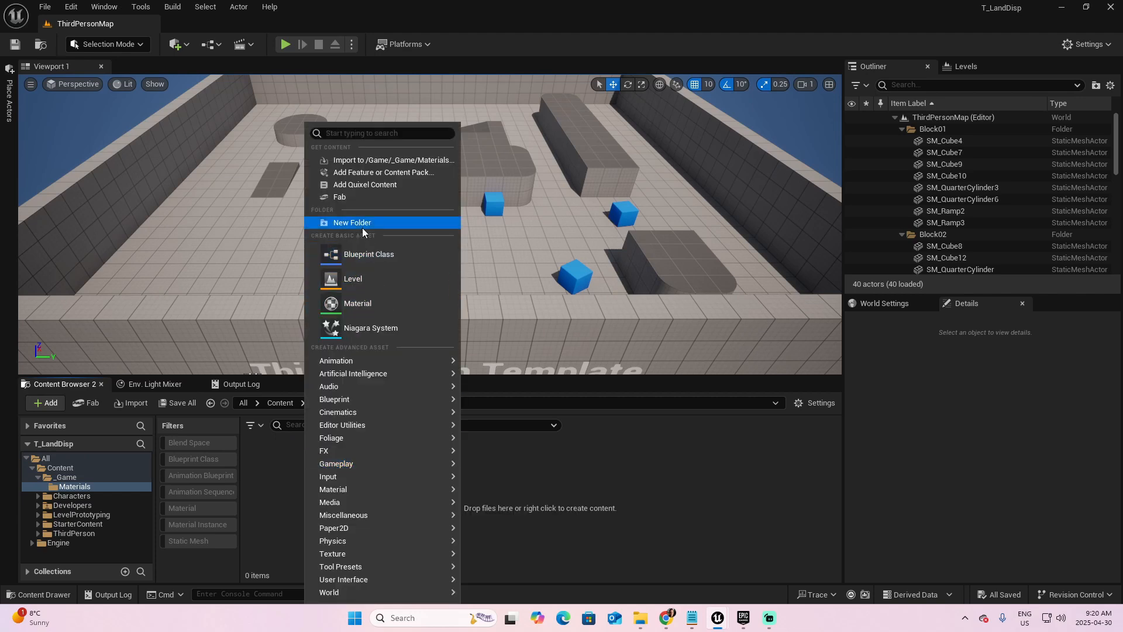
click(356, 302)
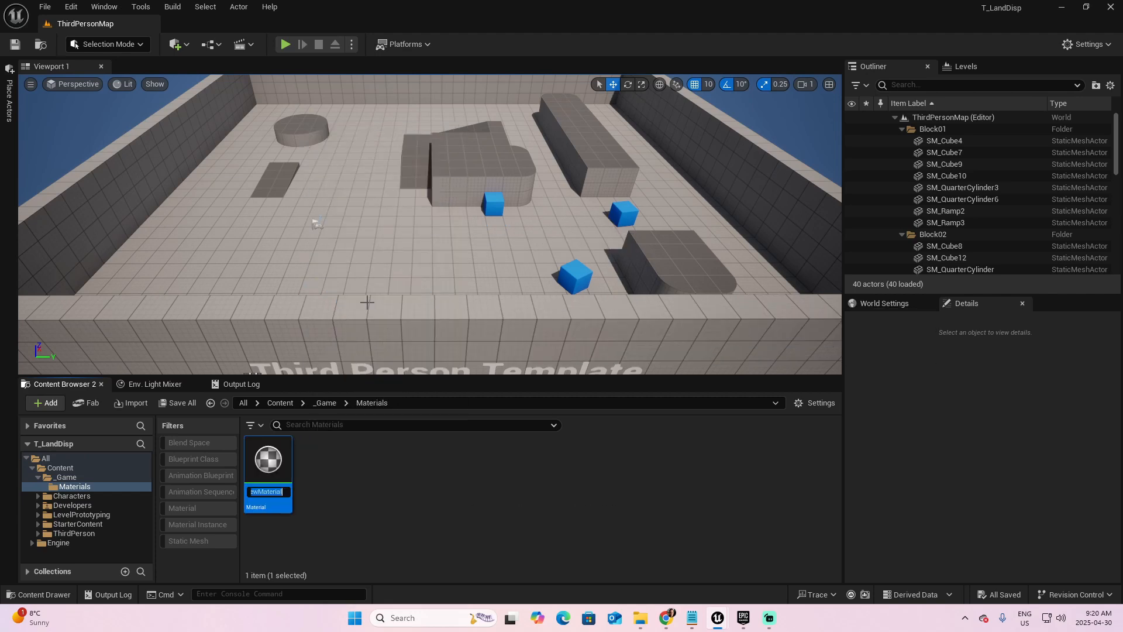
text(M_MatDisplaced)
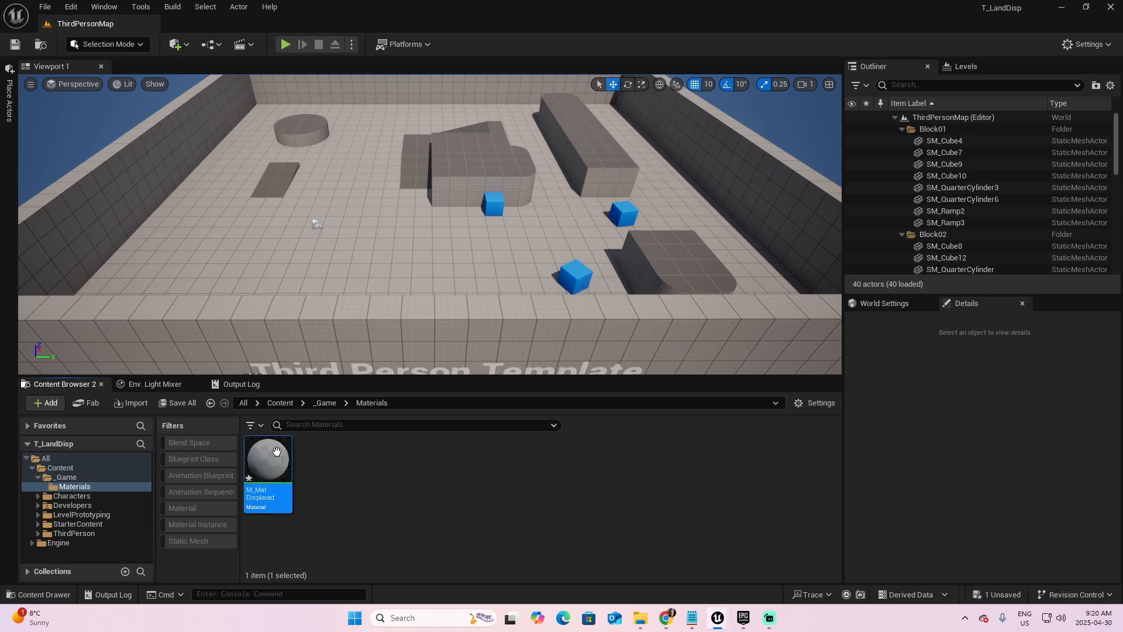
double_click(267, 461)
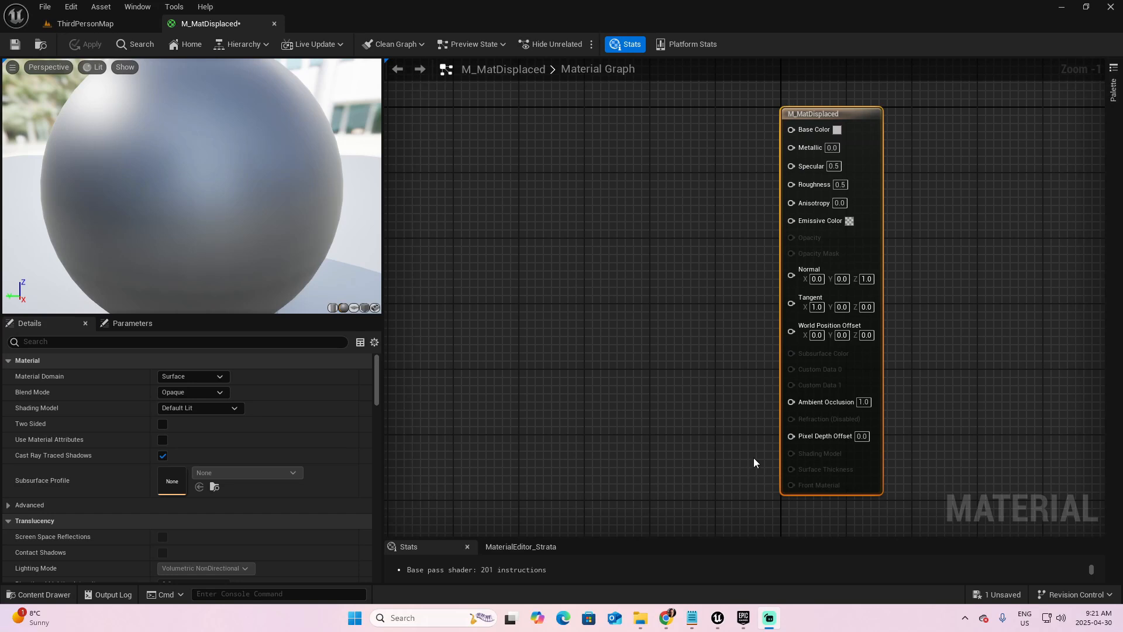
- Locate the project's Config folder via Show in Explorer and load DefaultEngine.ini in a text editor
click(84, 24)
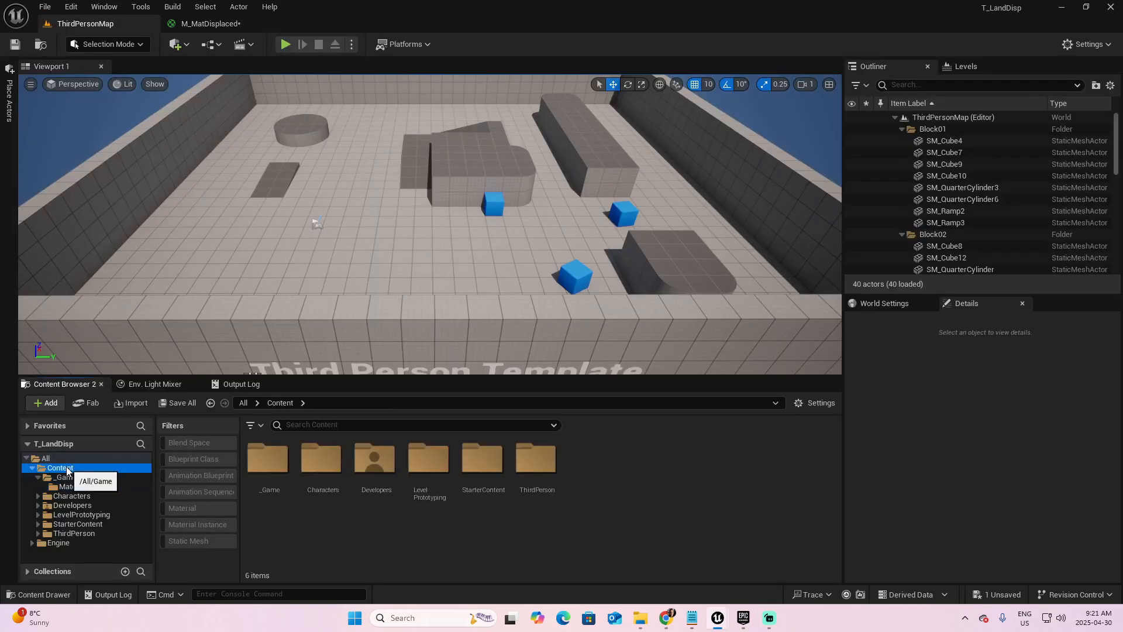
right_click(60, 467)
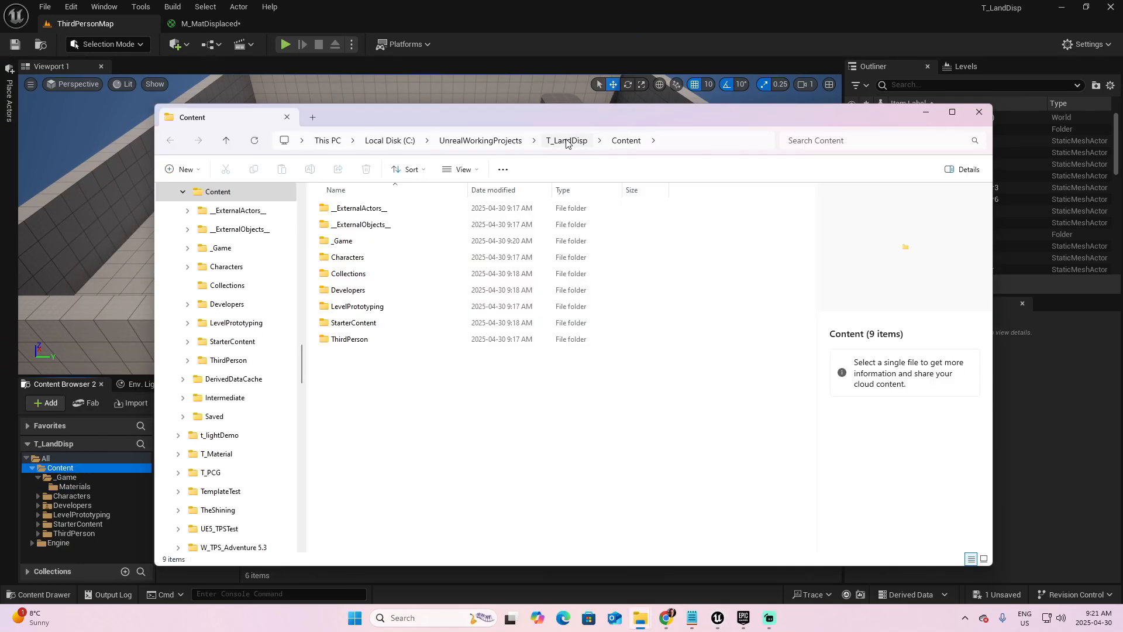
click(566, 140)
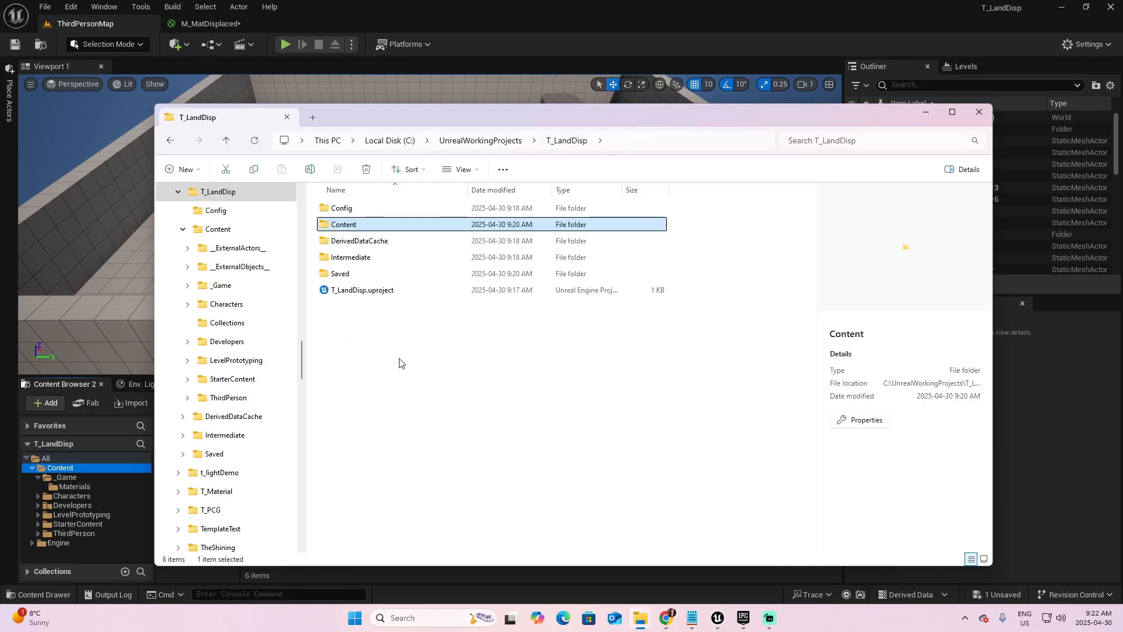
mouse_move(342, 208)
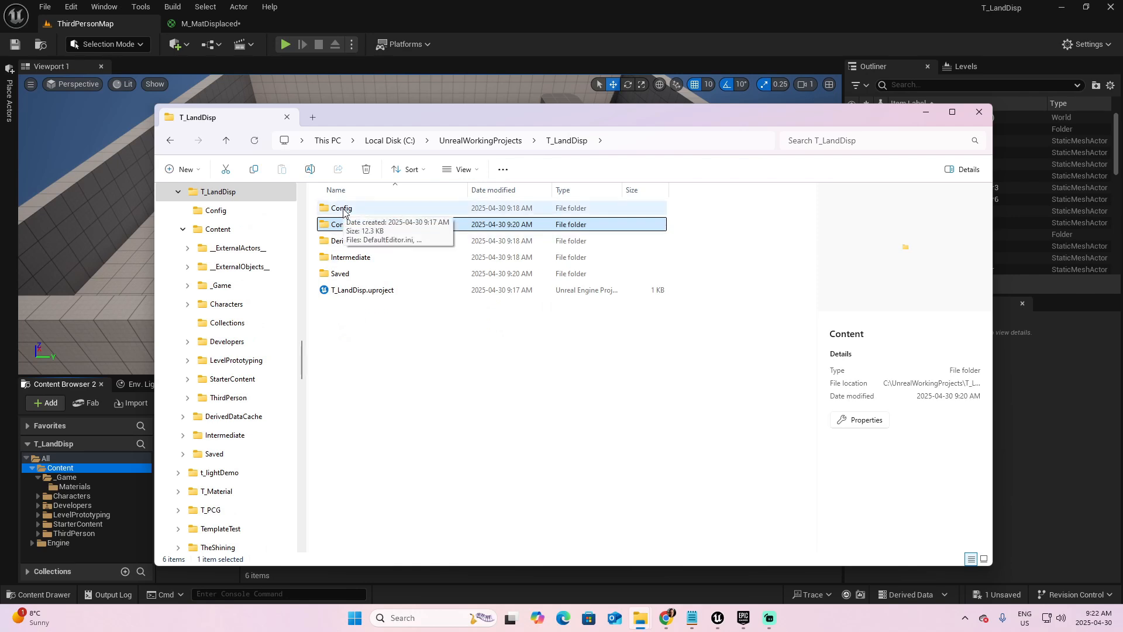
double_click(340, 208)
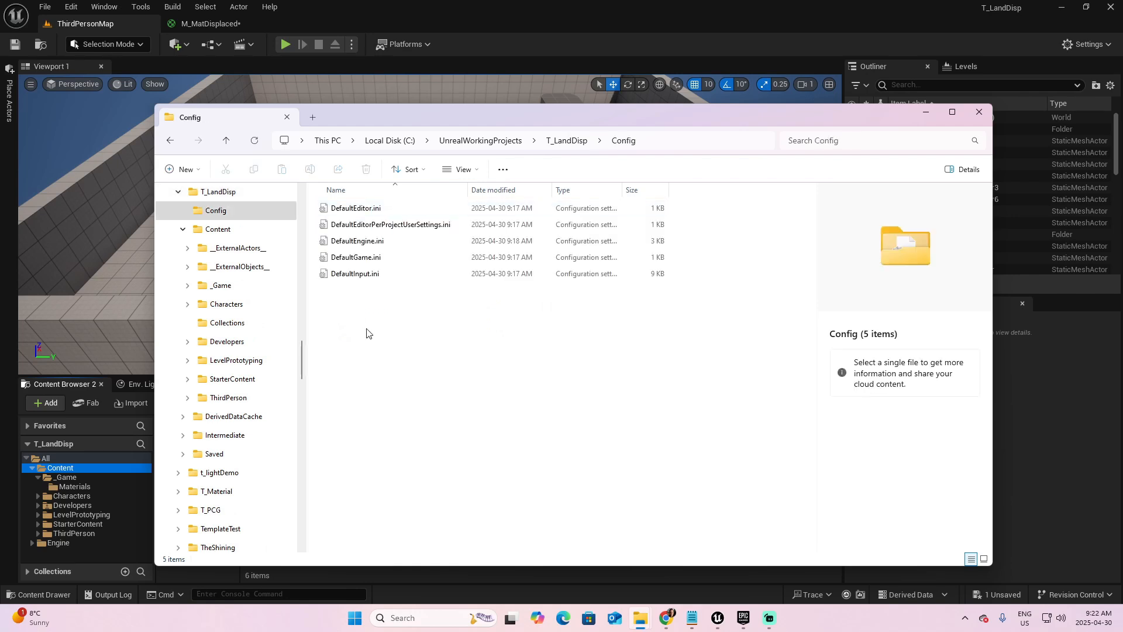
mouse_move(356, 241)
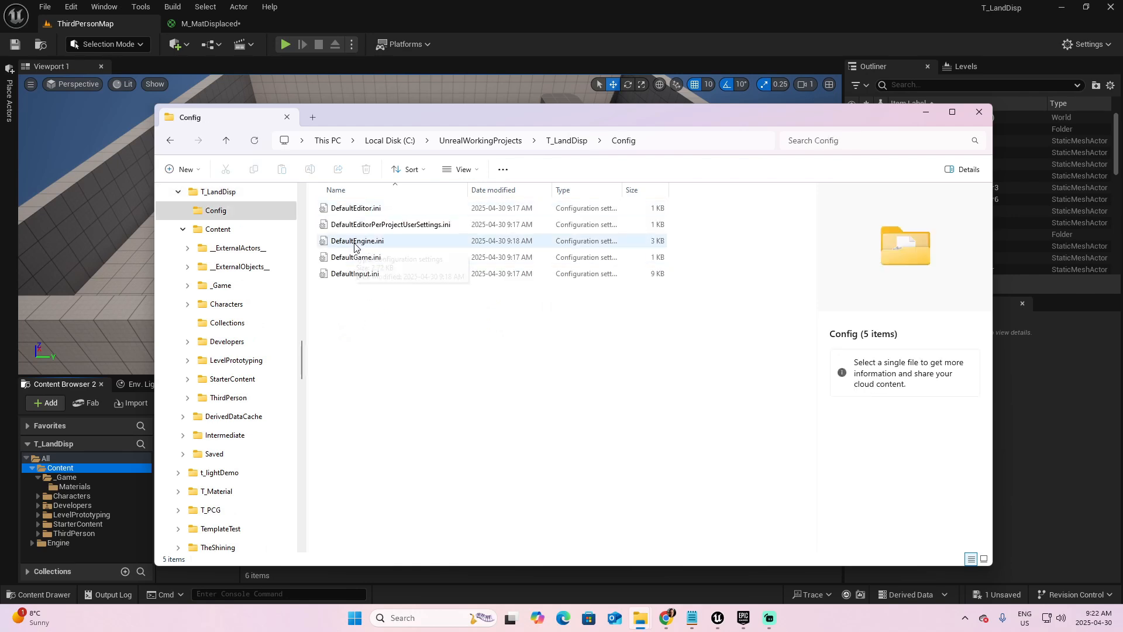
mouse_move(365, 247)
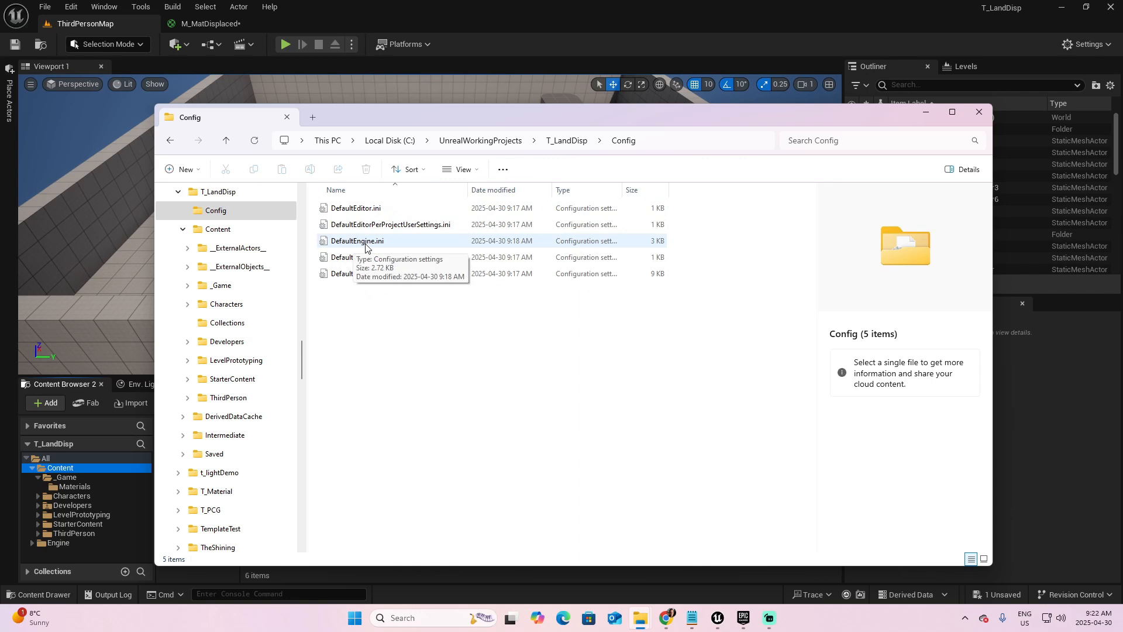
double_click(356, 240)
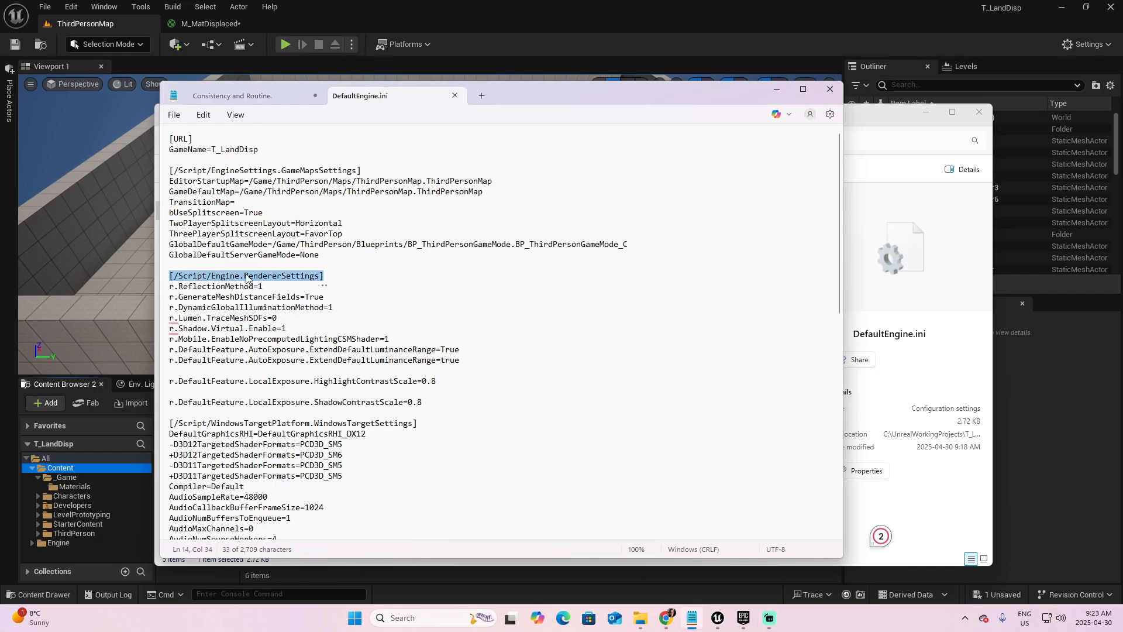
mouse_move(469, 361)
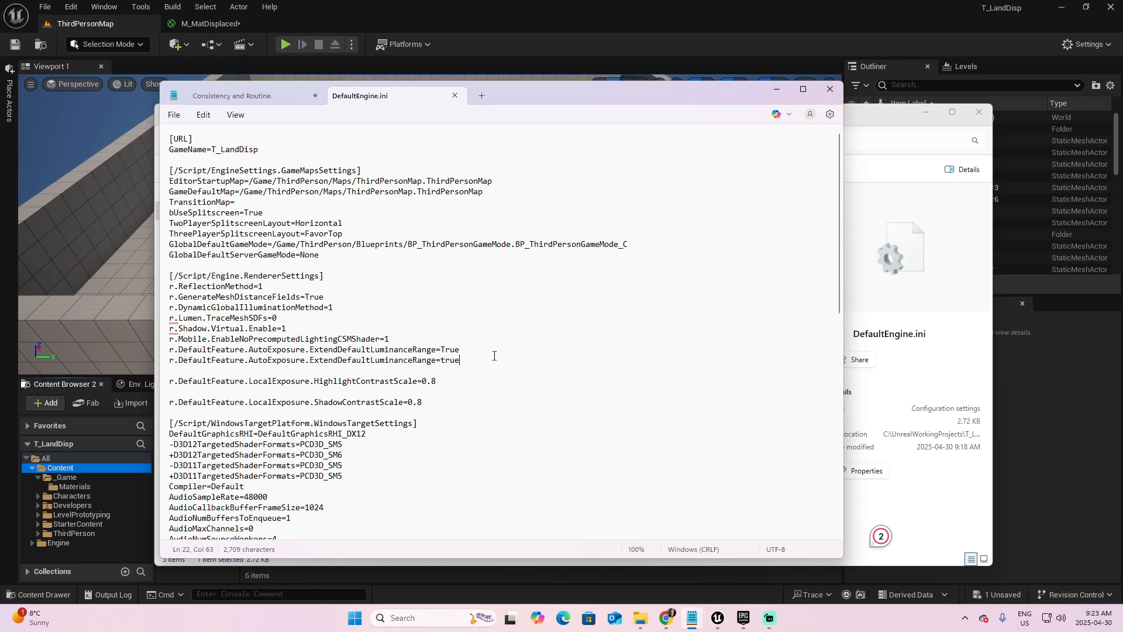
- Add r.Nanite.AllowTessellation=1 and r.Nanite.Tessellation=1 under the renderer settings, then close Notepad
key(enter)
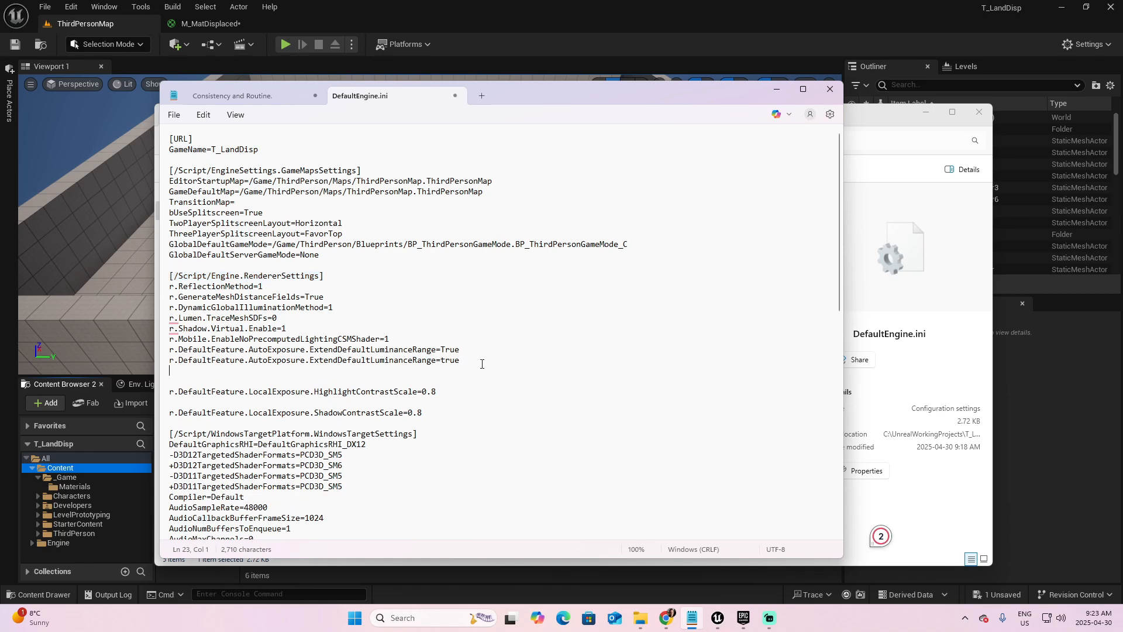
text(r.Nanite.AllowTessellation=1)
click(501, 380)
text(r.Nanite.Tessellation=1)
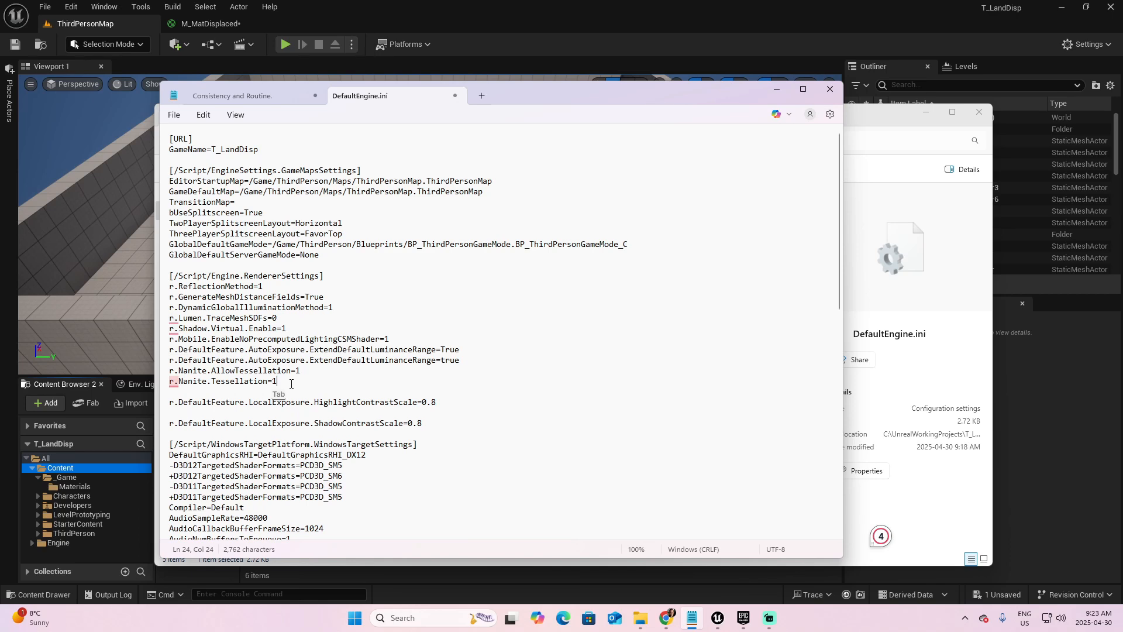
click(173, 115)
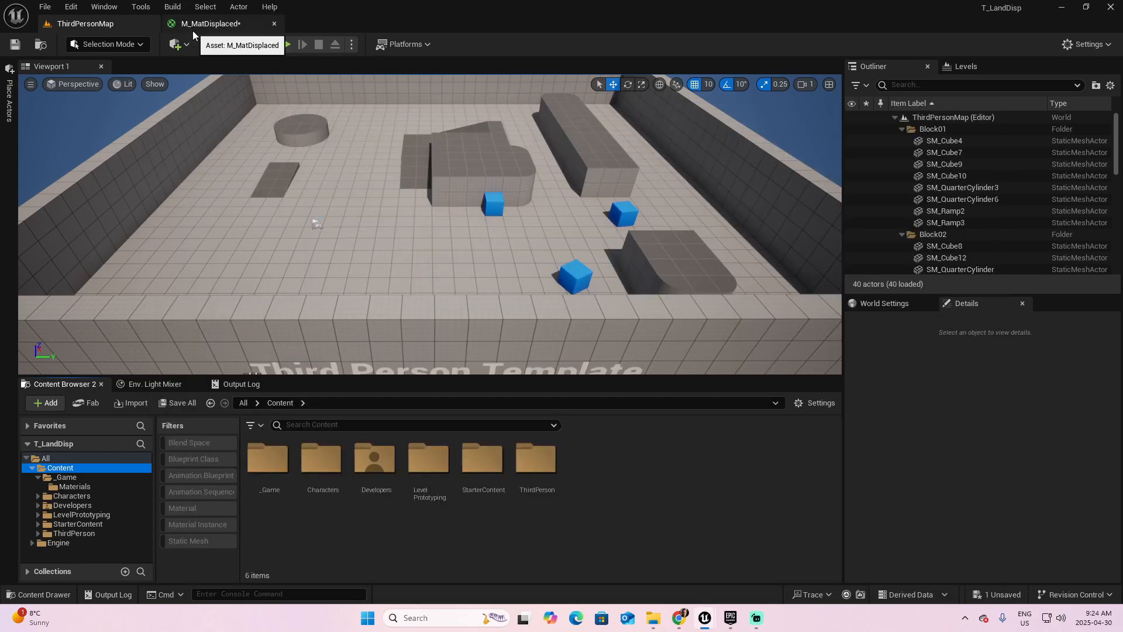
- Close the editor saving M_MatDisplaced, then relaunch the project from the Launcher library
click(182, 403)
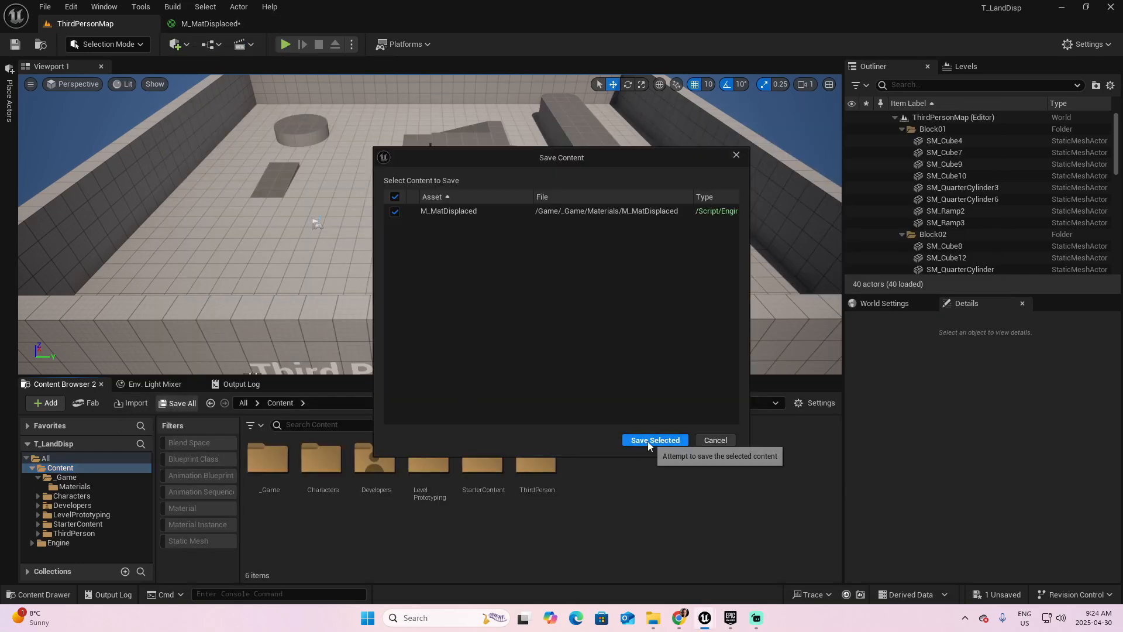
click(653, 440)
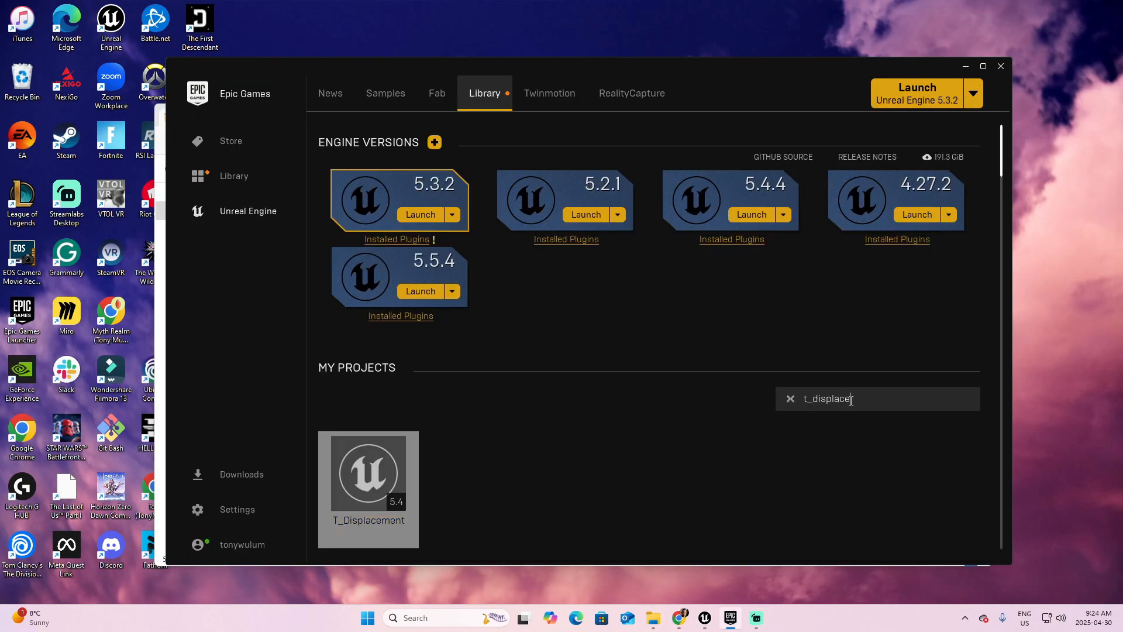
double_click(369, 473)
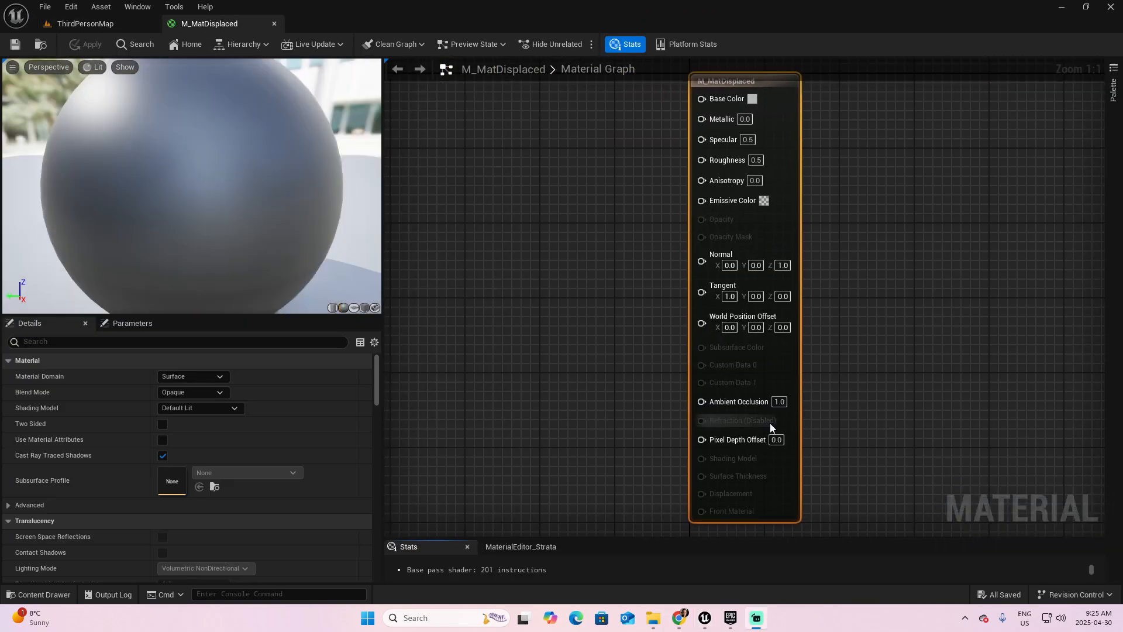
mouse_move(742, 498)
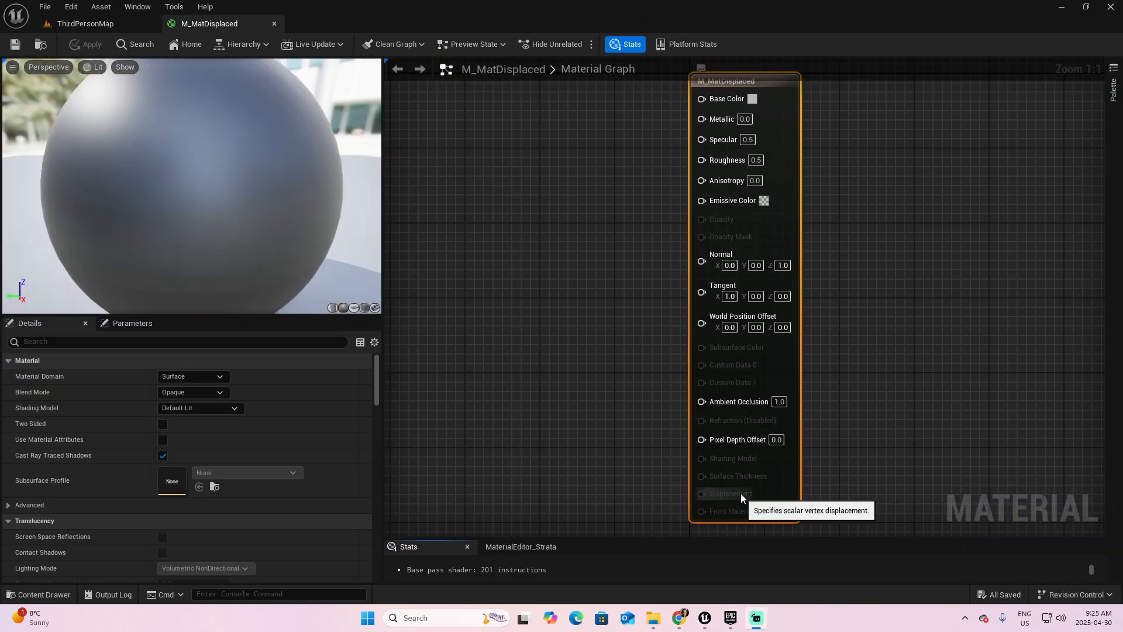
mouse_move(738, 499)
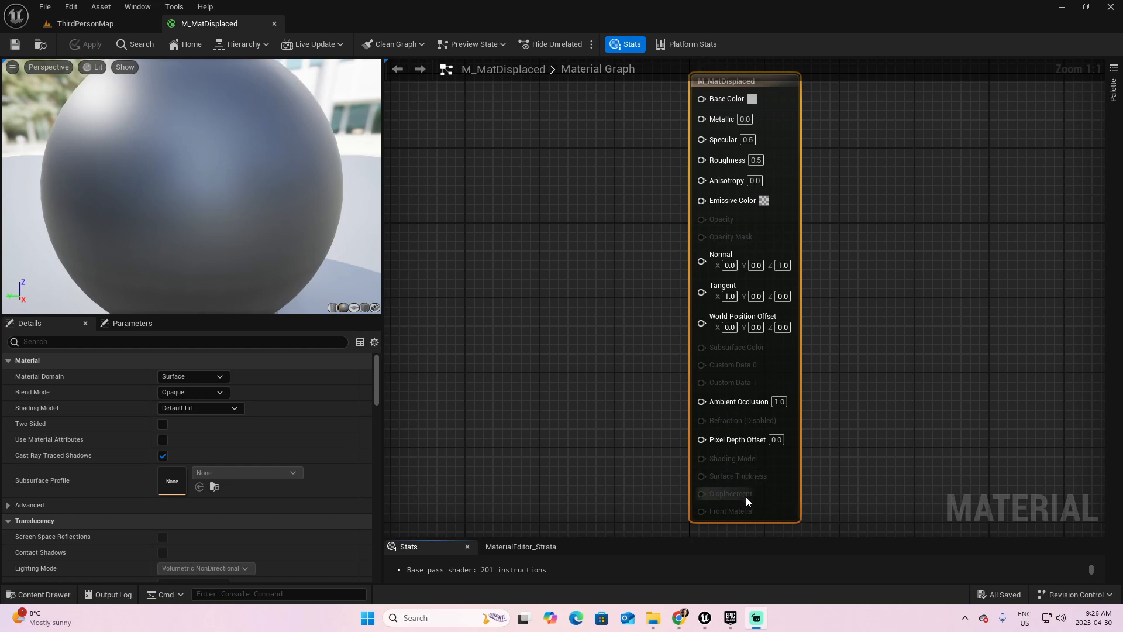
mouse_move(720, 499)
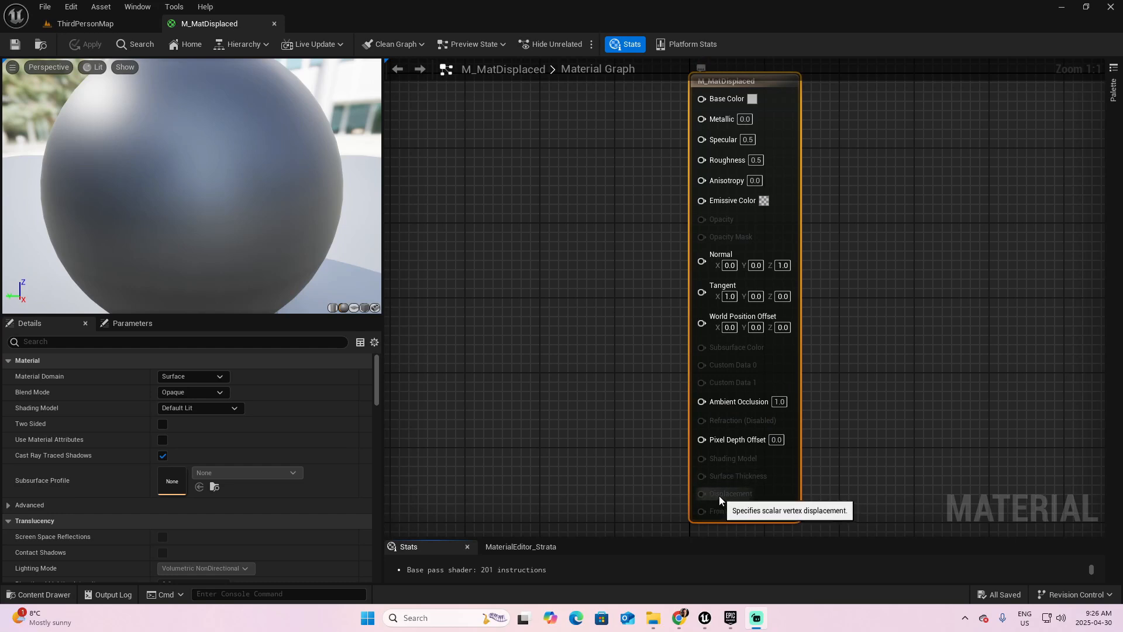
mouse_move(580, 406)
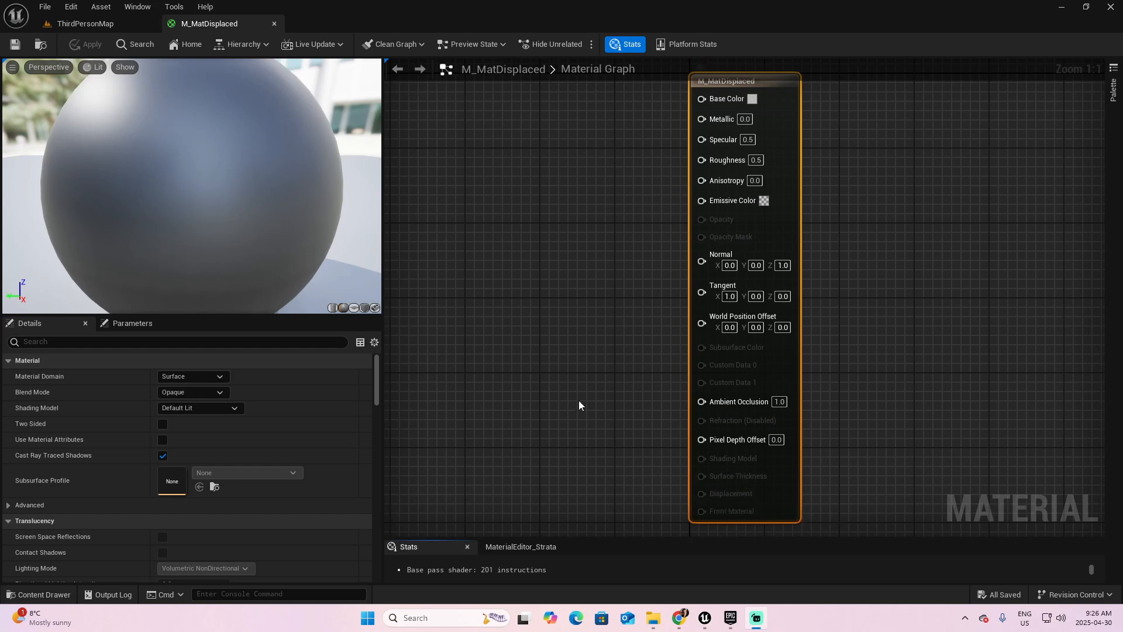
- In Plugins, search 'Nanite', enable Nanite Displaced Mesh and confirm the beta warning
click(84, 24)
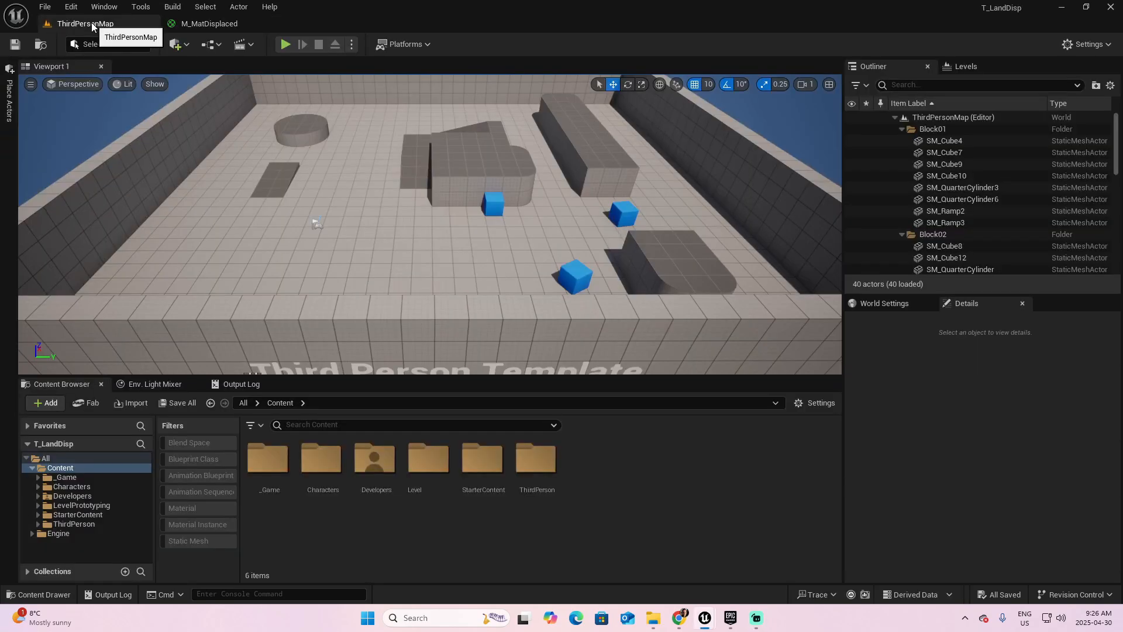
click(70, 7)
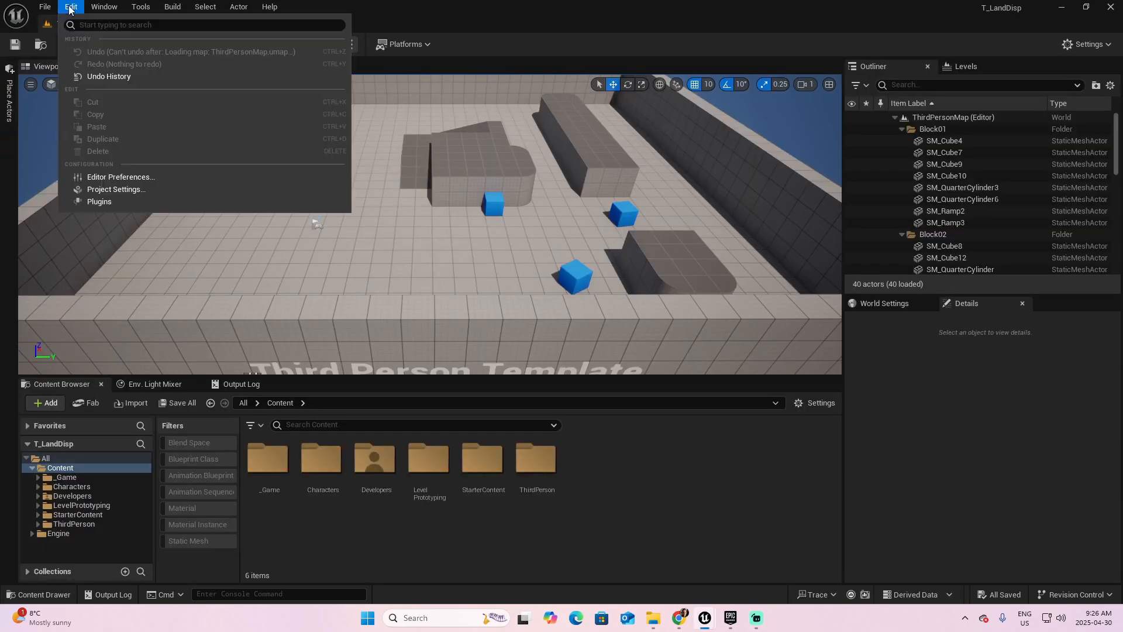
click(98, 201)
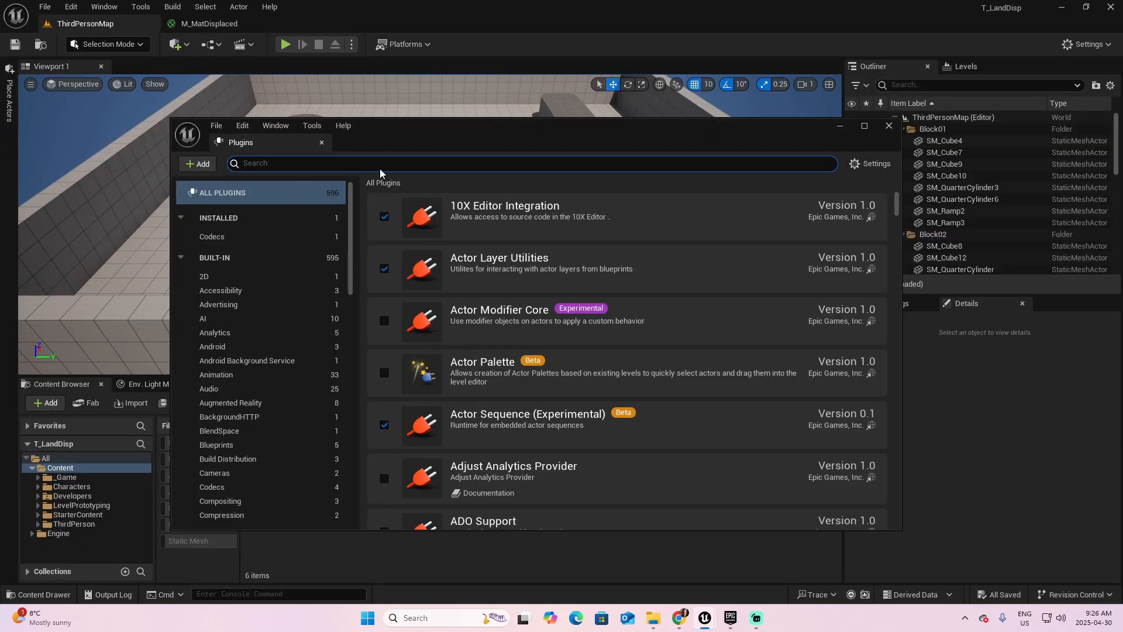
text(Nanite)
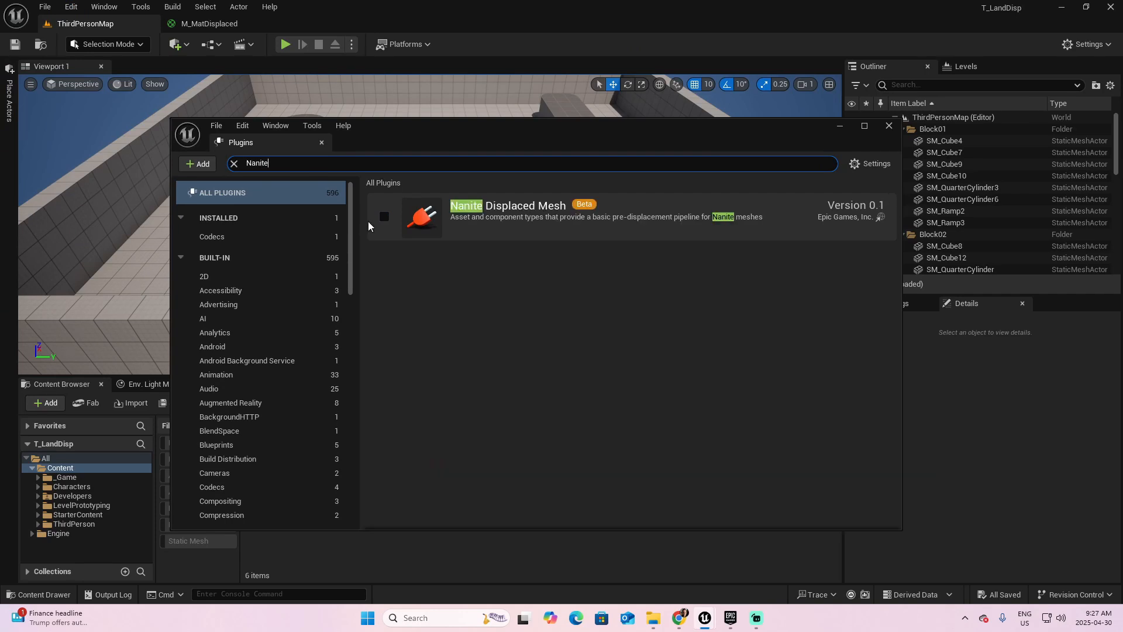
click(383, 217)
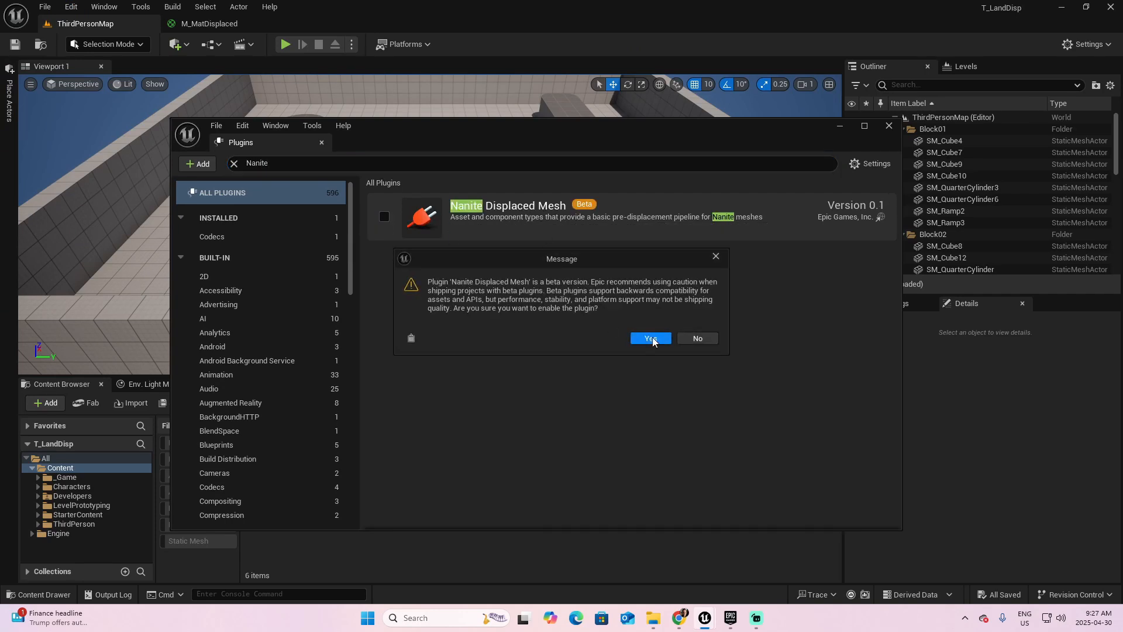
click(650, 337)
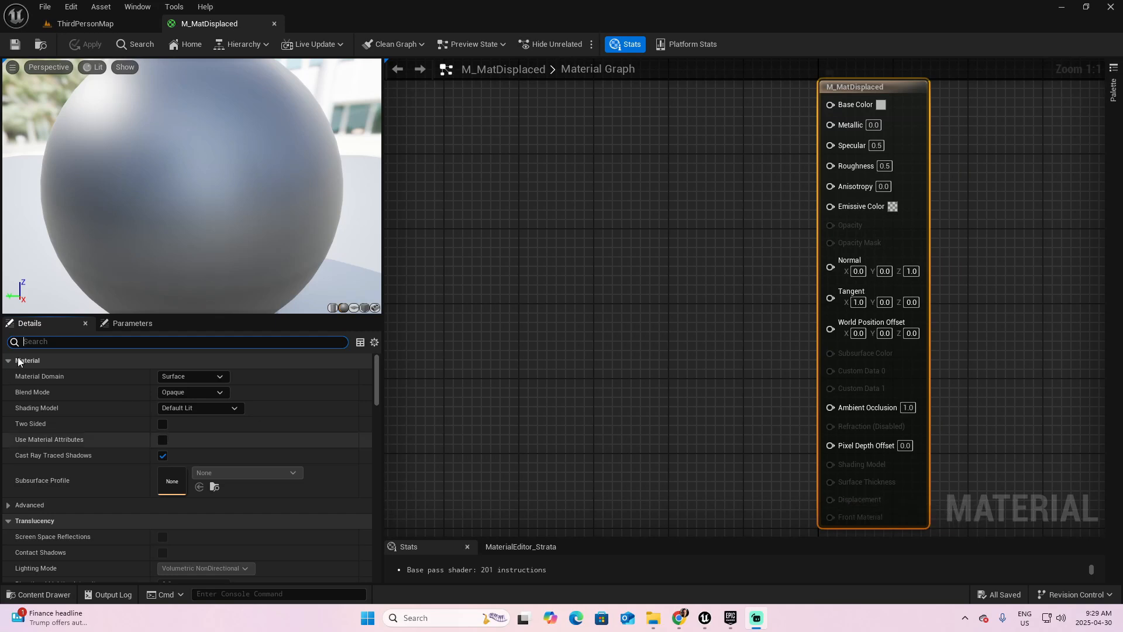
- Search 'enable tess' in M_MatDisplaced details, turn on Enable Tessellation and apply the material
text(enable tess)
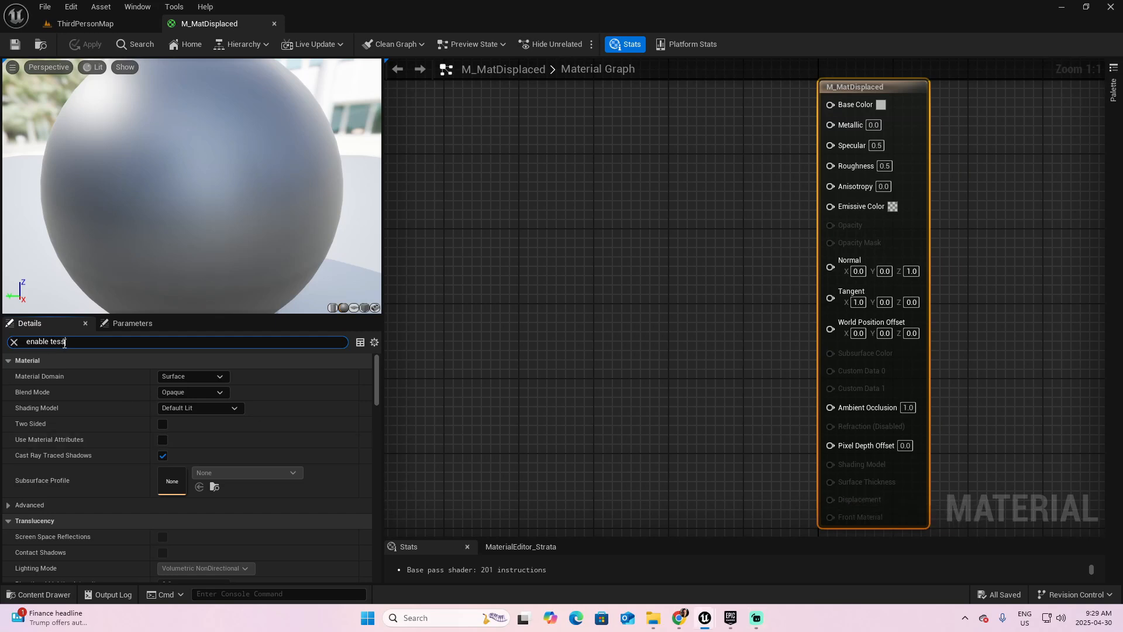
text(enable tess)
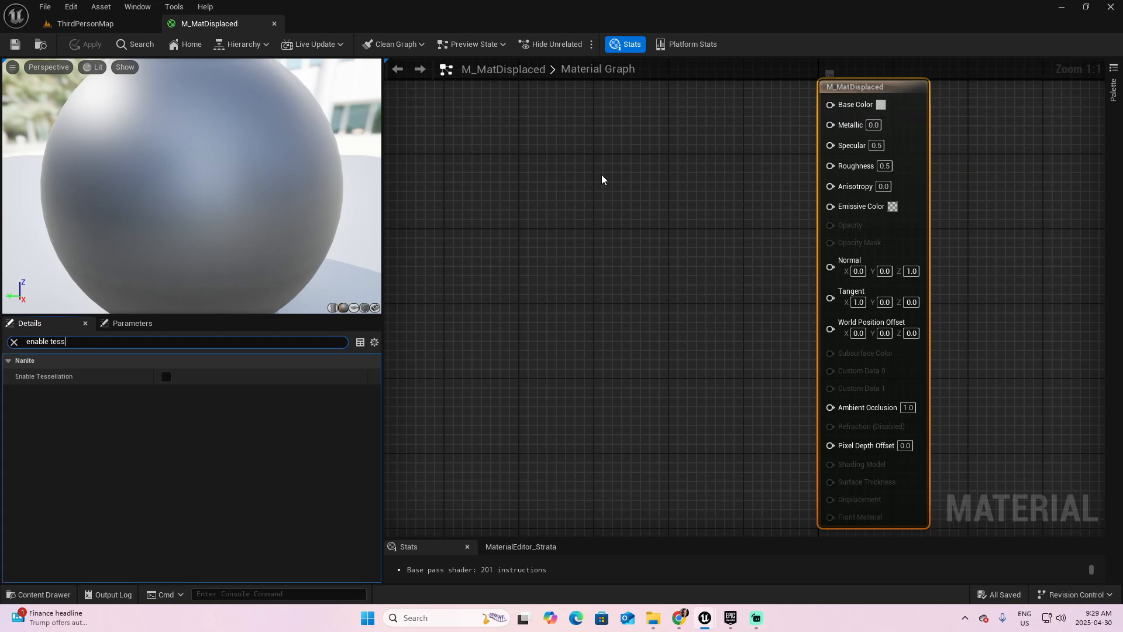
mouse_move(30, 401)
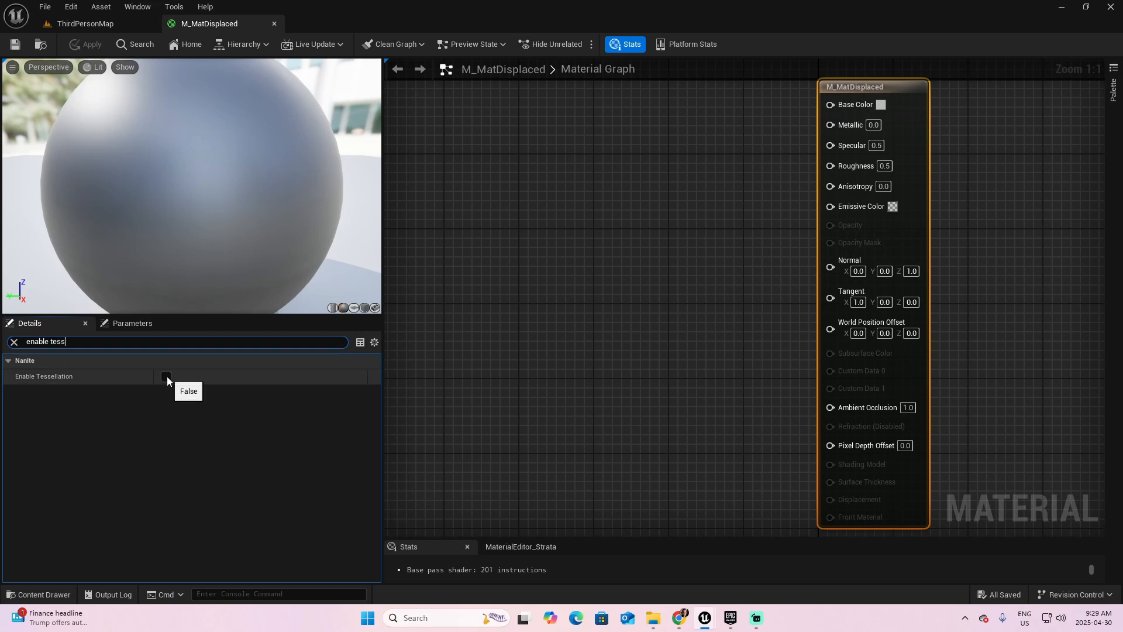
click(165, 376)
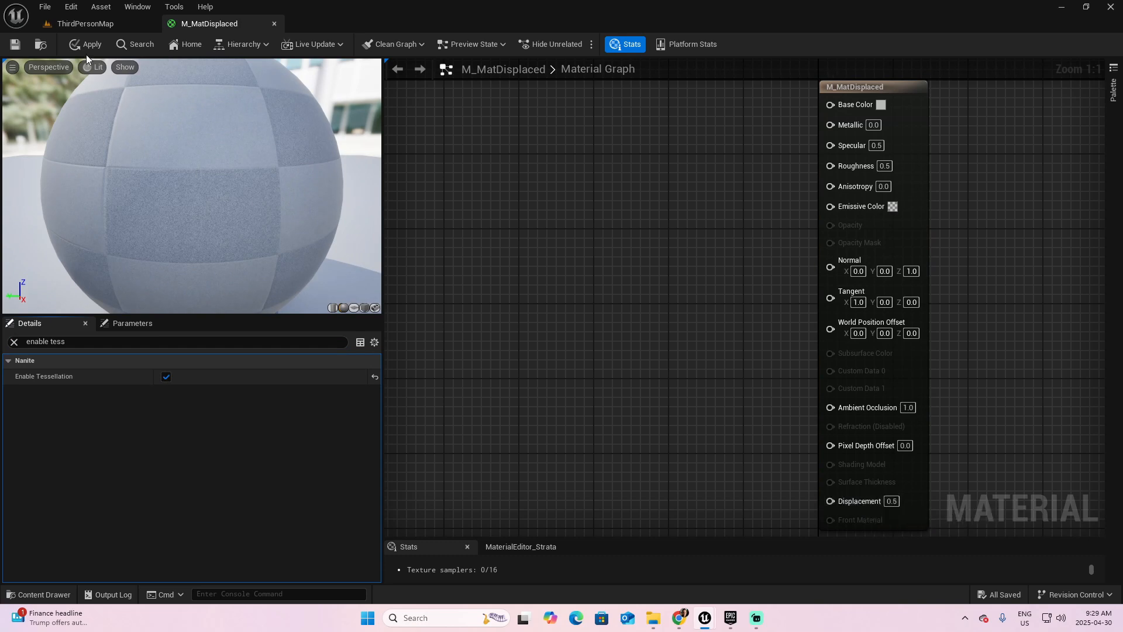
click(85, 44)
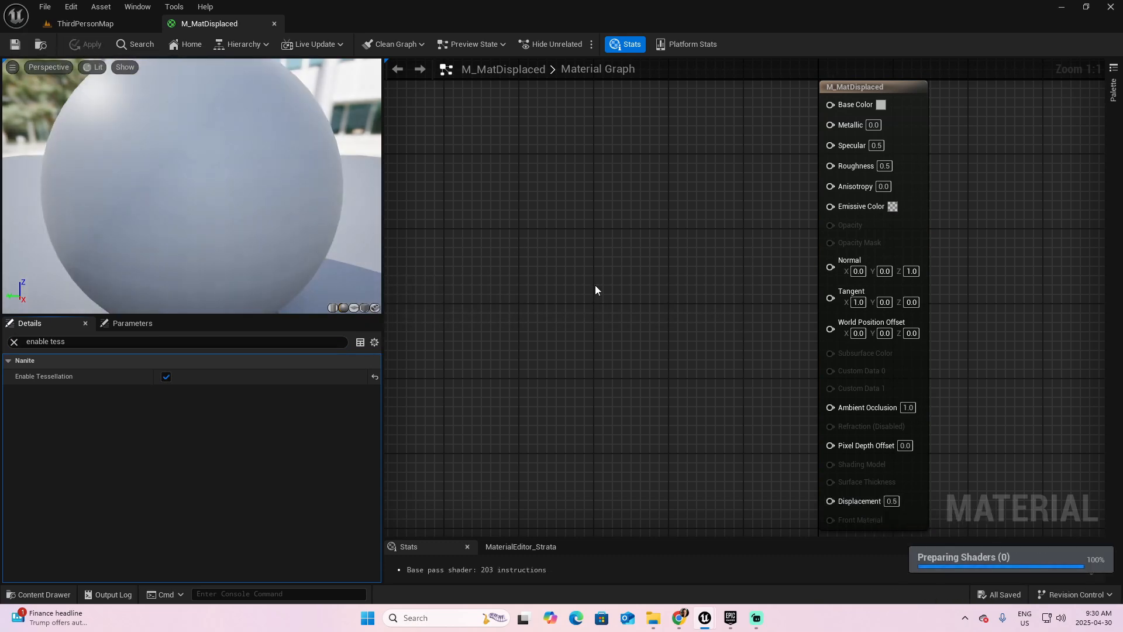
click(84, 24)
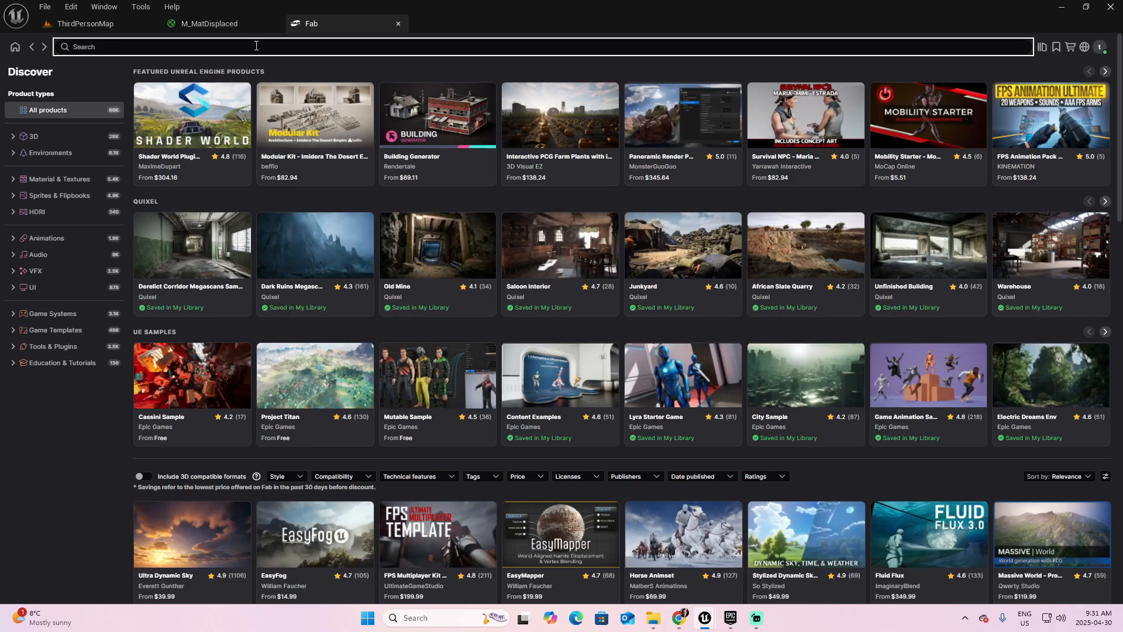
- Search Fab for 'gouged rock cliff', filter to free products and show the Gouged Rock Cliff page
text(gouged rock cliff)
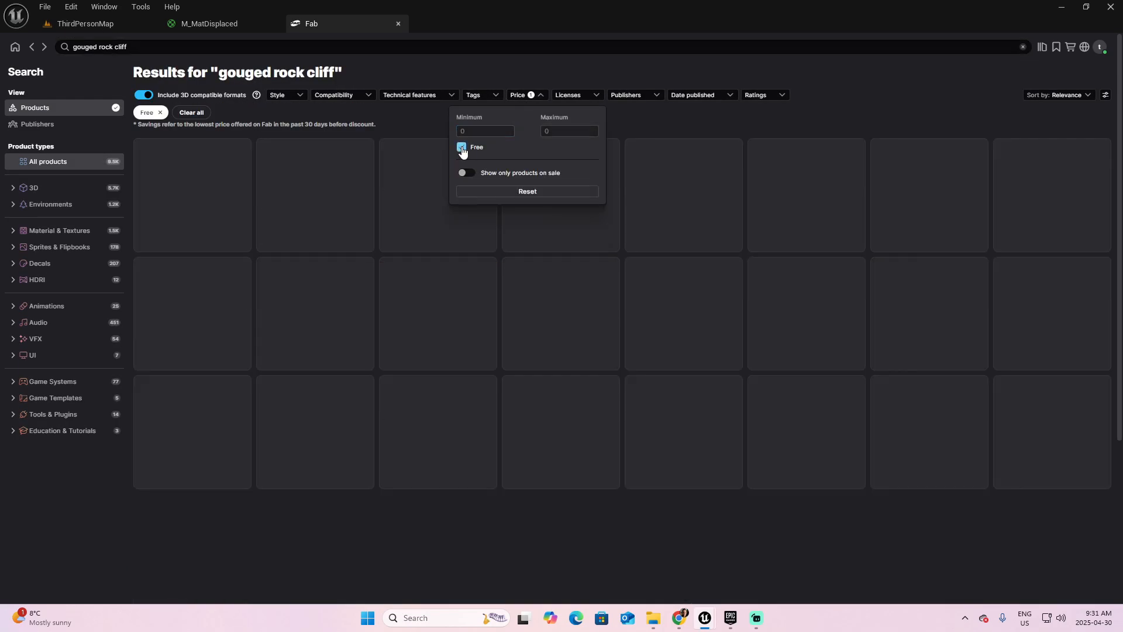
click(461, 148)
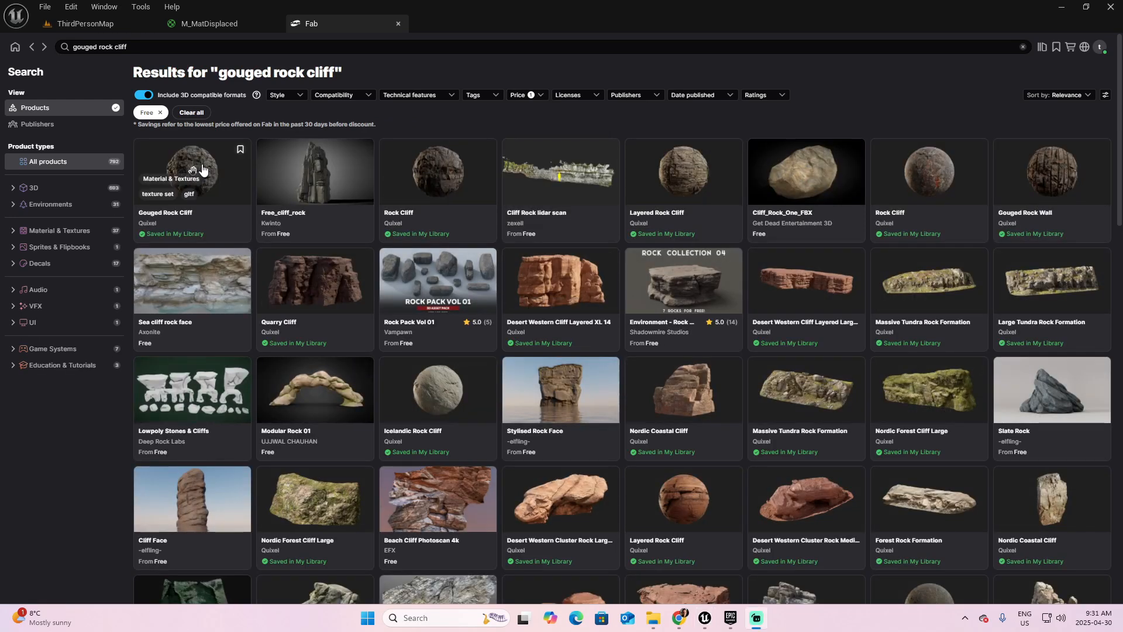
click(191, 171)
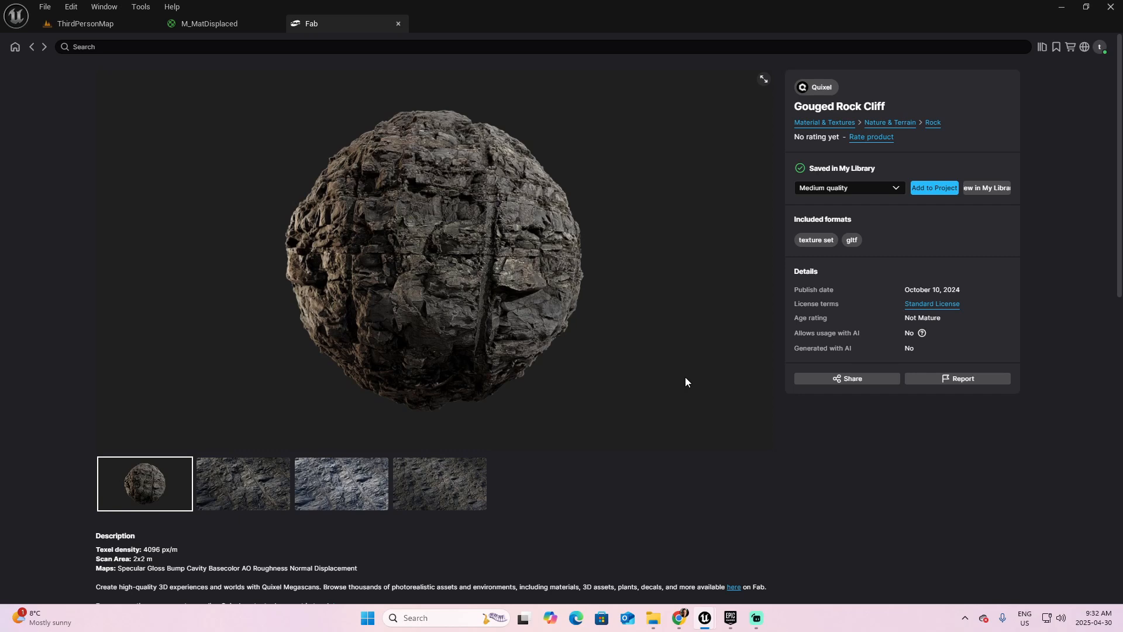
- Add the medium-quality Gouged Rock Cliff to the project, then choose High quality for a second copy
click(849, 187)
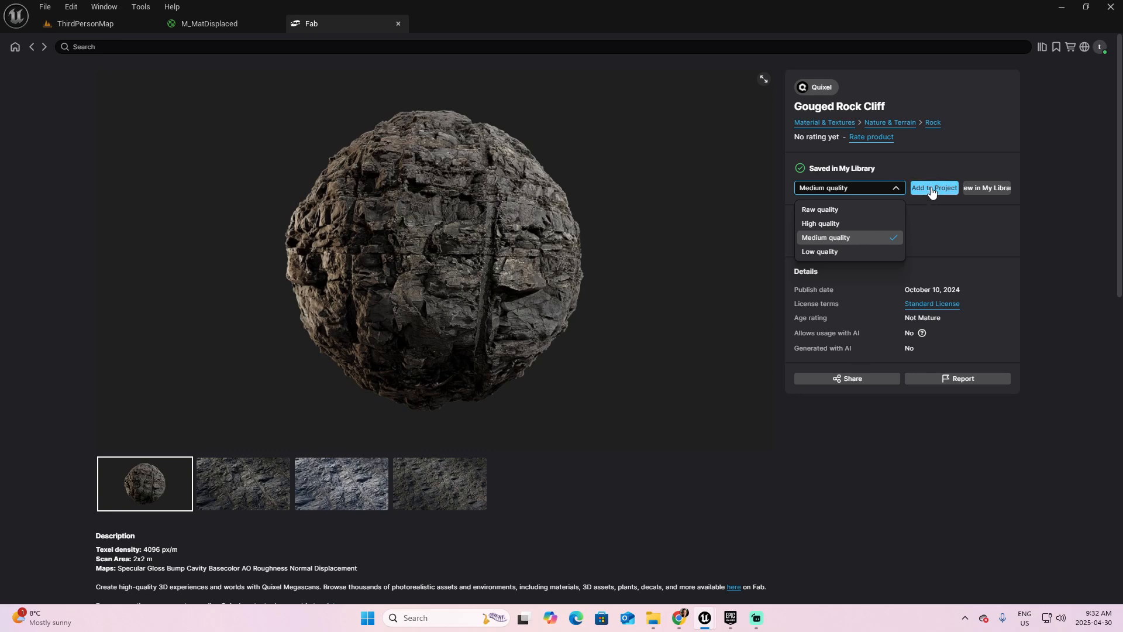
click(934, 187)
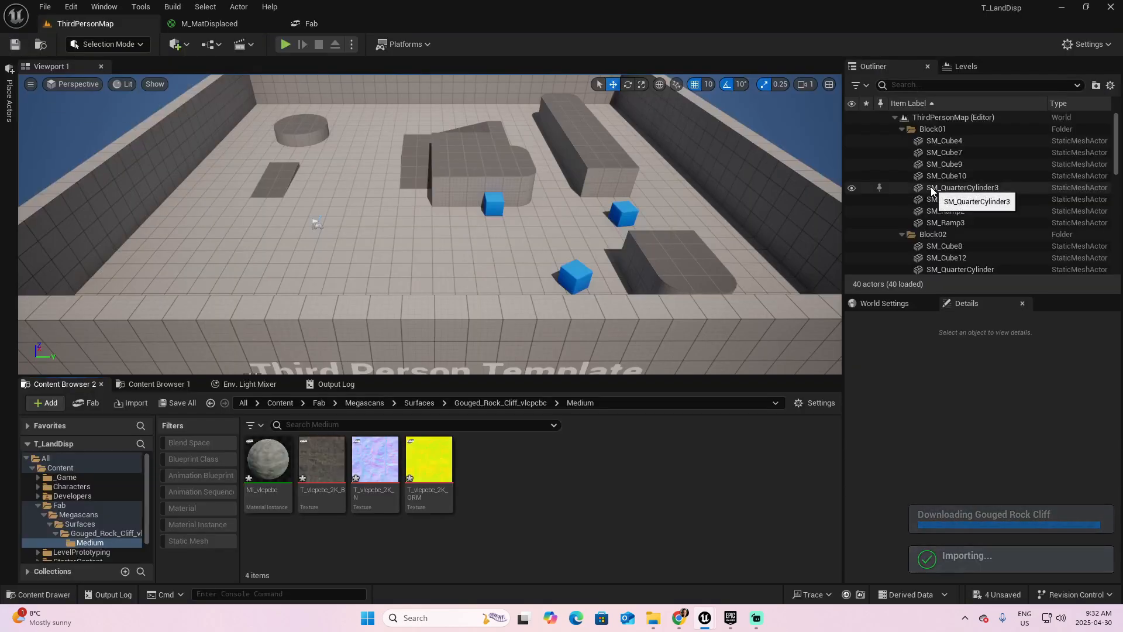
click(311, 23)
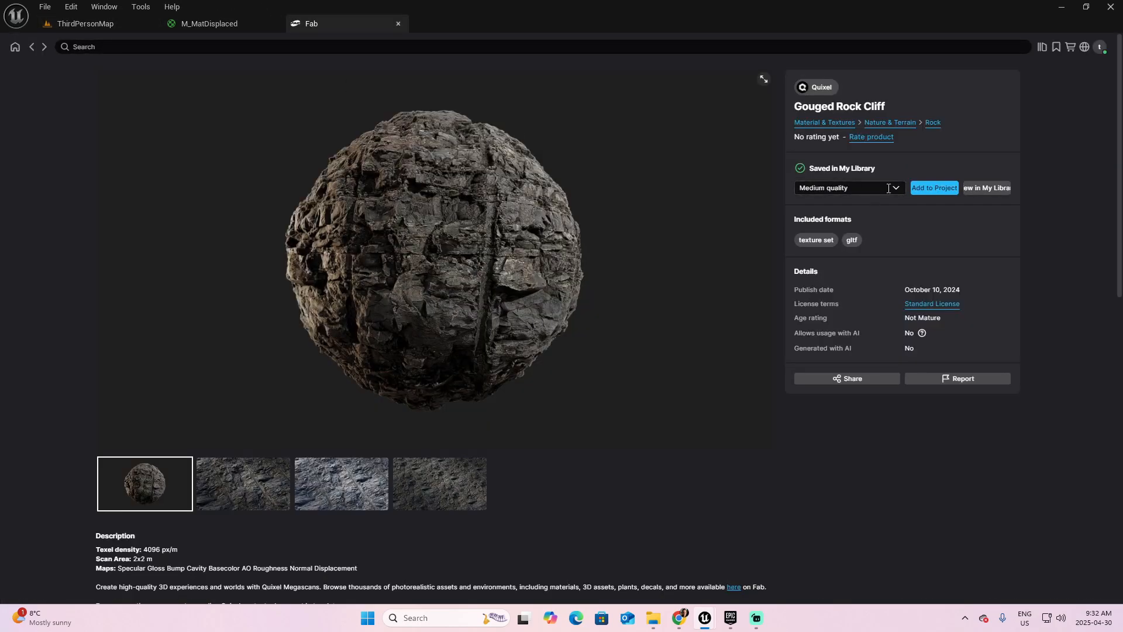
click(848, 187)
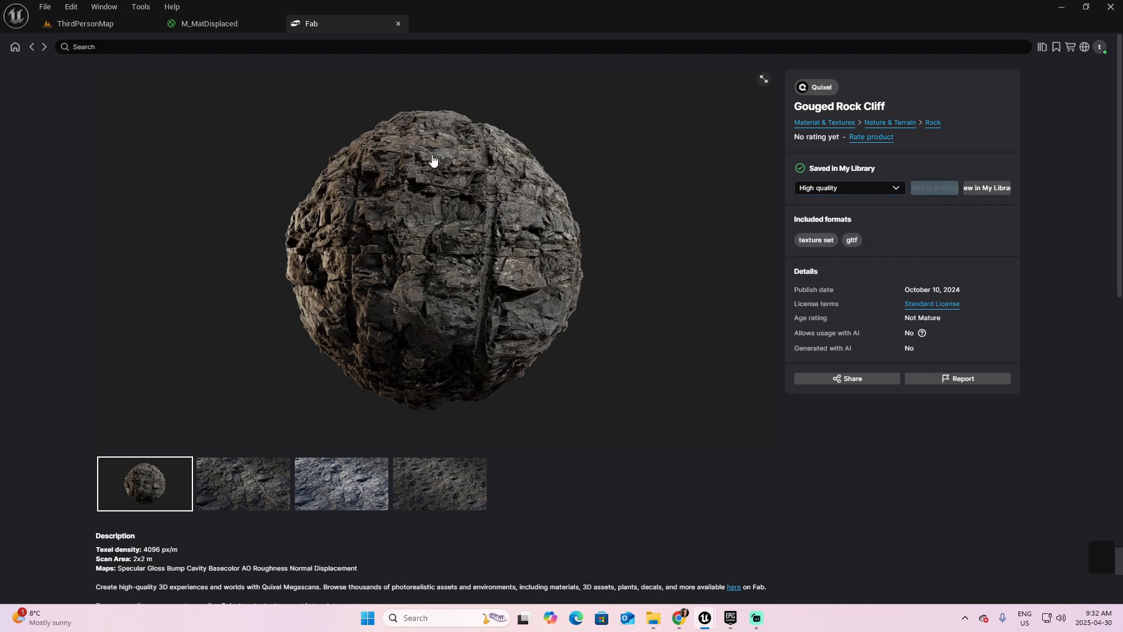
- Inspect the Medium and High Gouged_Rock_Cliff folders with their 4K textures, then return to M_MatDisplaced
click(83, 23)
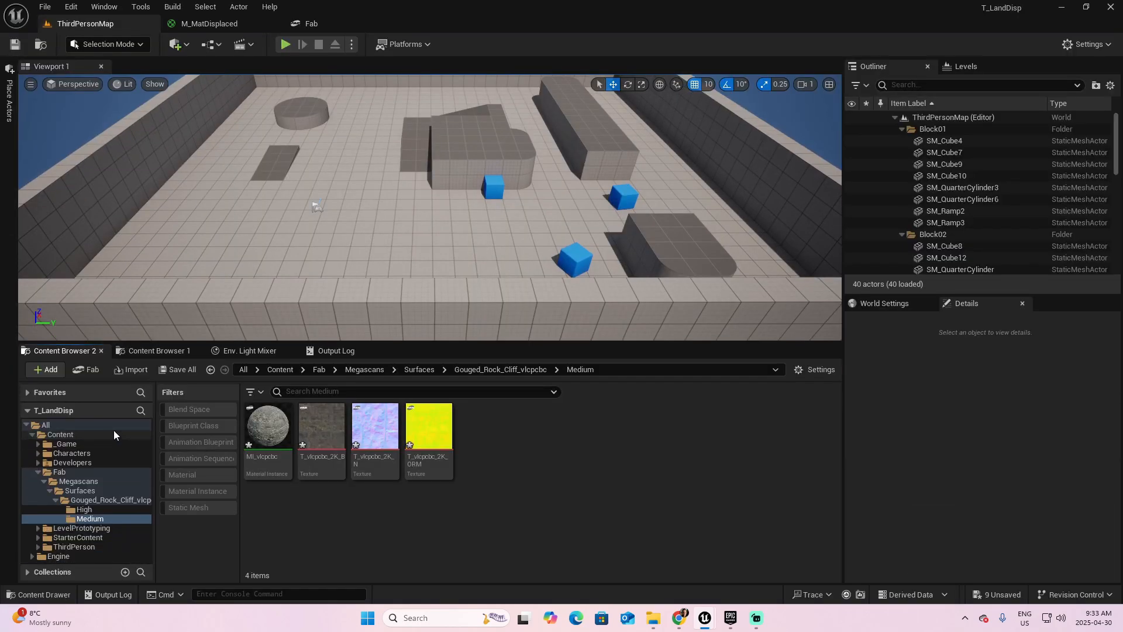
mouse_move(84, 509)
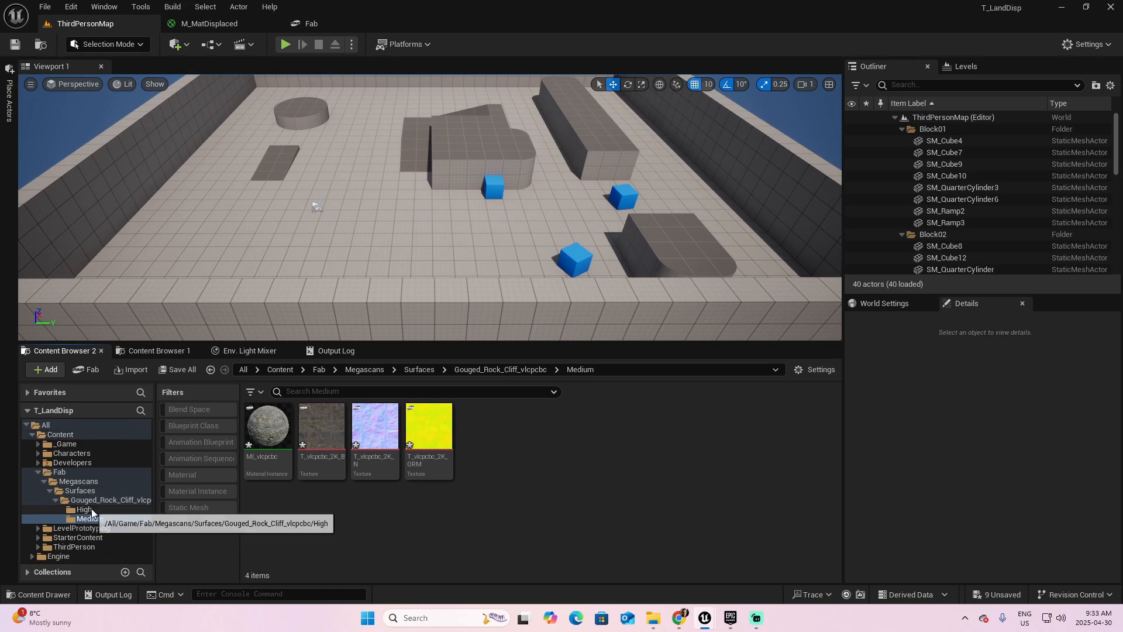
click(89, 519)
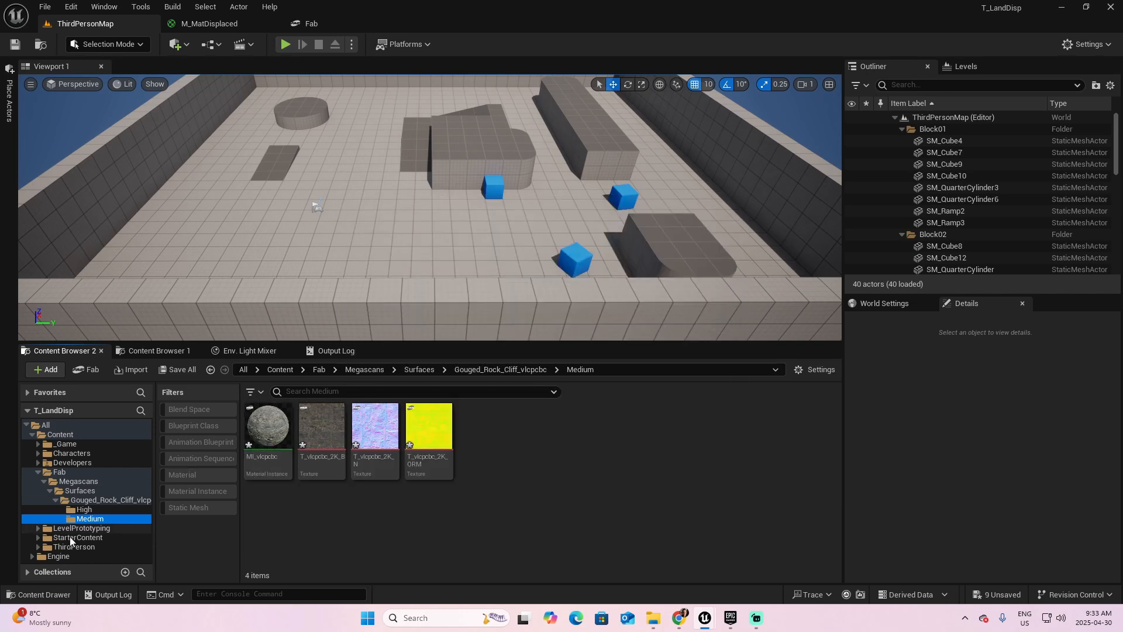
click(84, 509)
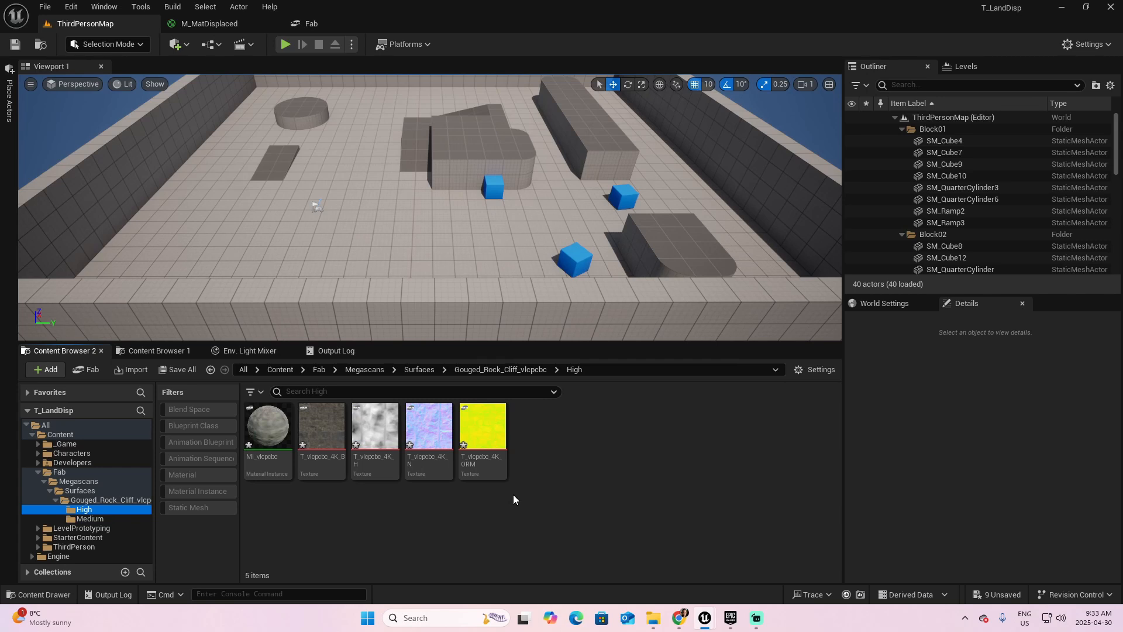
mouse_move(189, 523)
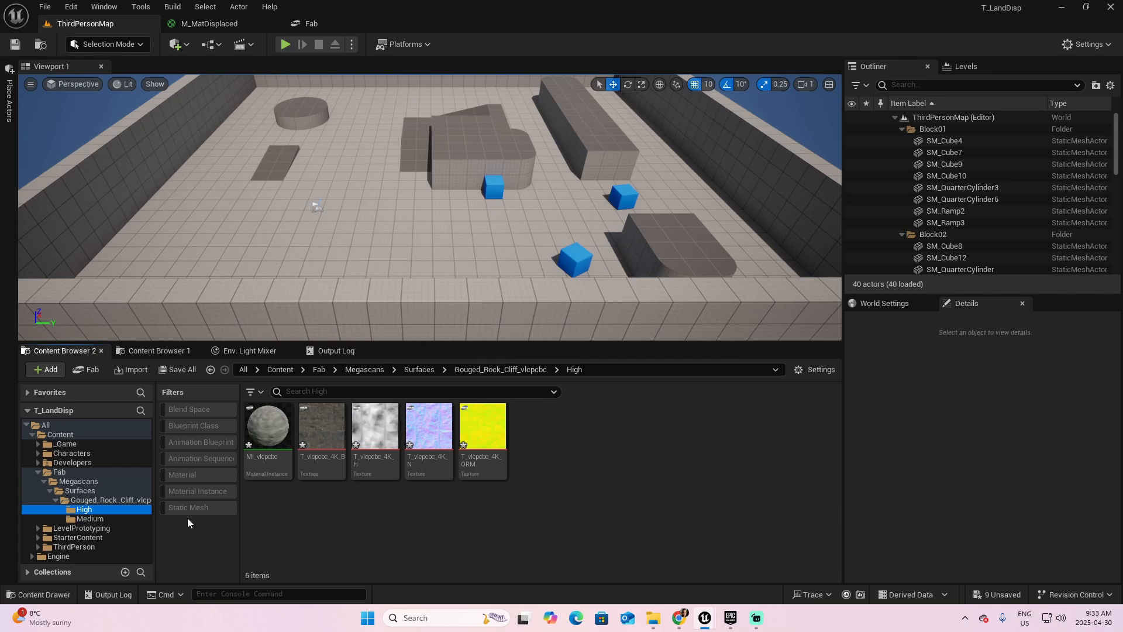
mouse_move(344, 496)
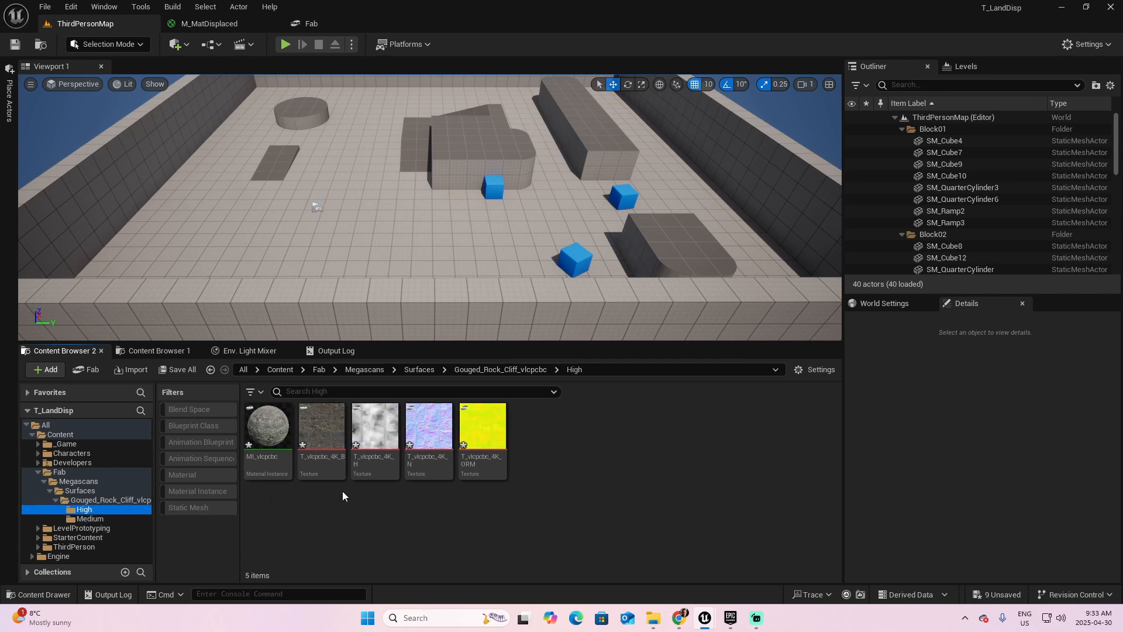
mouse_move(375, 429)
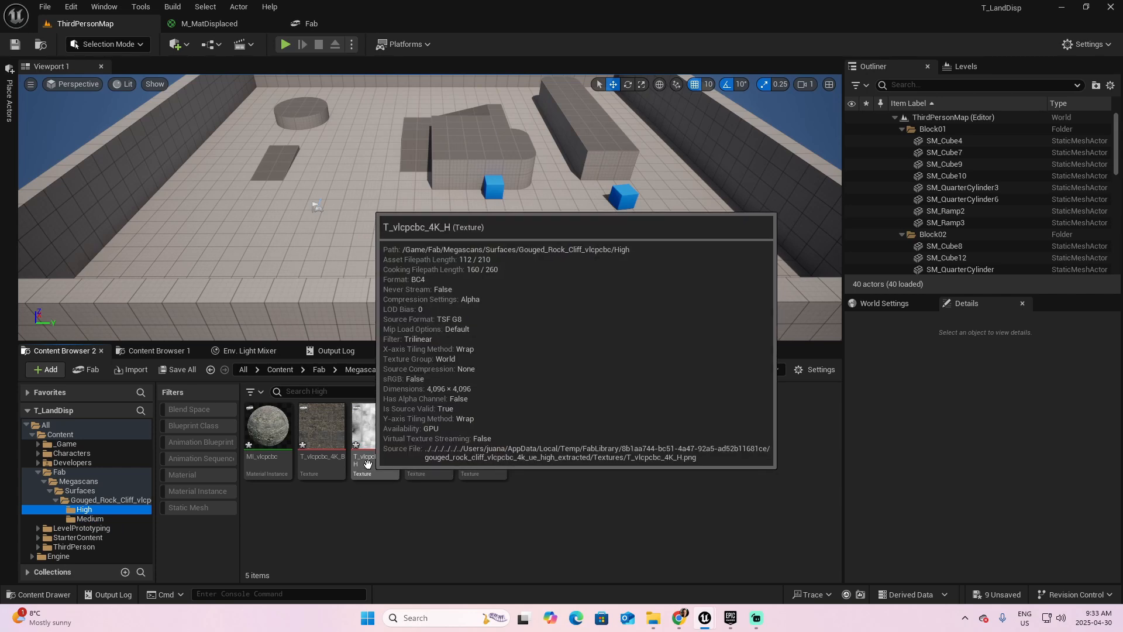
click(210, 24)
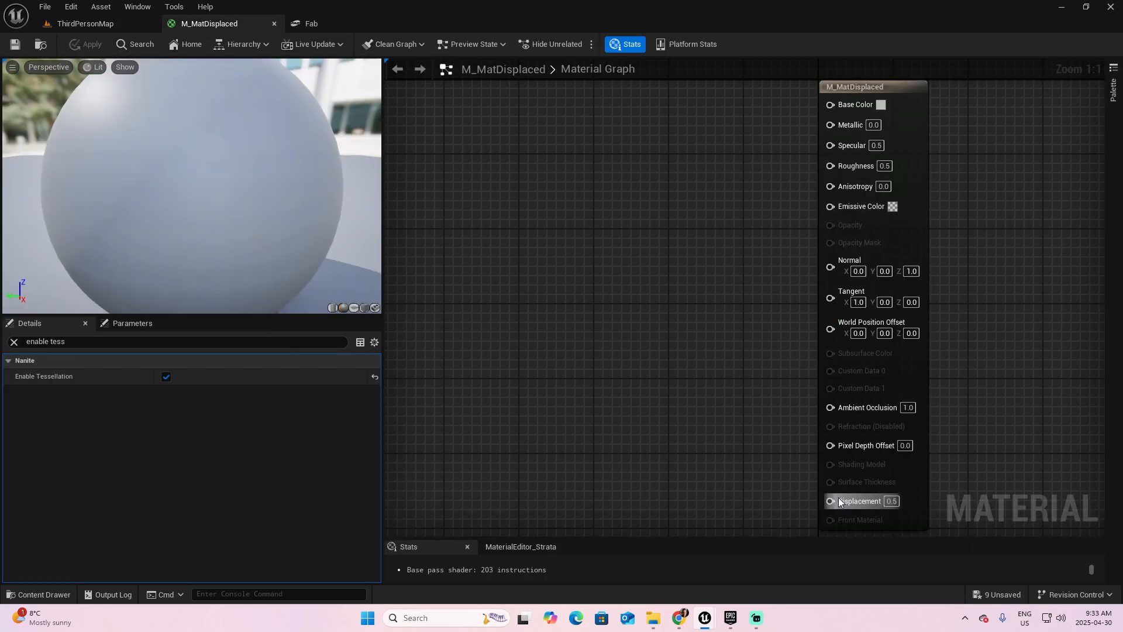
mouse_move(84, 23)
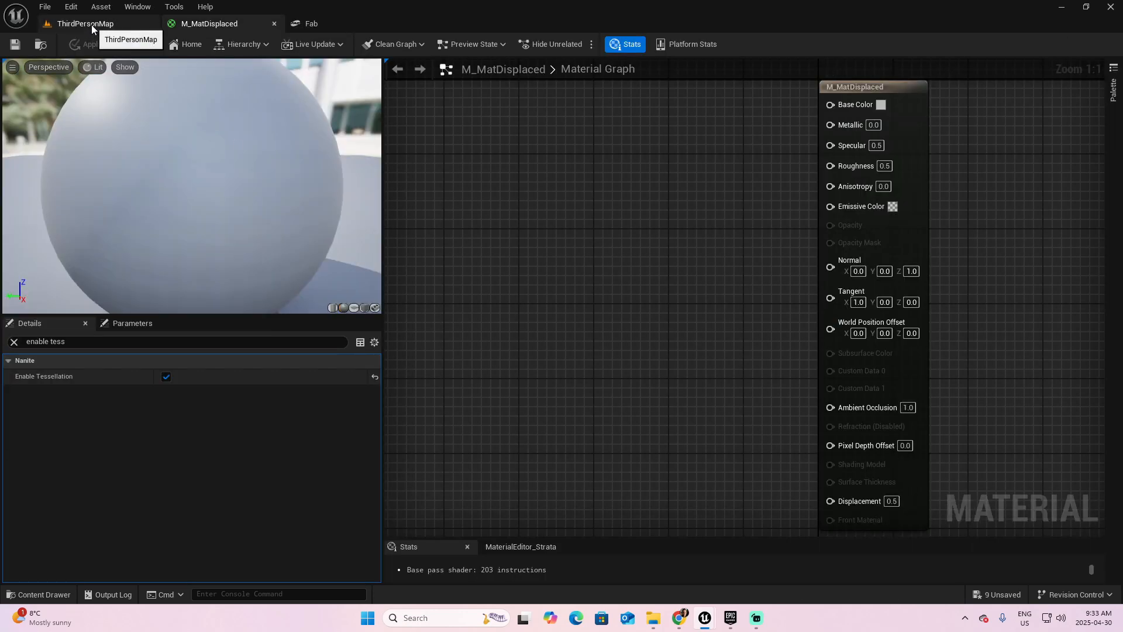
click(84, 24)
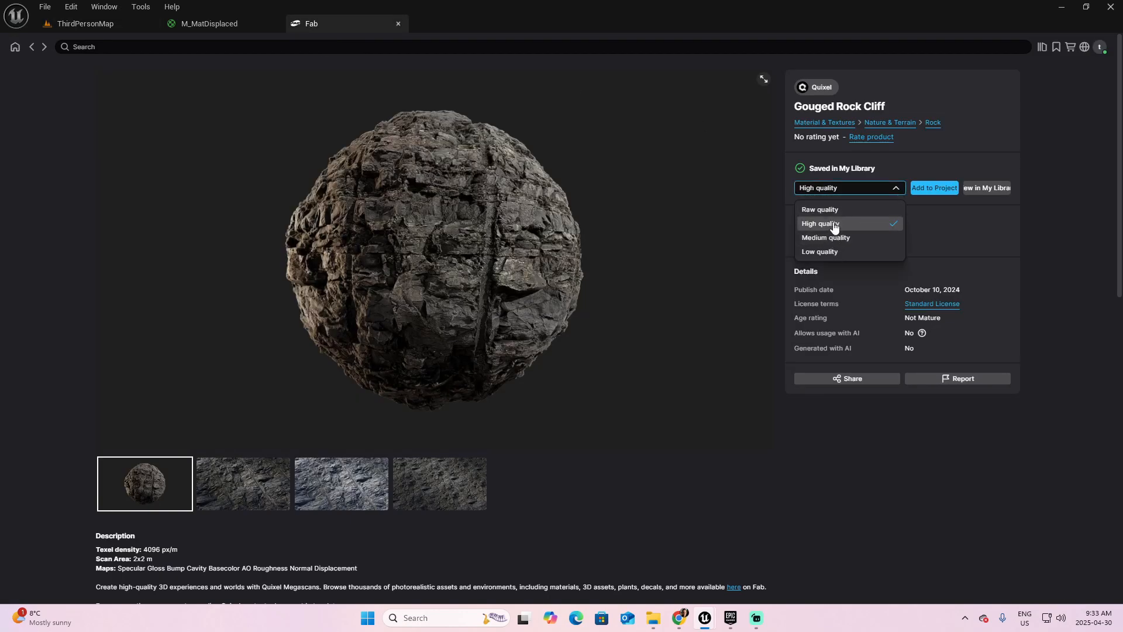
mouse_move(832, 227)
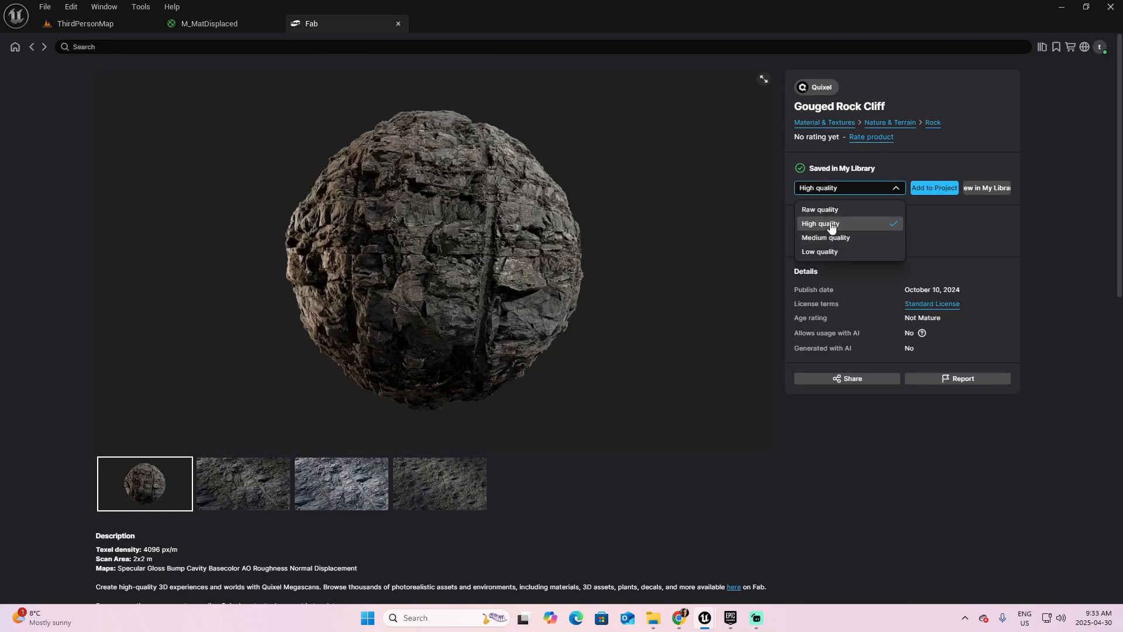
click(84, 23)
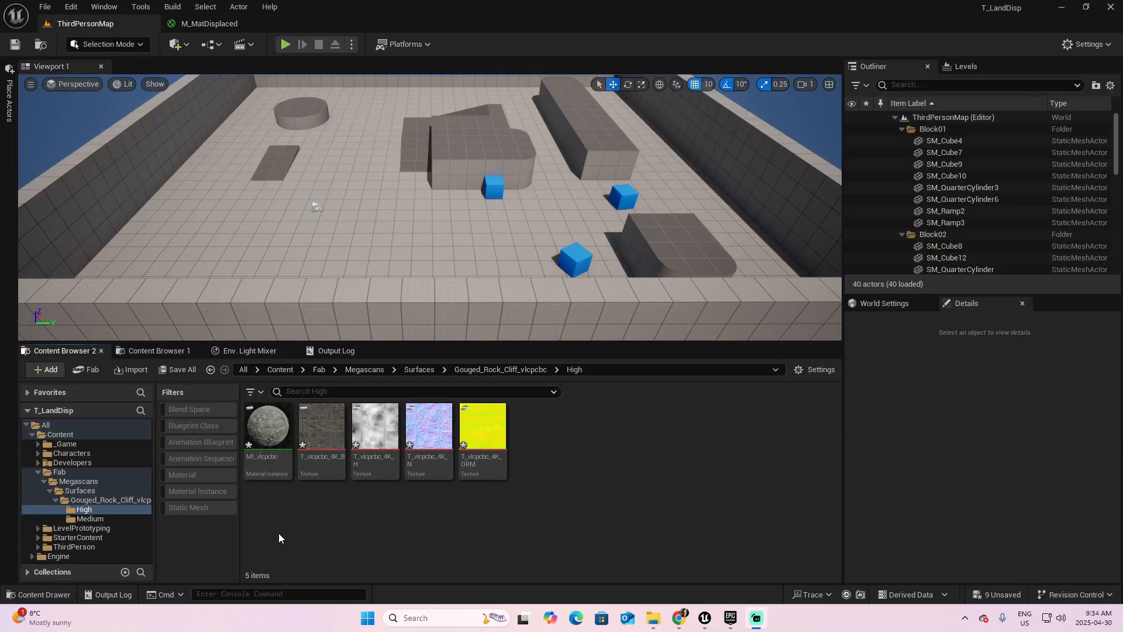
click(90, 519)
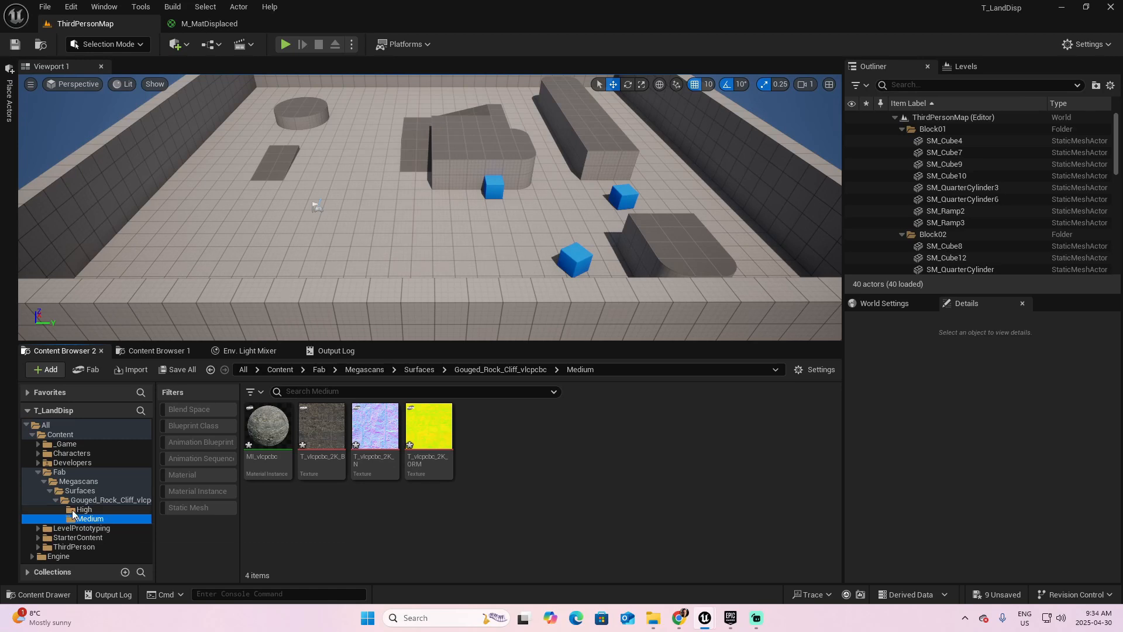
click(209, 24)
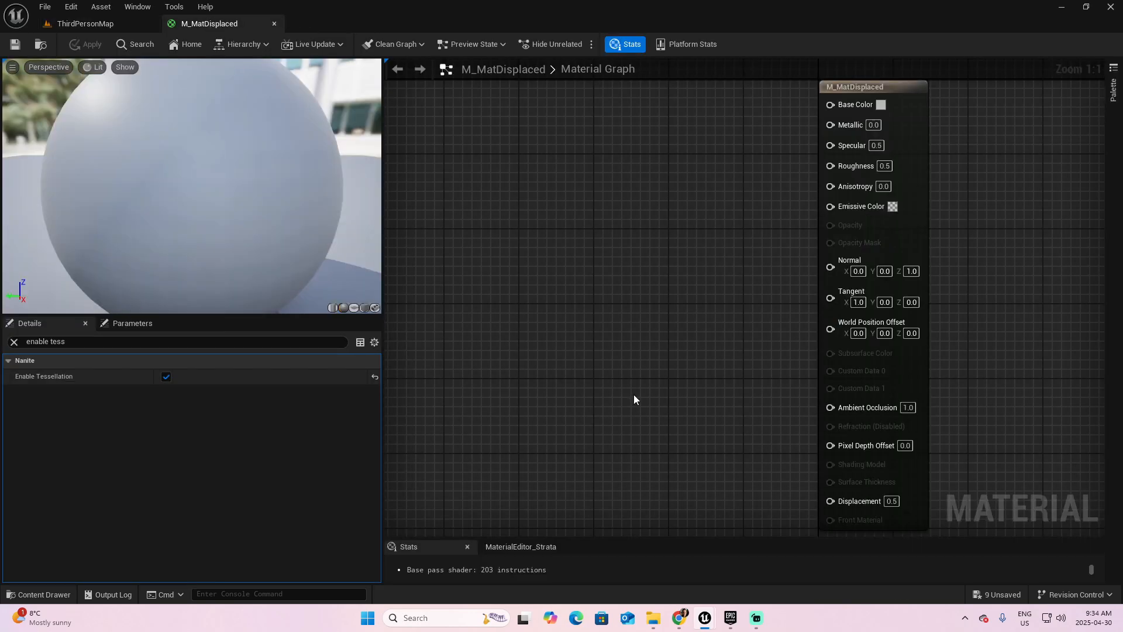
- Select the four rock cliff colour, height, normal and ORM textures for dragging into the material graph
click(39, 595)
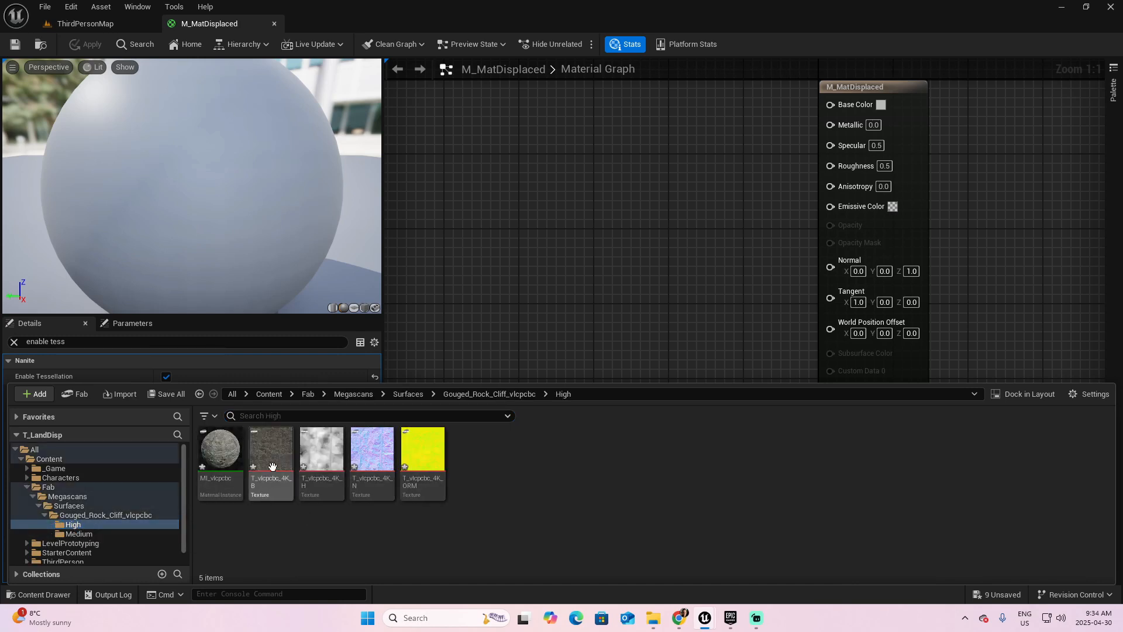
click(422, 446)
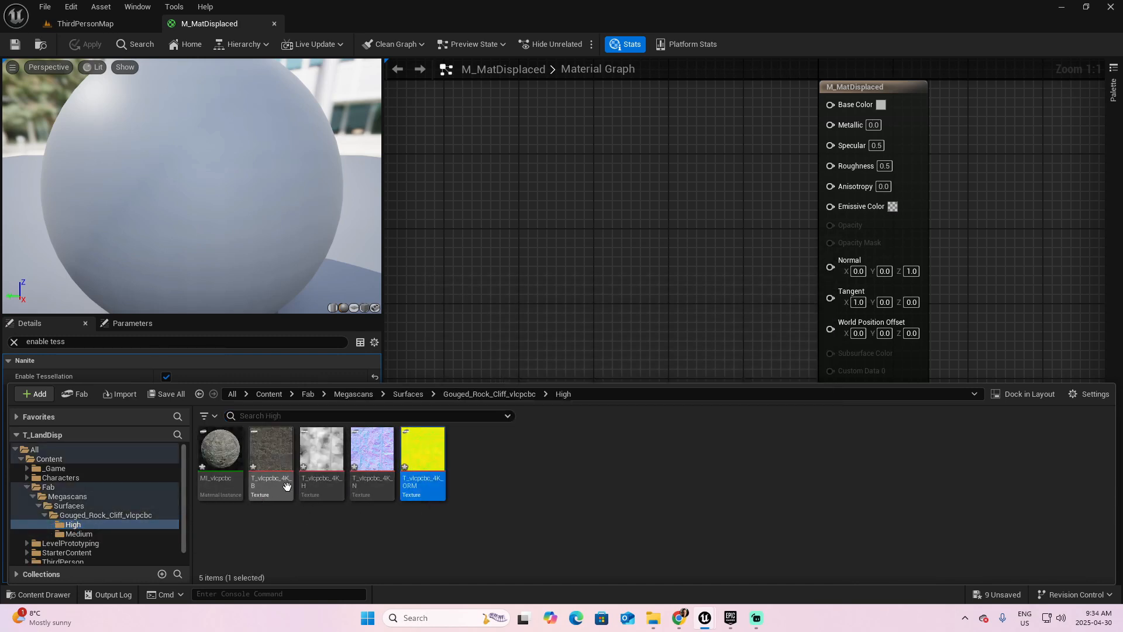
click(371, 459)
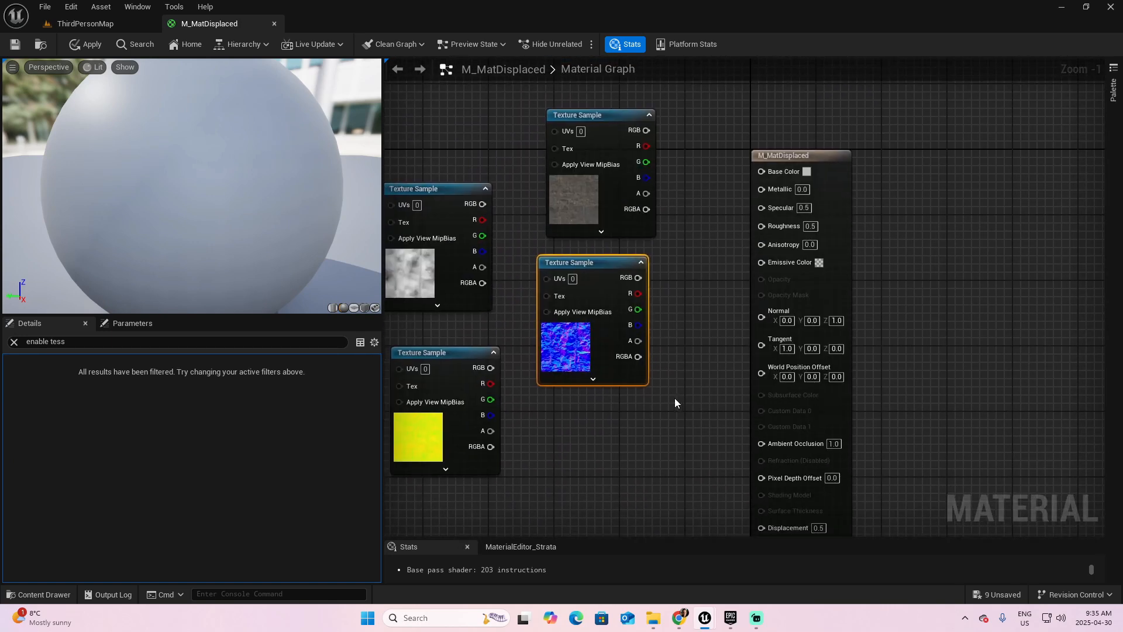
- Bring the project's asset list back above M_MatDisplaced's four texture sample nodes
click(45, 595)
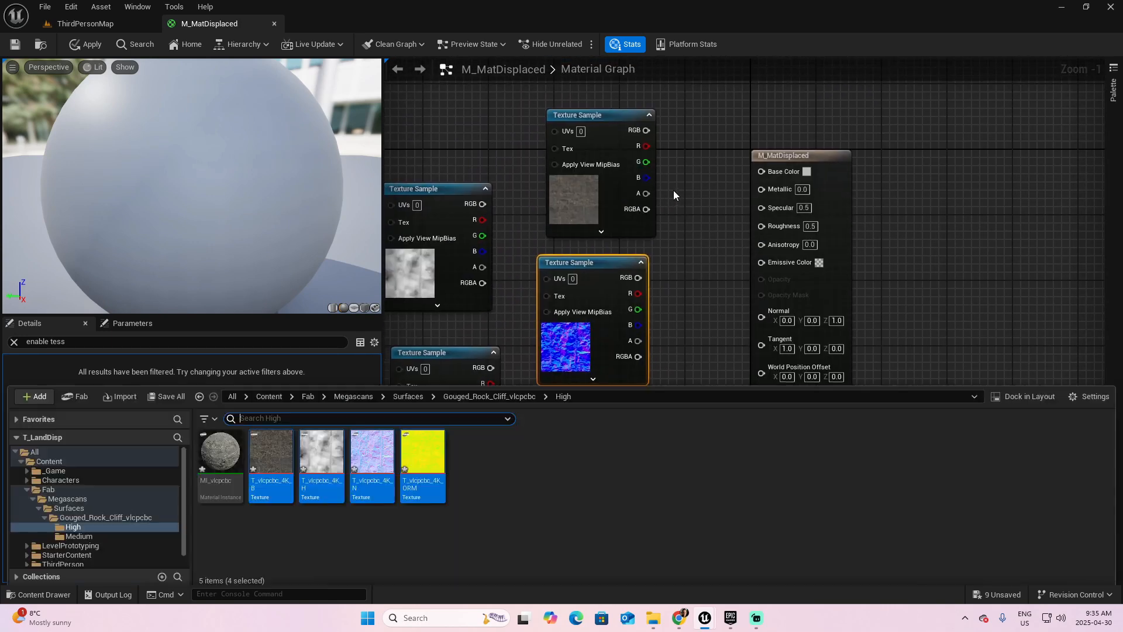
mouse_move(370, 459)
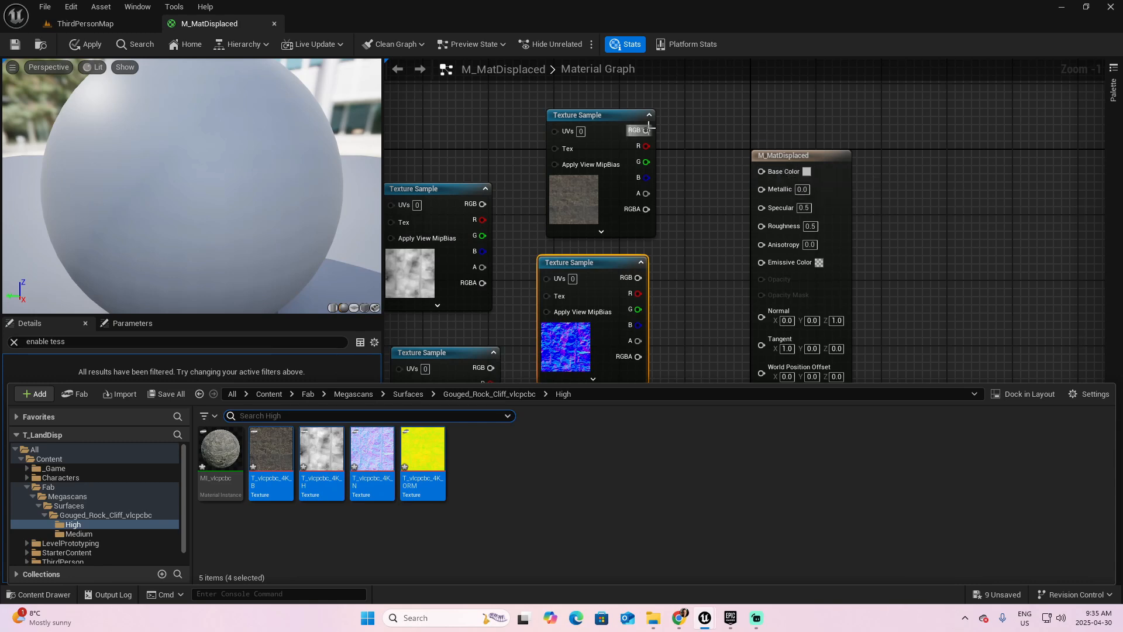
mouse_move(646, 129)
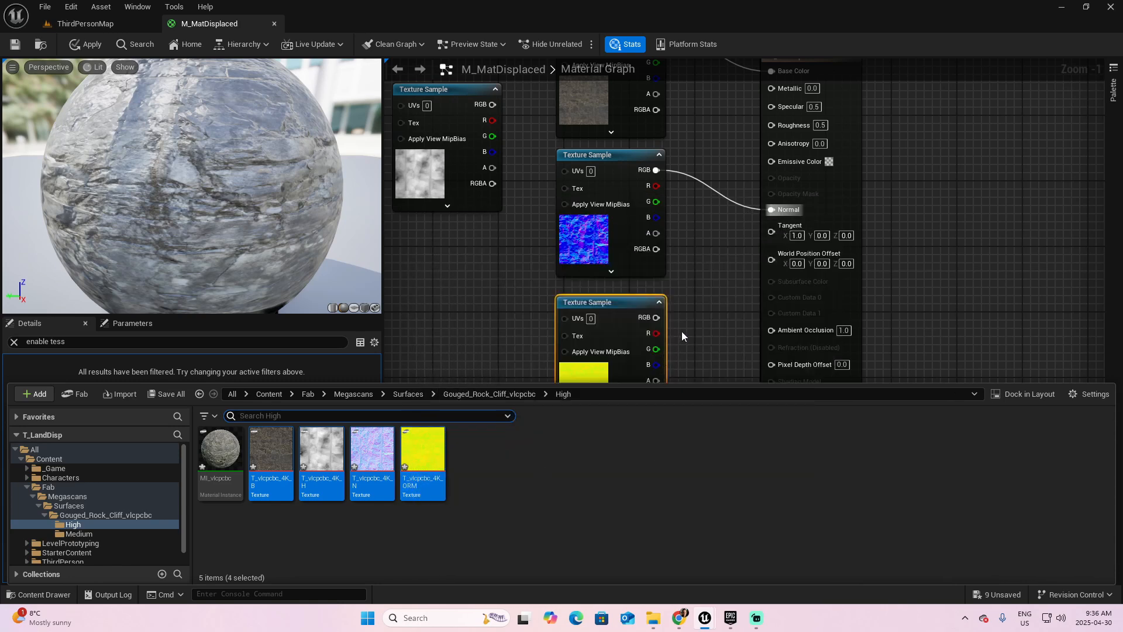
mouse_move(656, 334)
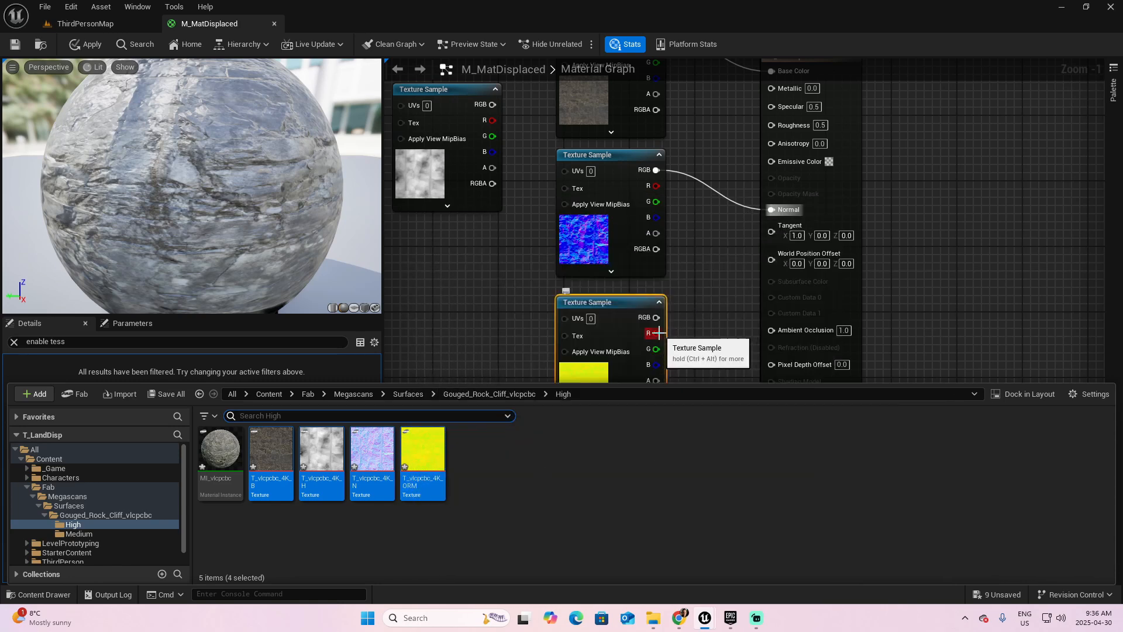
mouse_move(547, 457)
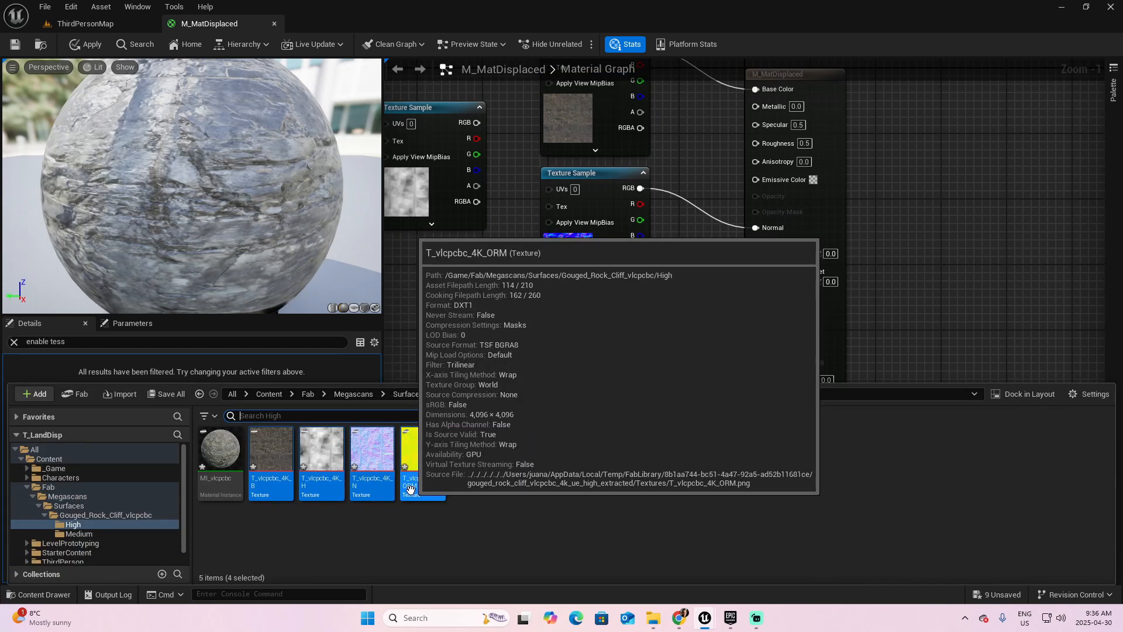
mouse_move(685, 332)
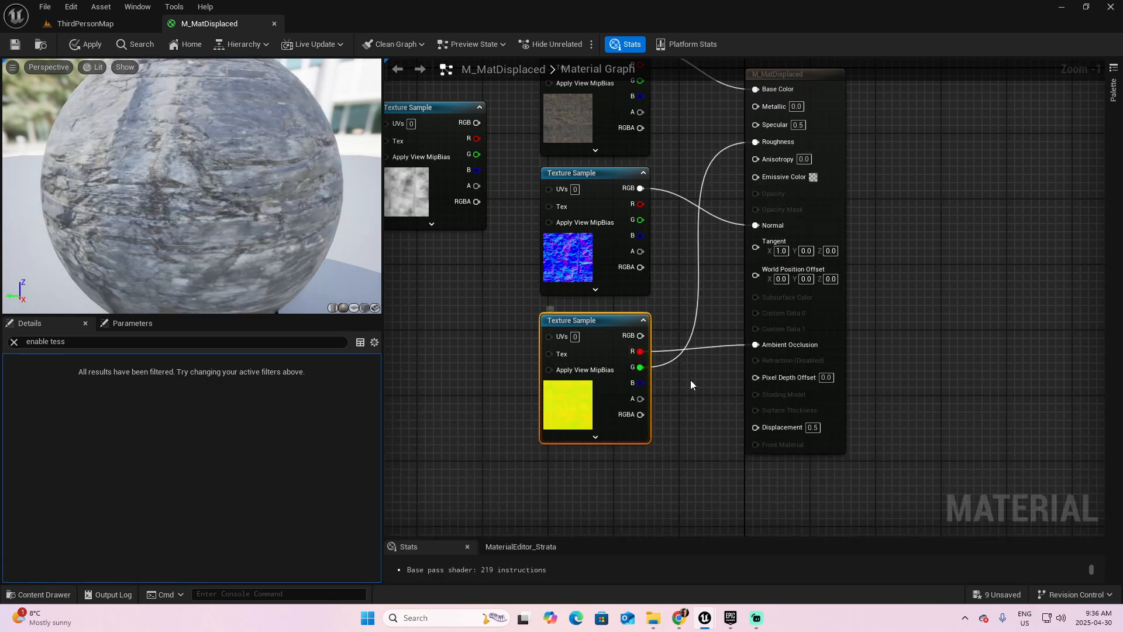
mouse_move(692, 402)
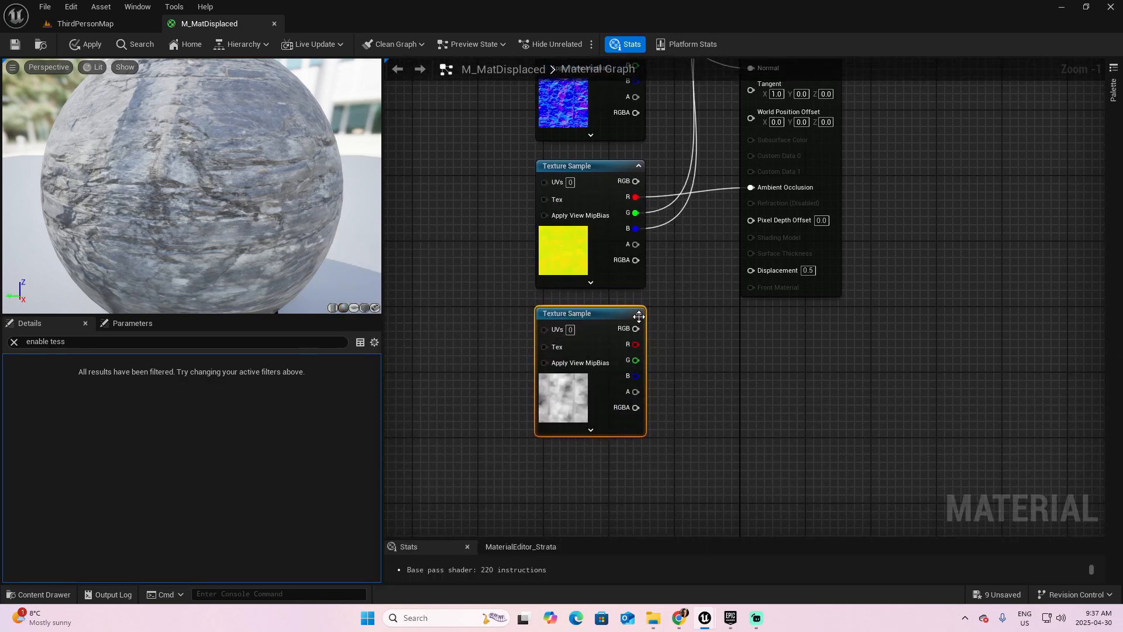
mouse_move(636, 344)
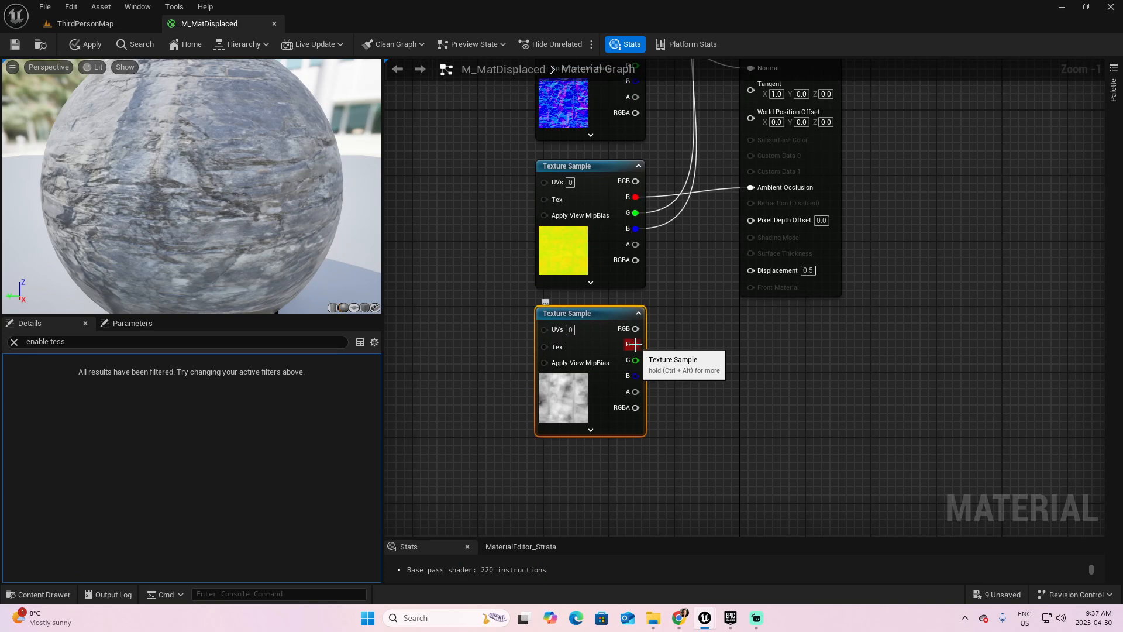
- Wire the height texture's R channel into the Displacement input of M_MatDisplaced
drag(634, 344, 695, 335)
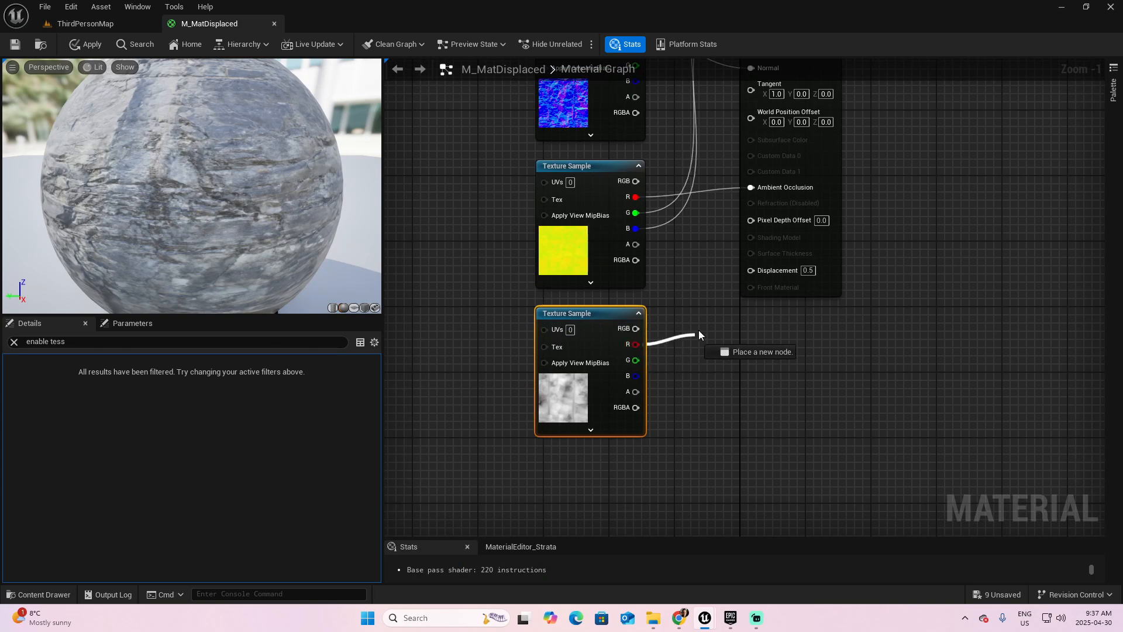
drag(642, 341, 752, 271)
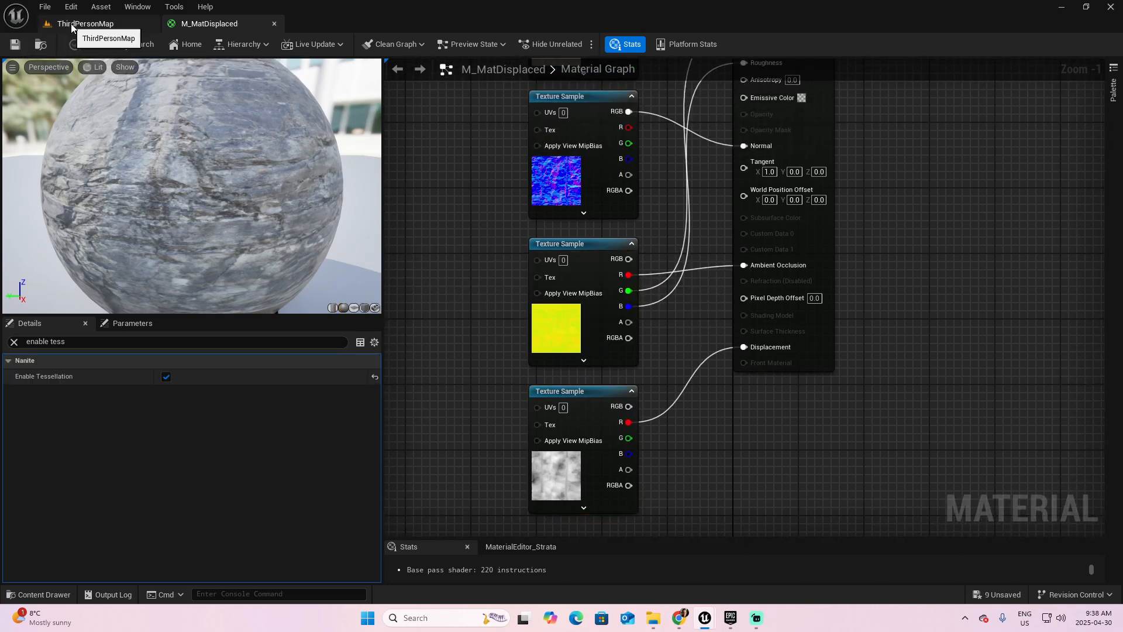
- From ThirdPersonMap, create a Maps folder and a new level from the Open World template
click(84, 23)
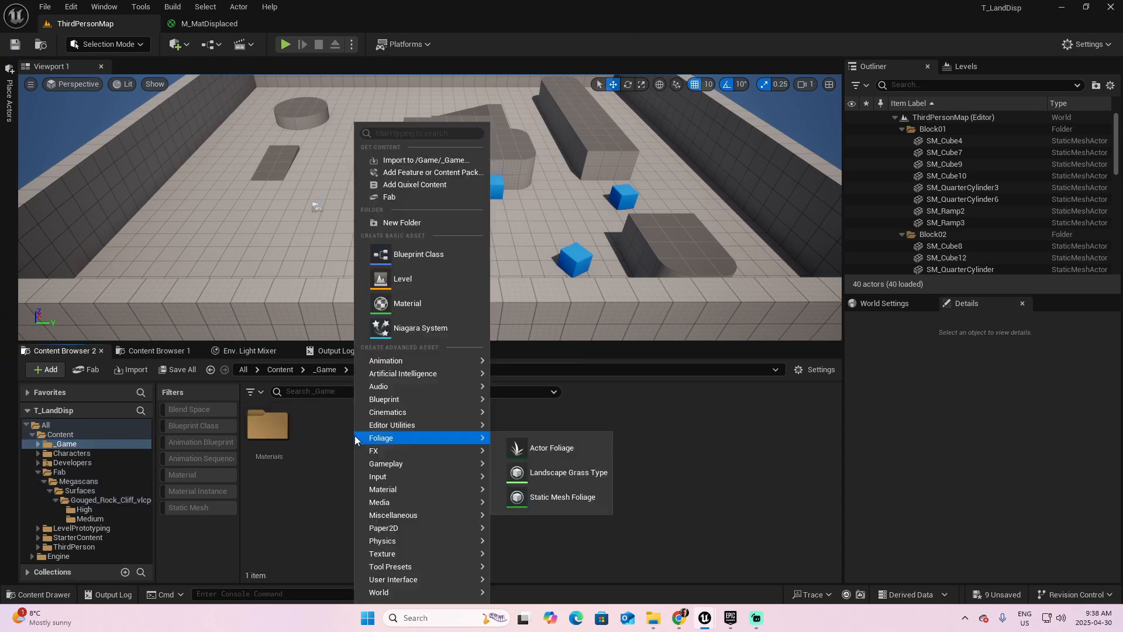
click(402, 223)
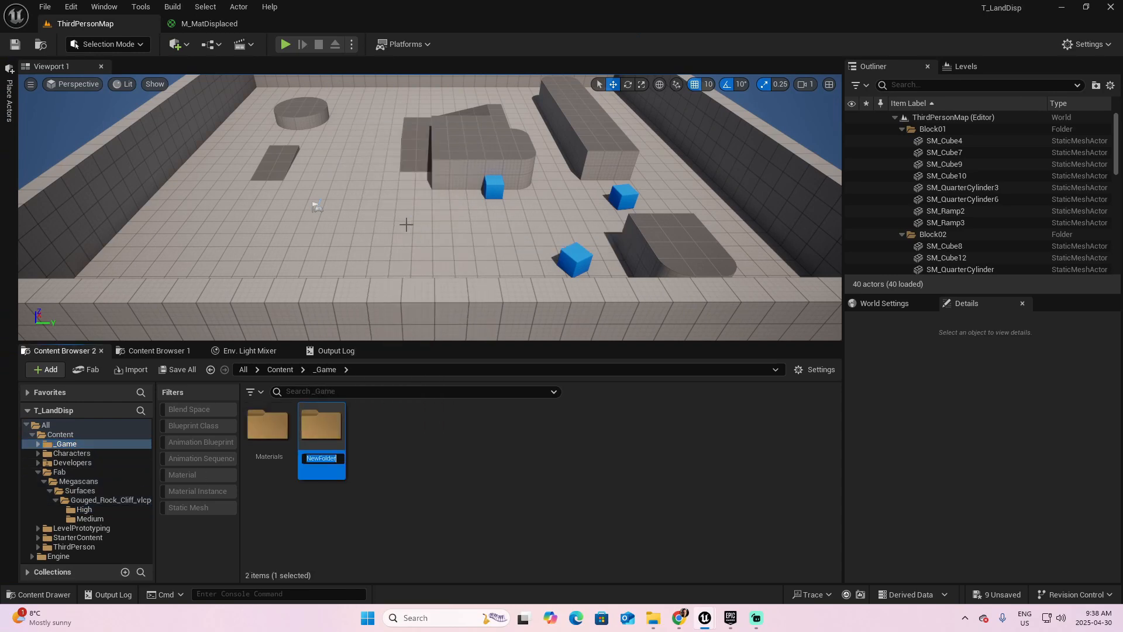
click(44, 7)
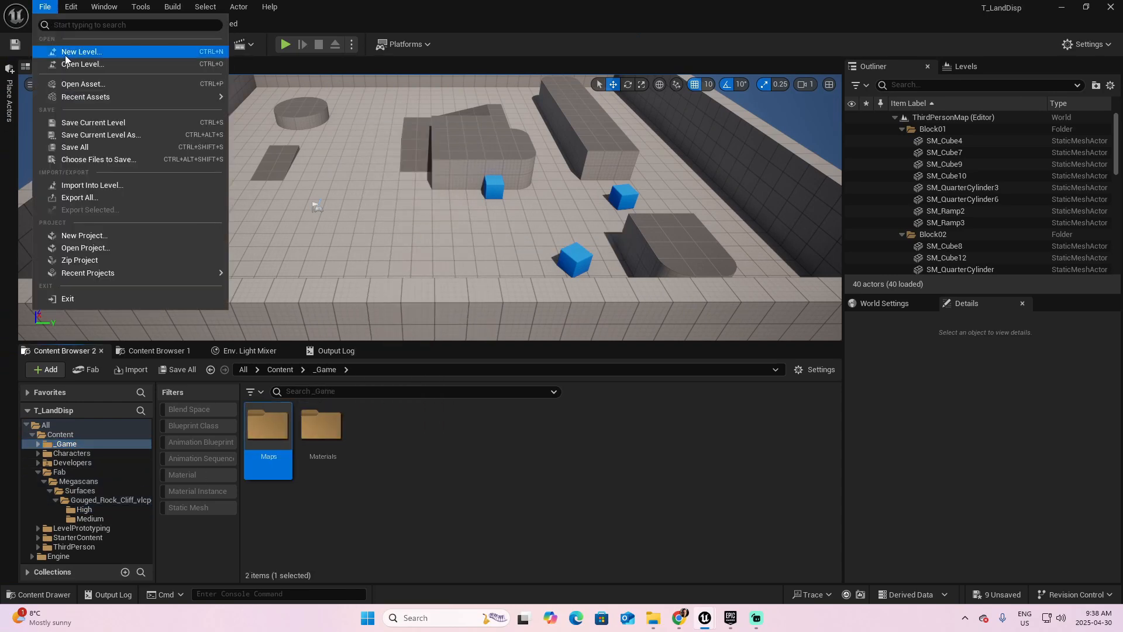
click(81, 52)
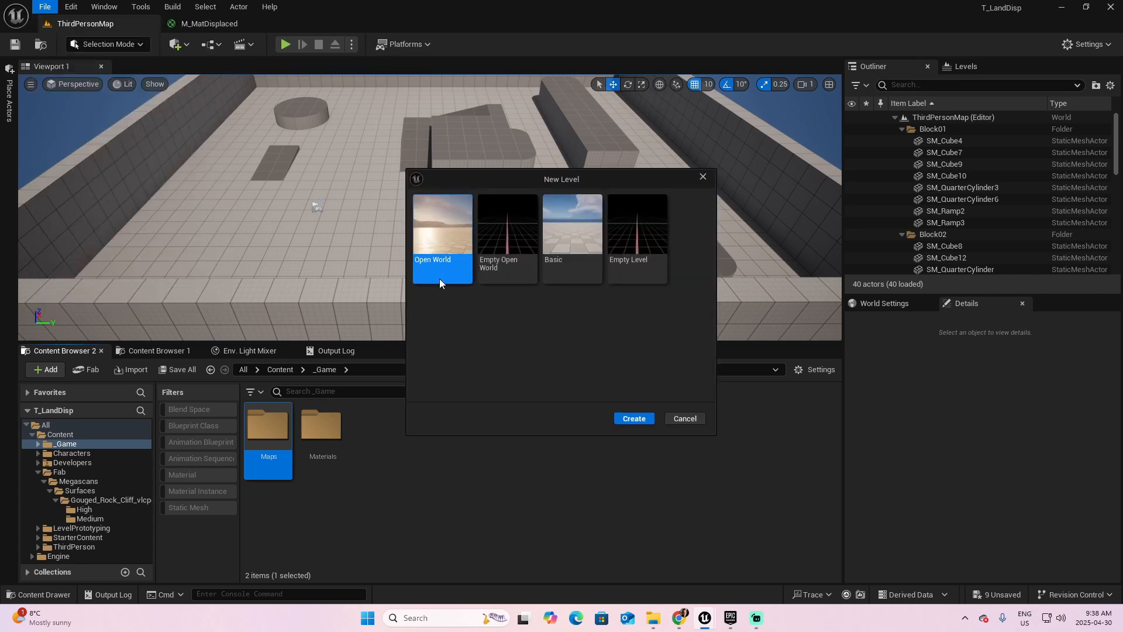
mouse_move(443, 248)
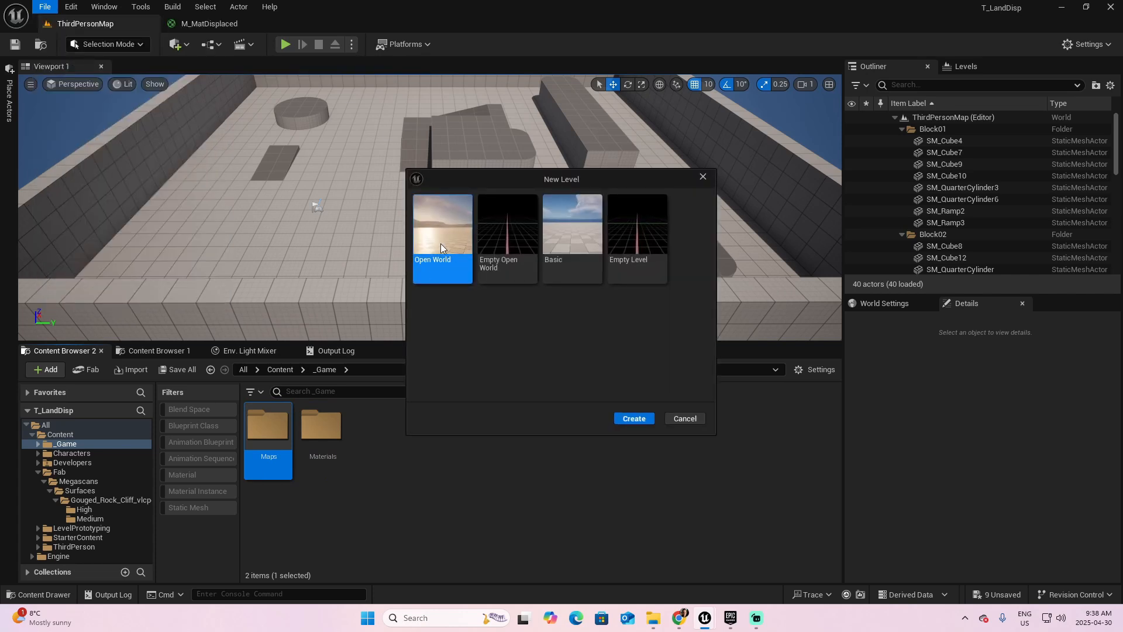
click(633, 418)
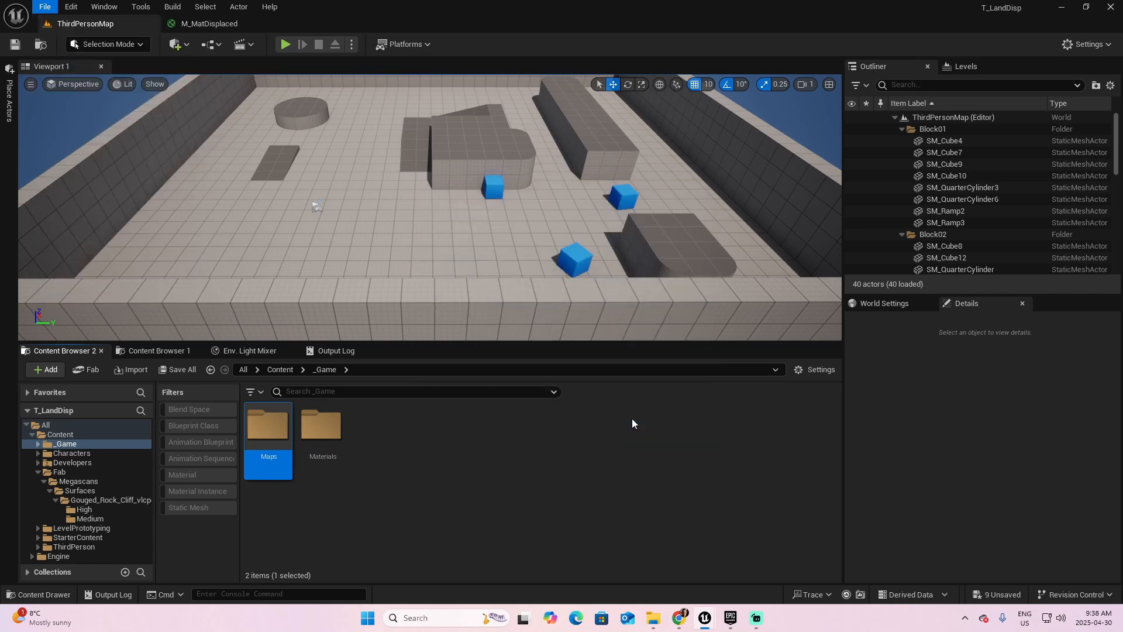
- Save the new open world level as Map1 in the Maps folder
click(45, 7)
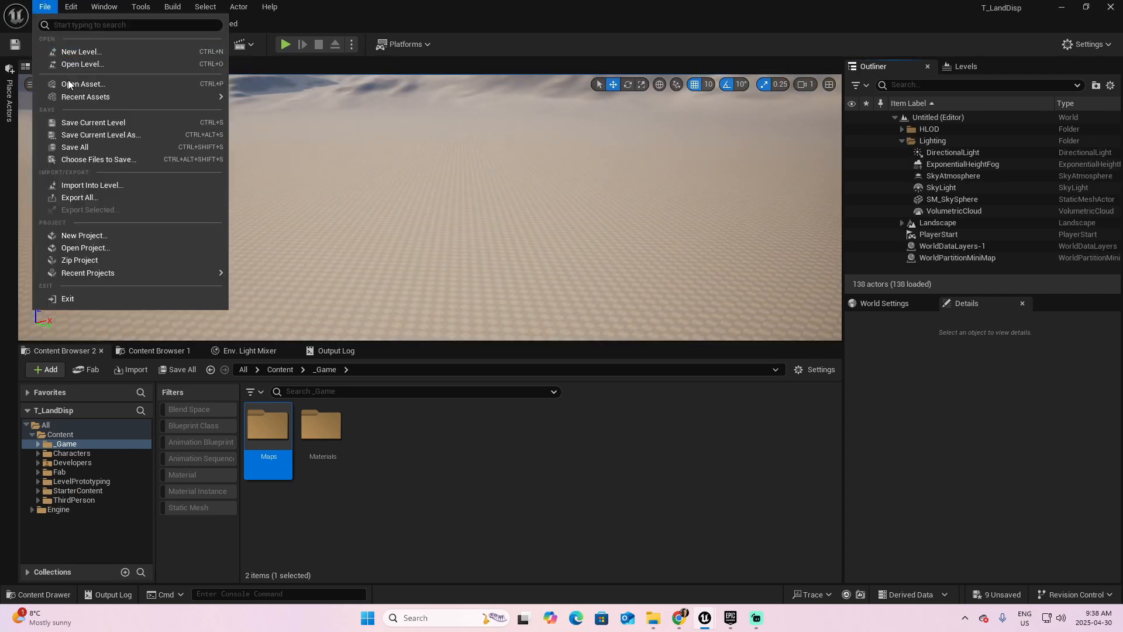
click(101, 135)
text(Map1)
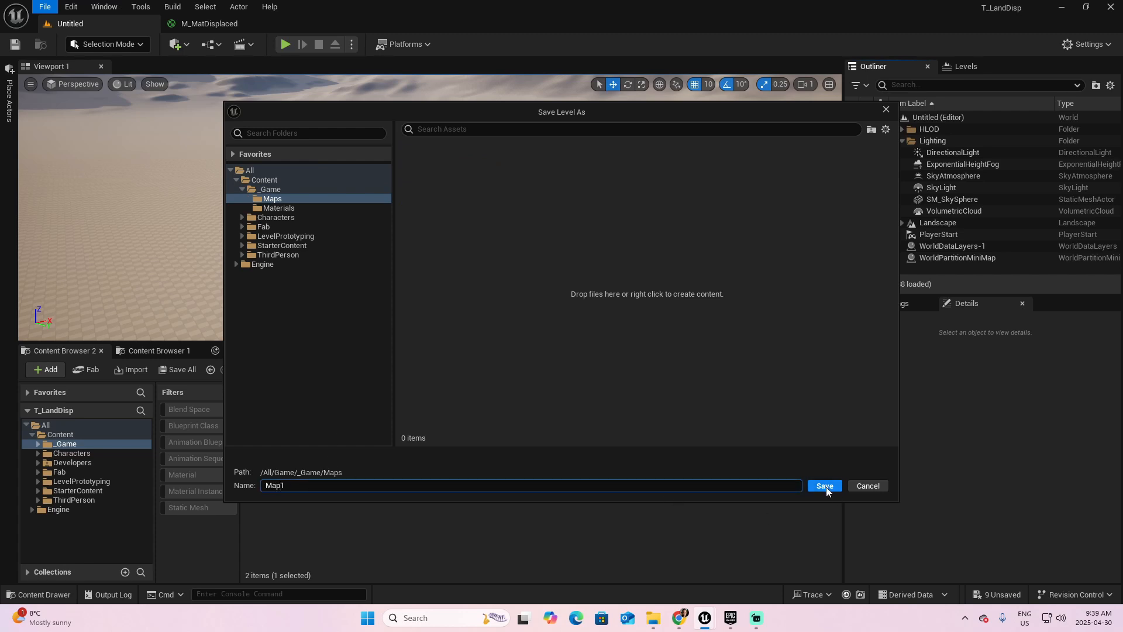
click(823, 484)
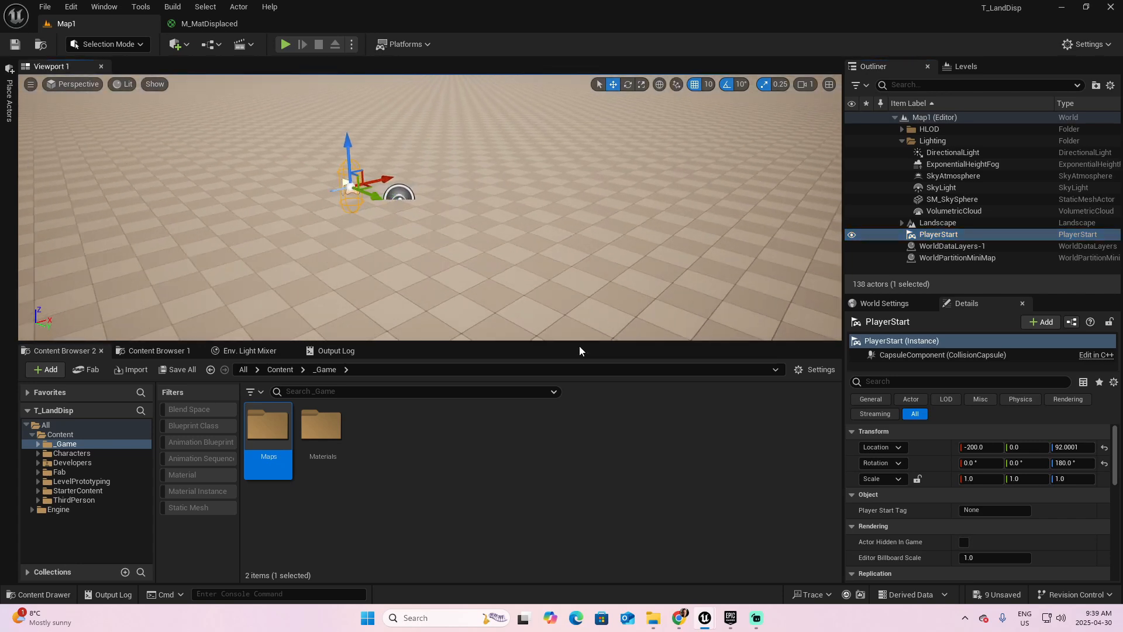
- Reset the Landscape actor's Landscape Material to None and show the Materials folder
click(937, 222)
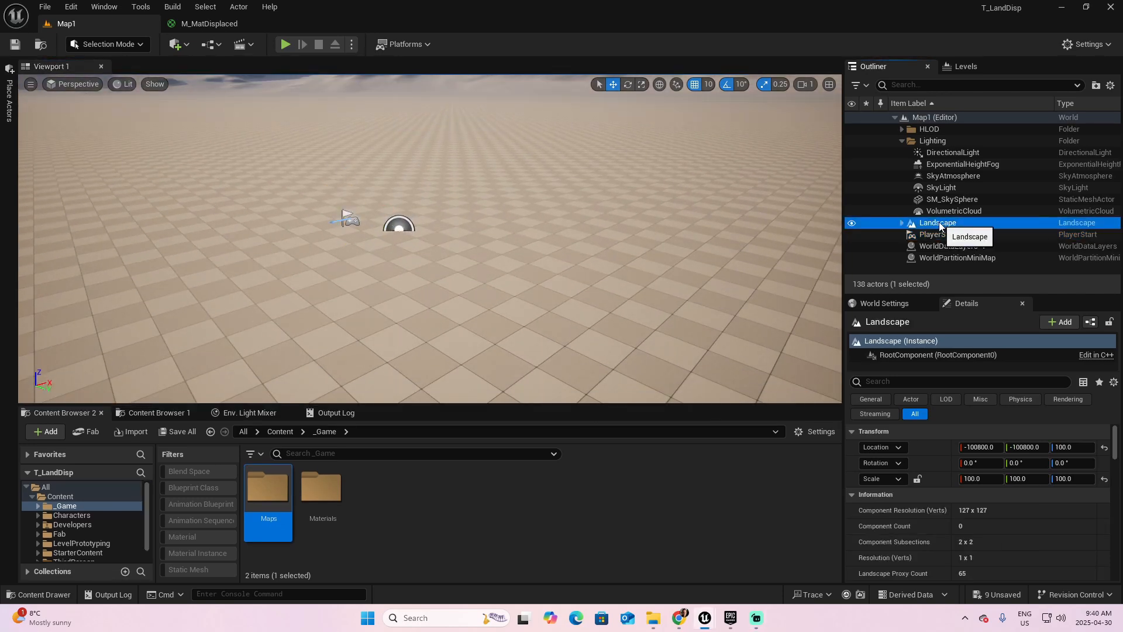
click(902, 222)
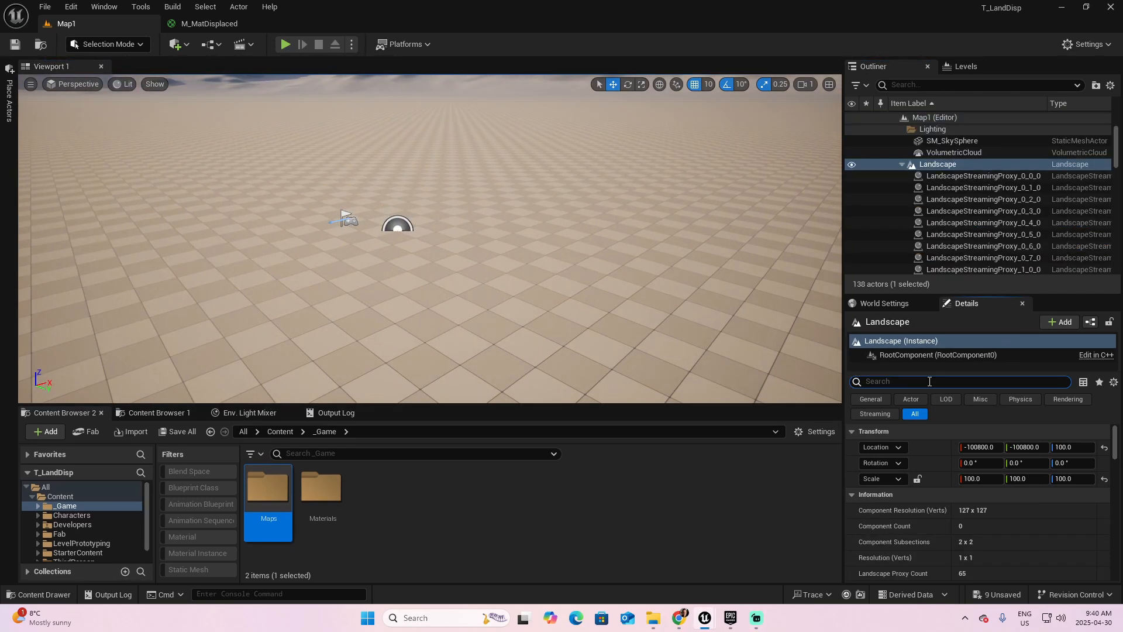
text(material)
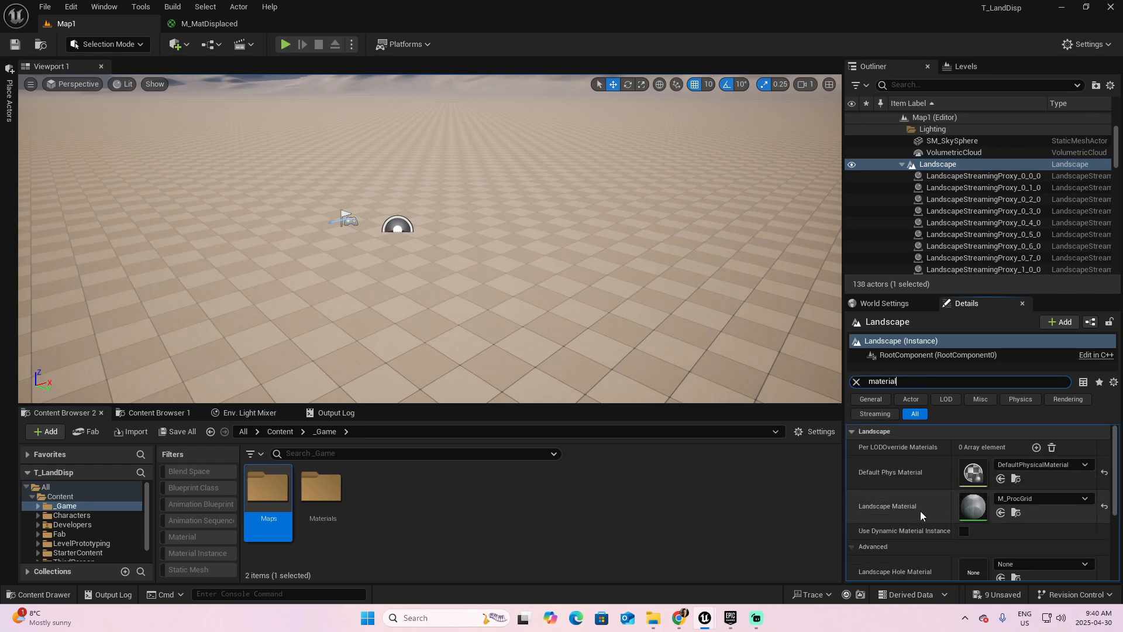
mouse_move(1106, 508)
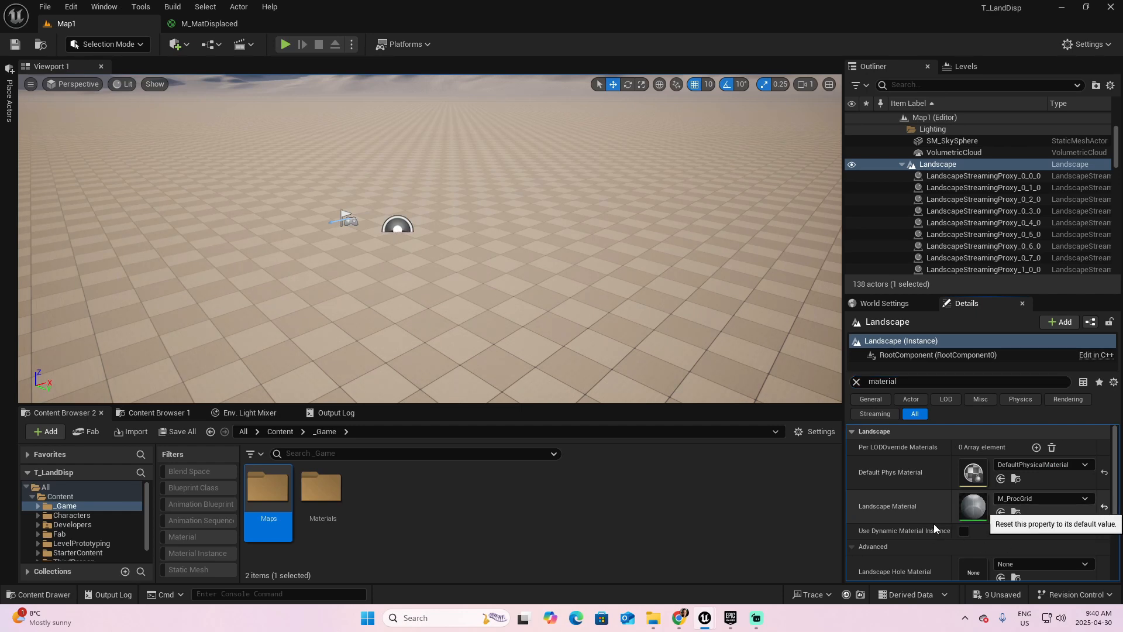
click(1106, 499)
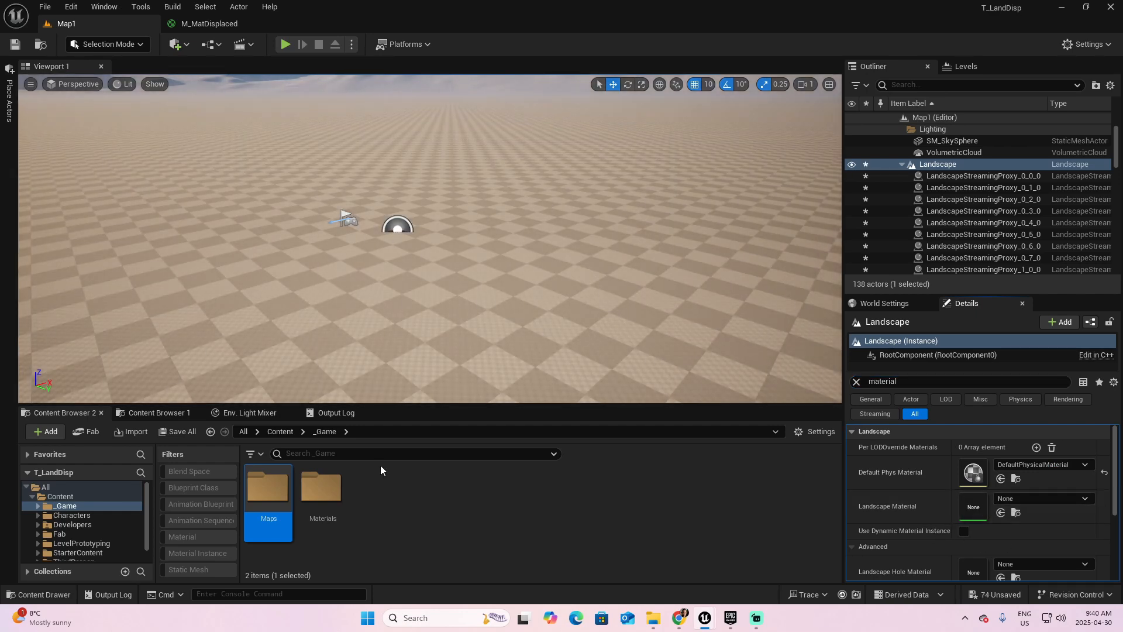
double_click(321, 491)
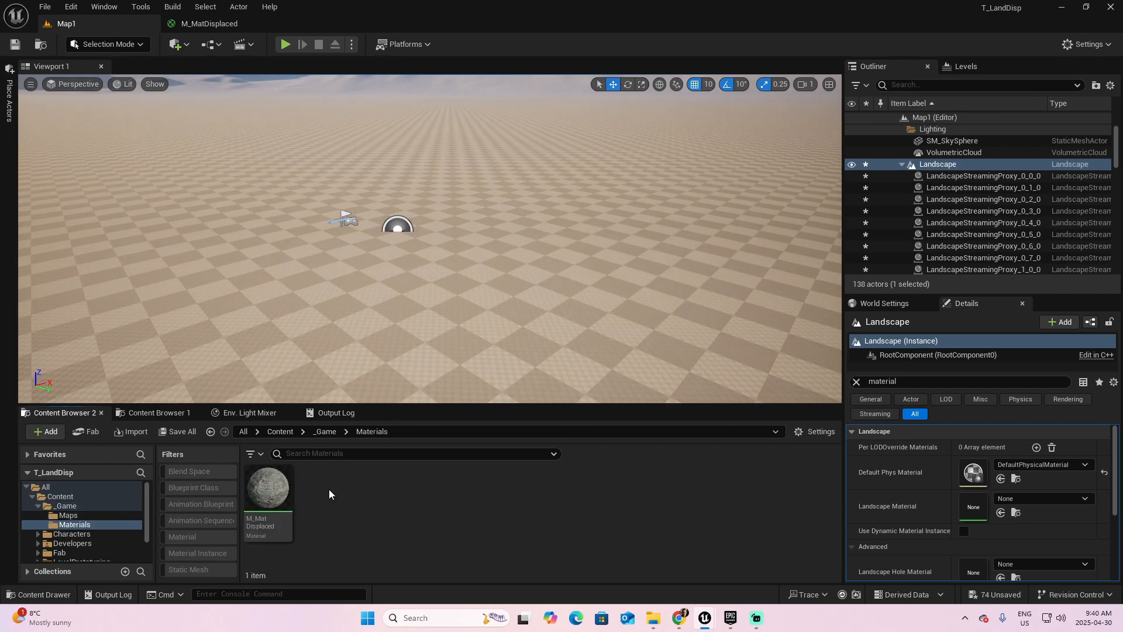
mouse_move(268, 487)
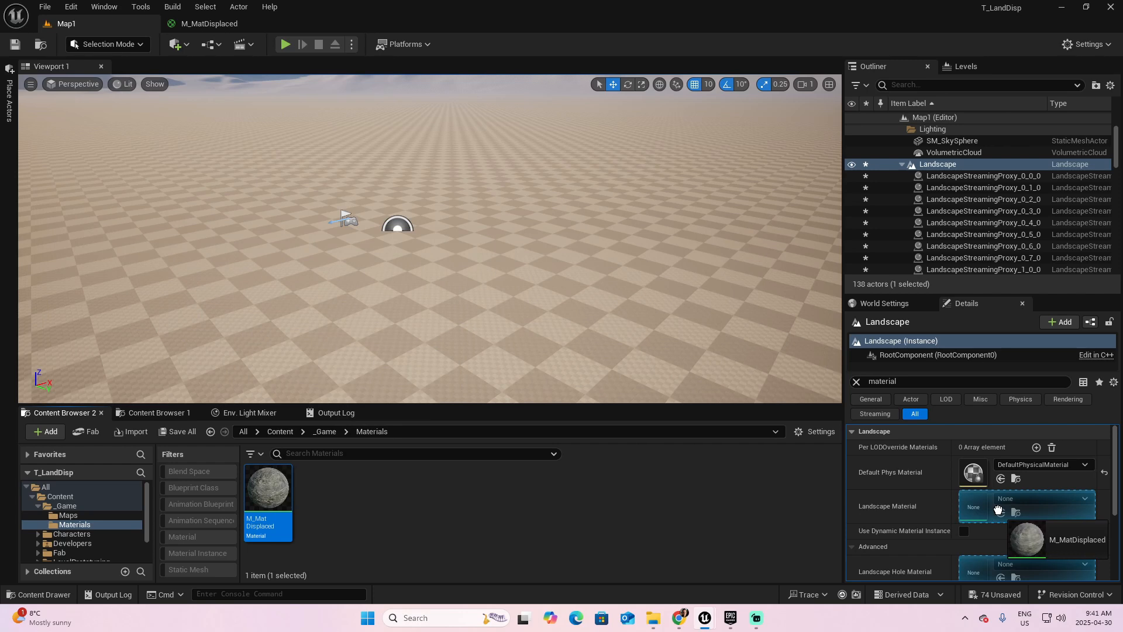
- Assign M_MatDisplaced as the landscape's Landscape Material
click(1001, 509)
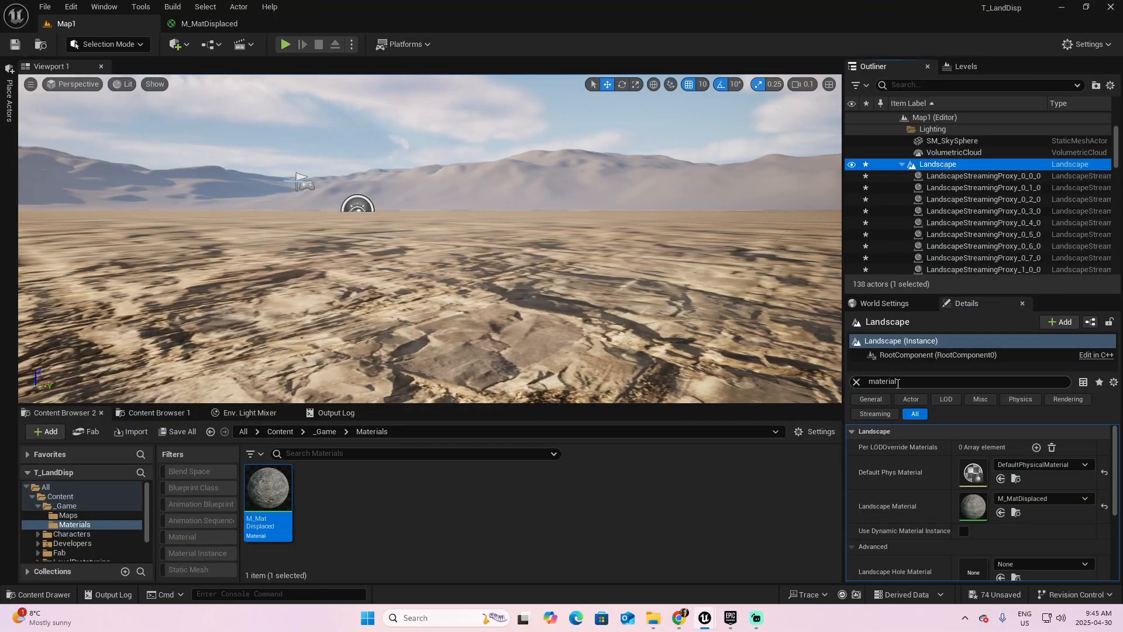
- Turn on Enable Nanite for the landscape in its Details
text(nanite)
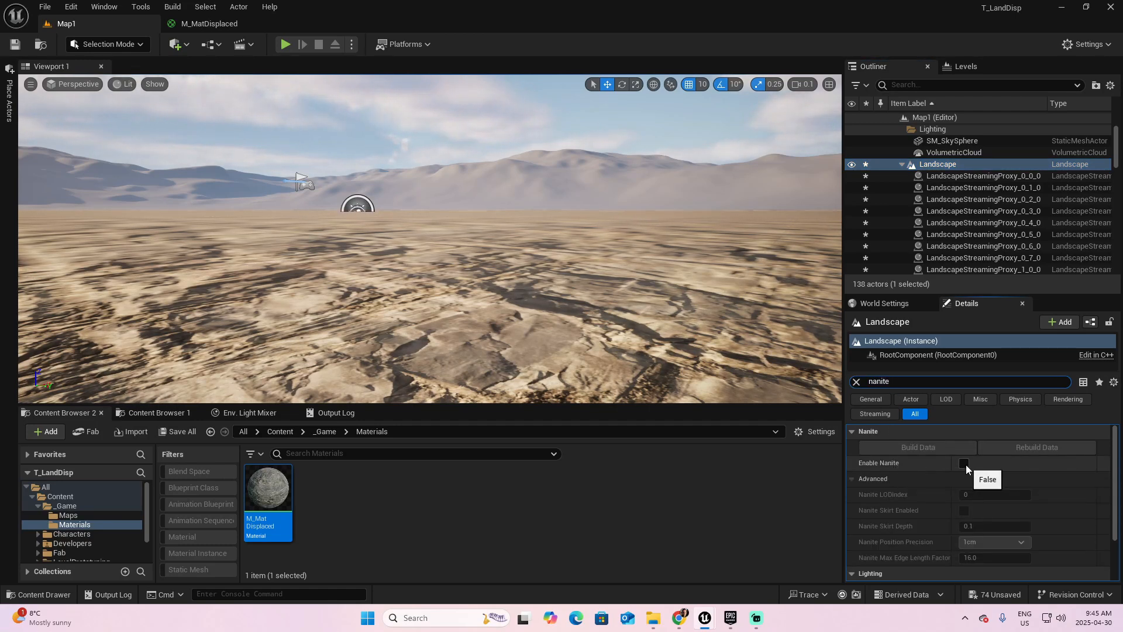
click(963, 463)
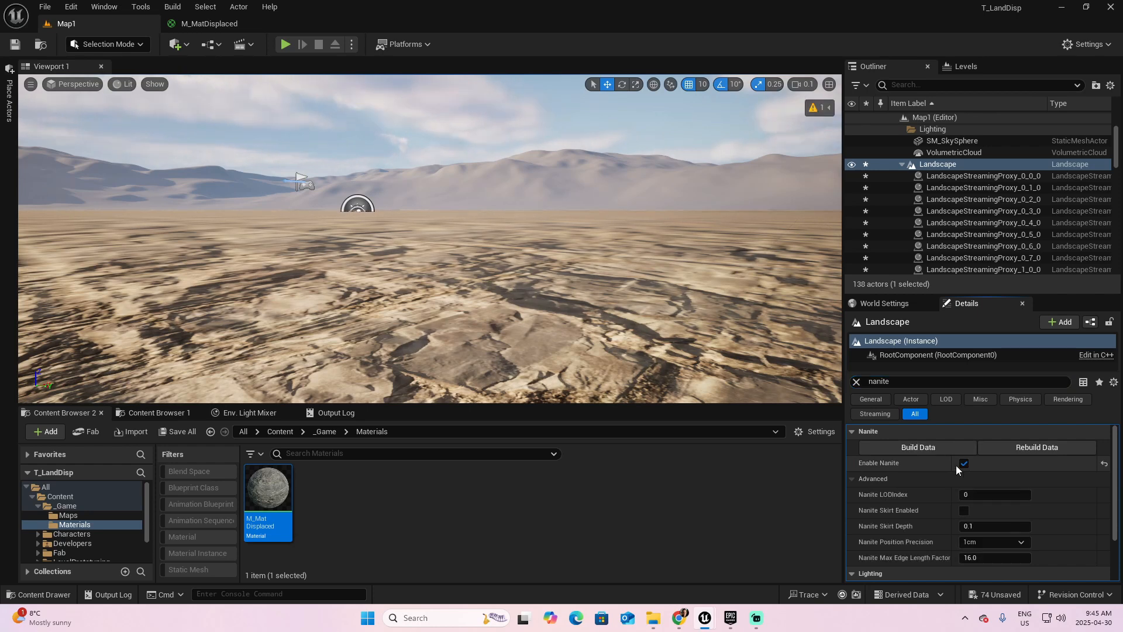
click(209, 23)
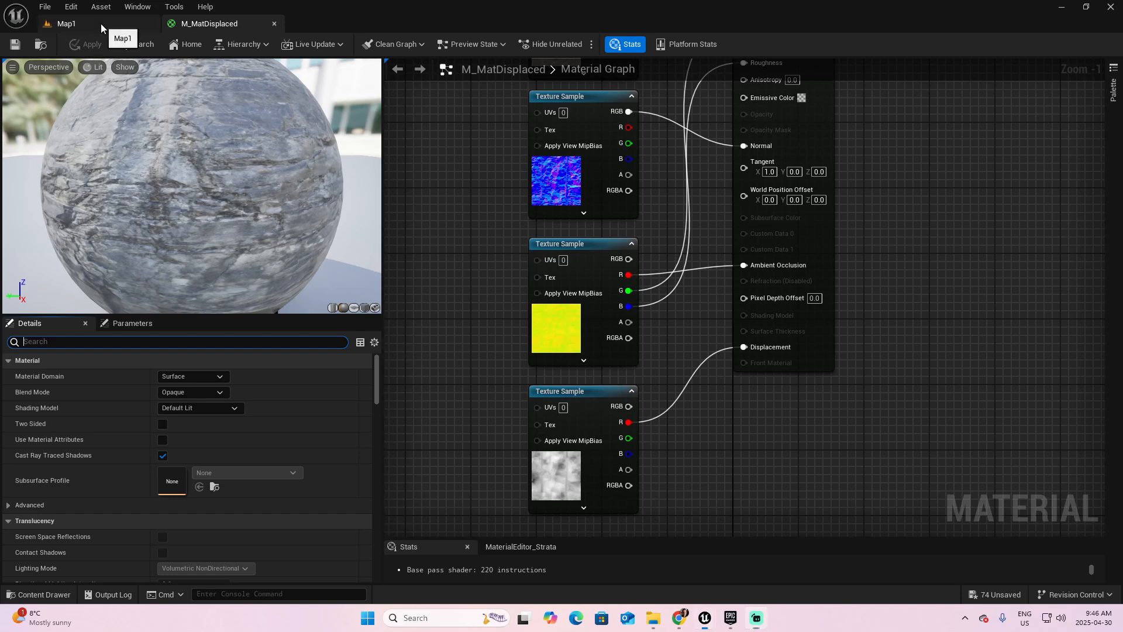
click(66, 24)
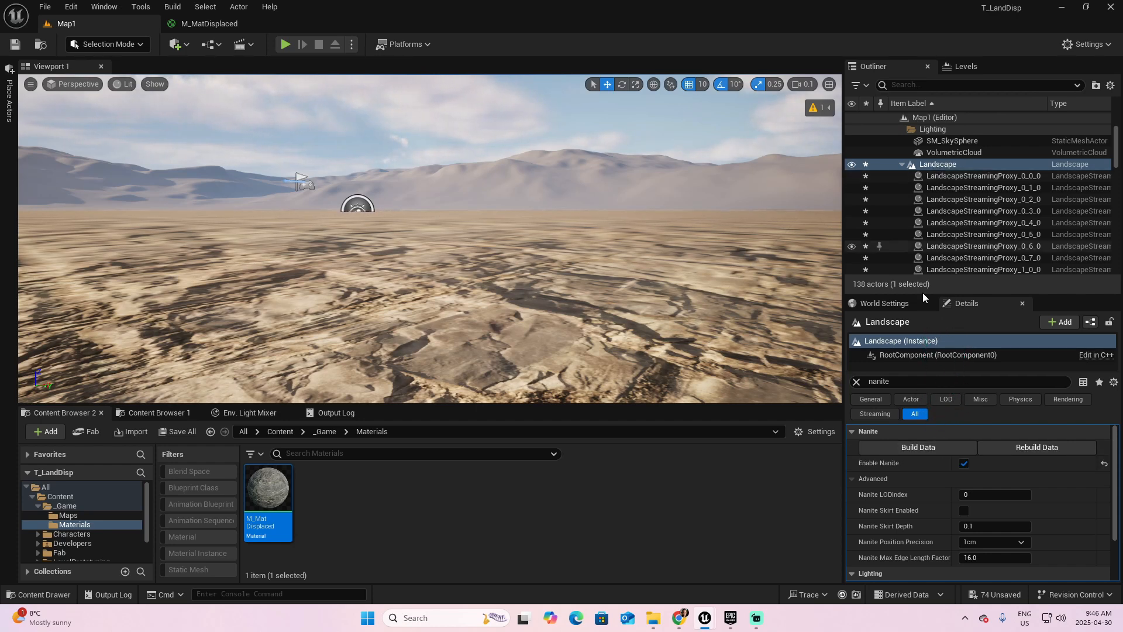
- Build the landscape's Nanite mesh data so the terrain shows displacement spikes
click(917, 447)
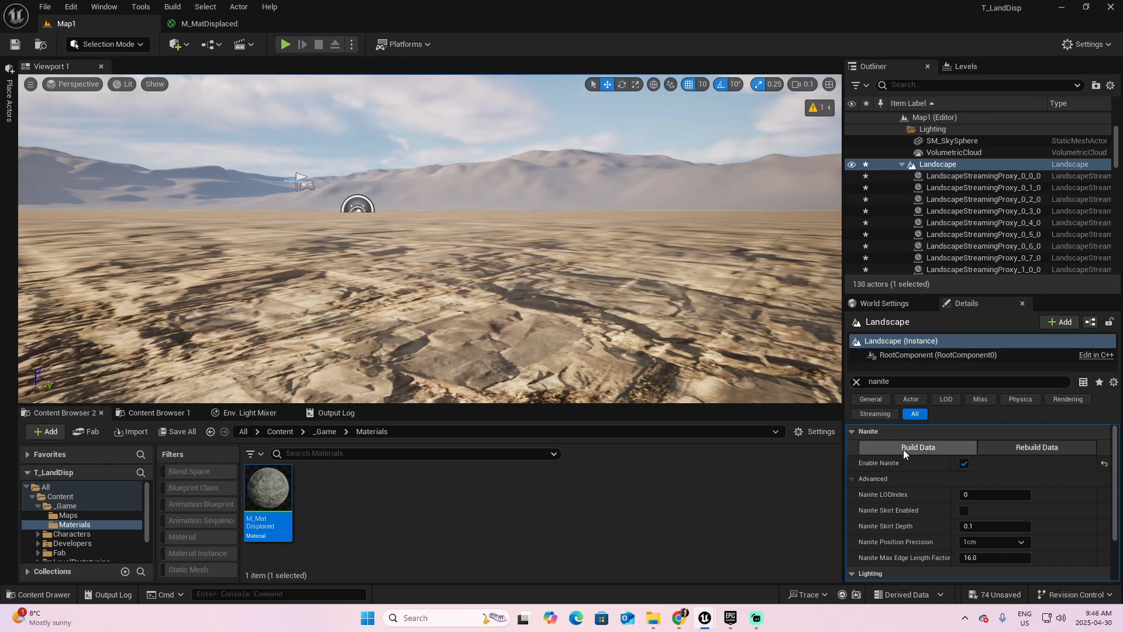
click(917, 447)
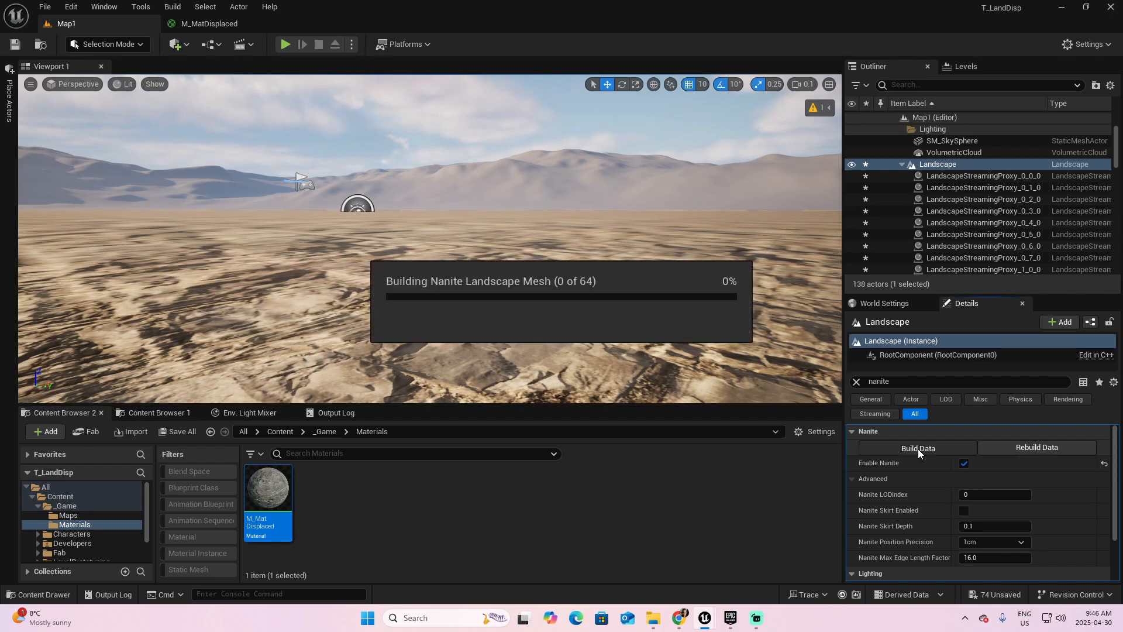
click(917, 447)
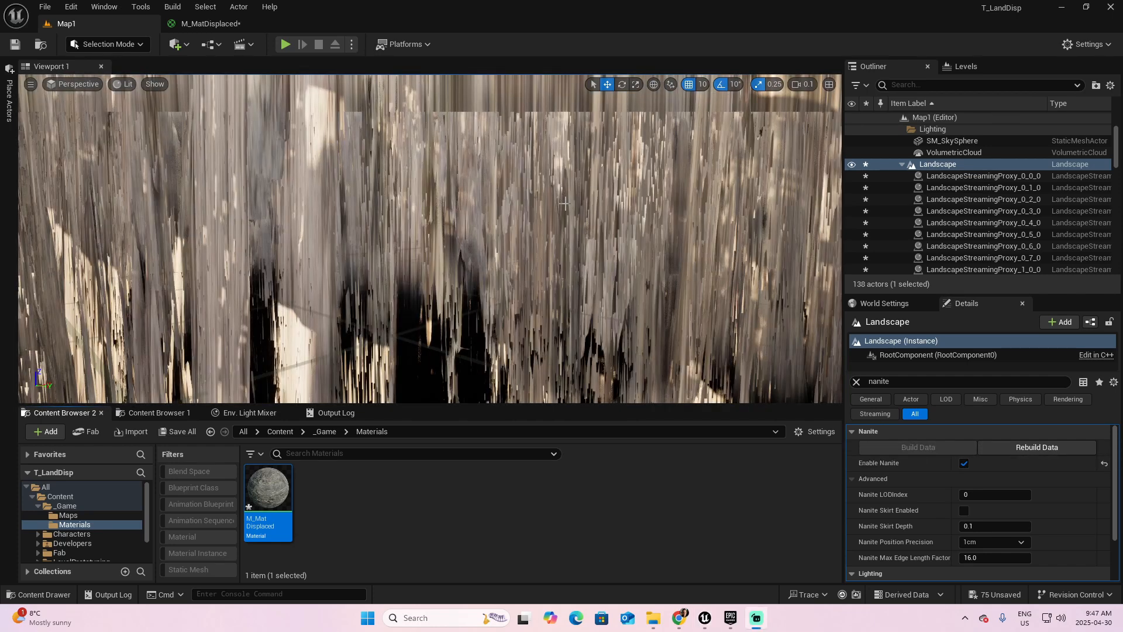
mouse_move(544, 247)
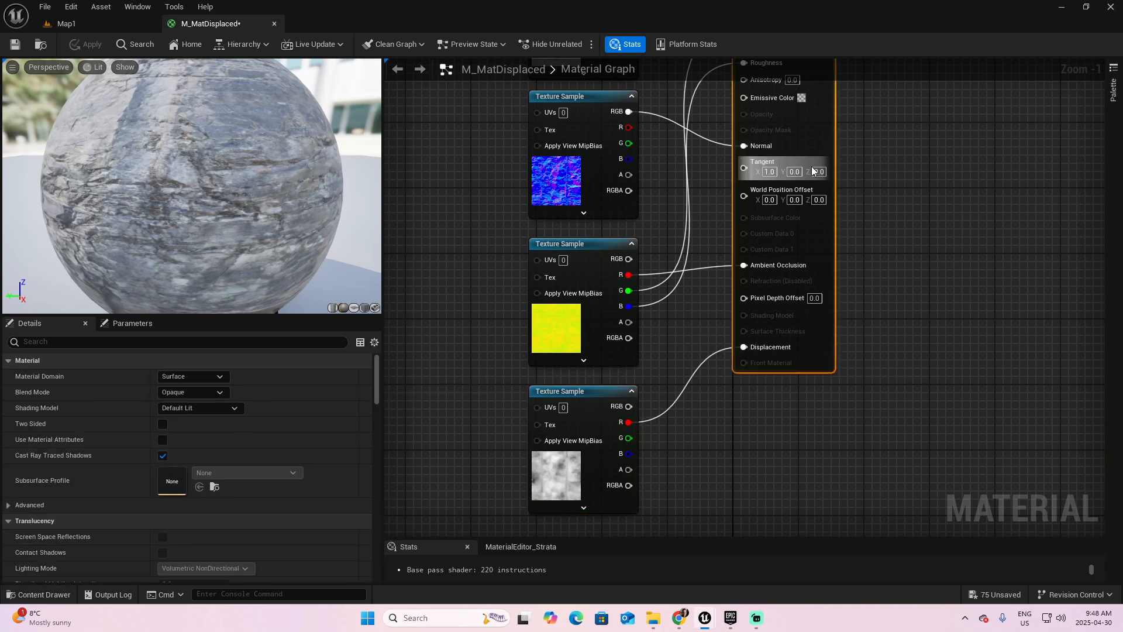
- Lower M_MatDisplaced's Displacement Magnitude from 4.0 to 0.1 and return to Map1
text(displace)
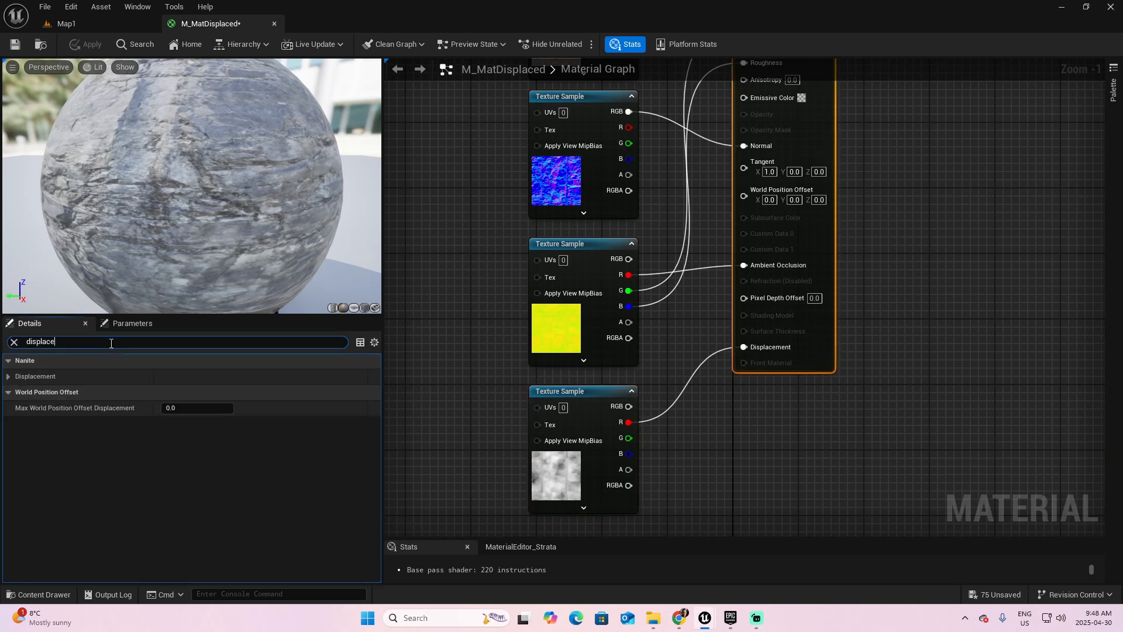
click(8, 376)
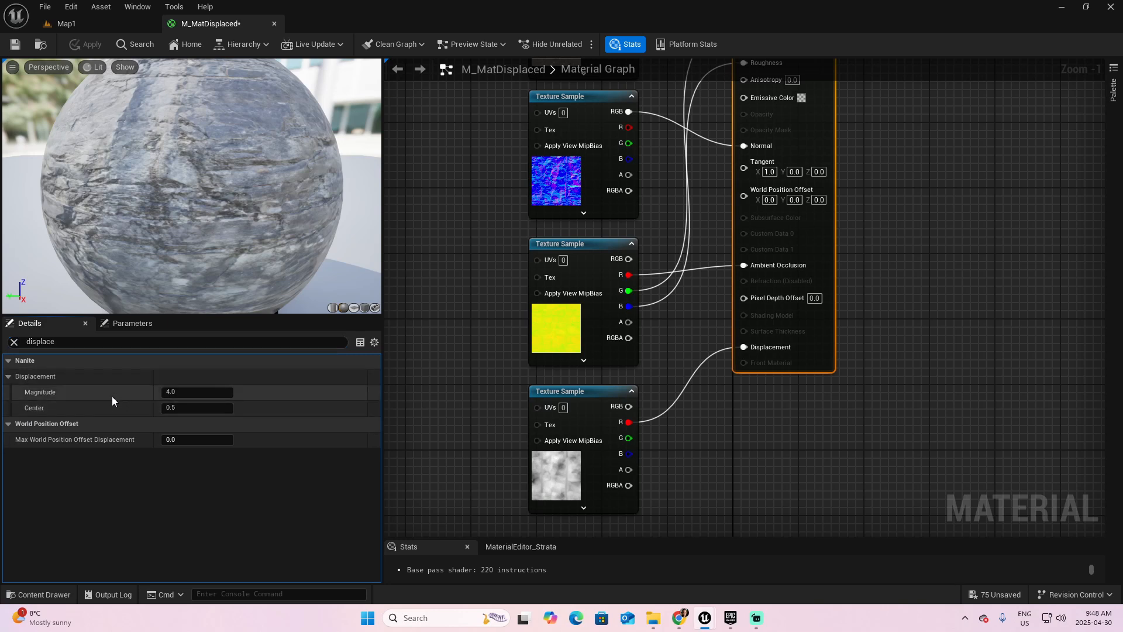
mouse_move(193, 412)
text(0.1)
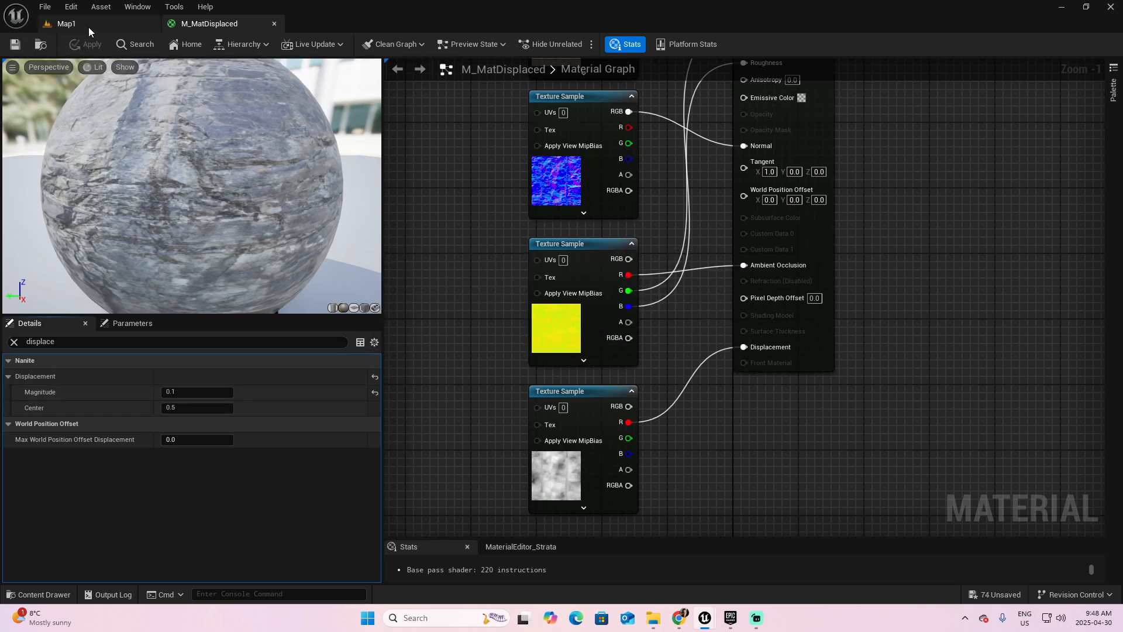
click(66, 23)
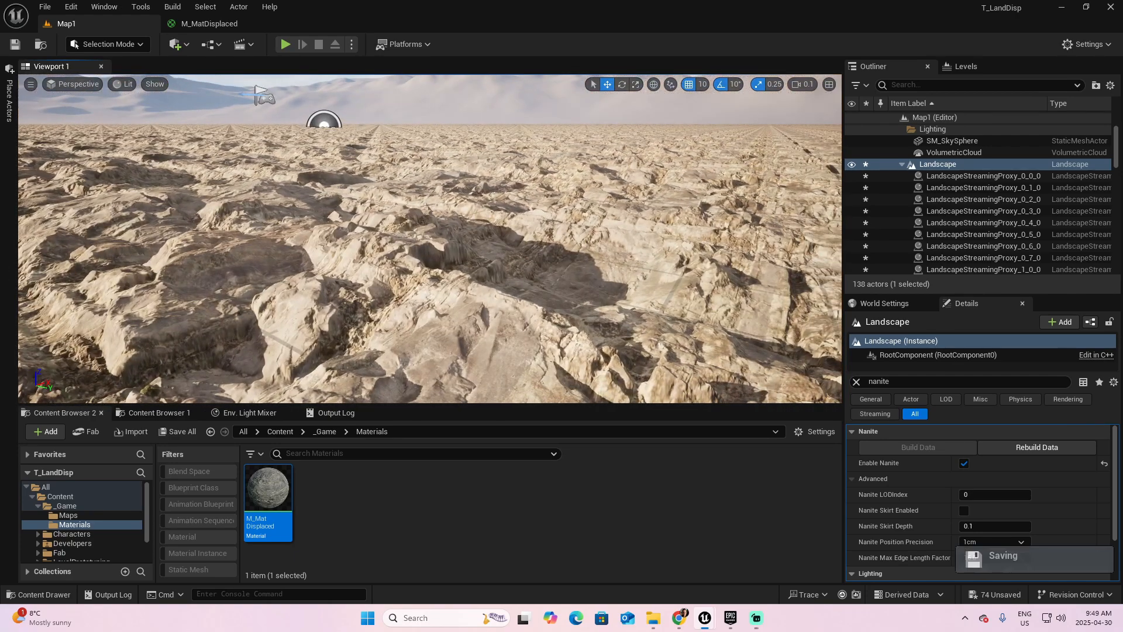
- Play Map1 so the character walks over the displaced desert terrain
text(16.0)
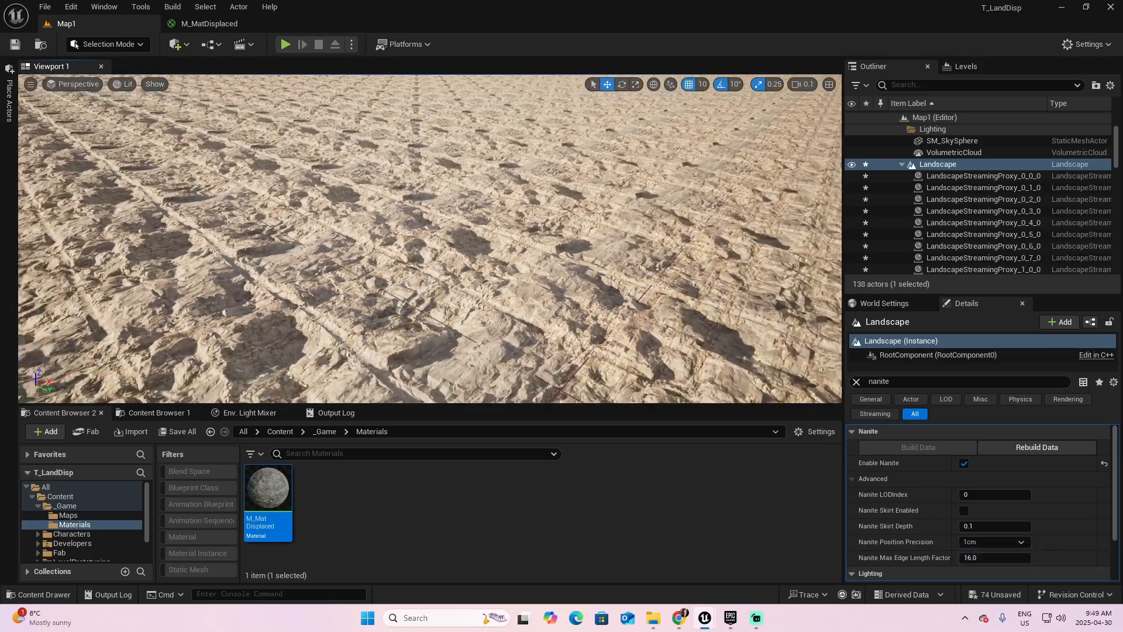
mouse_move(284, 45)
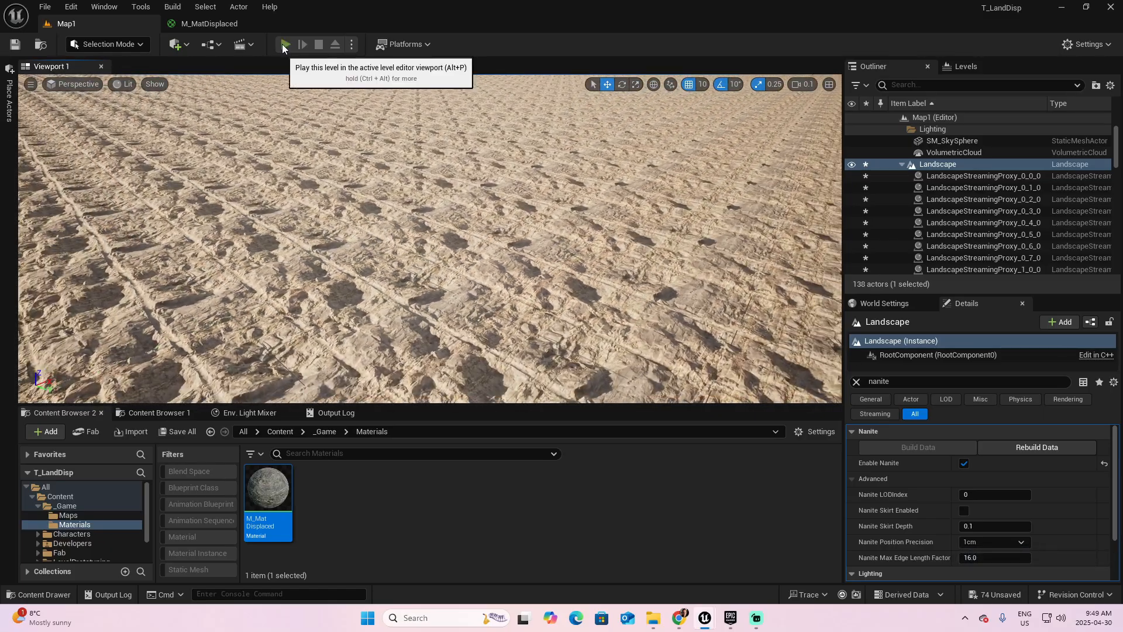
click(284, 45)
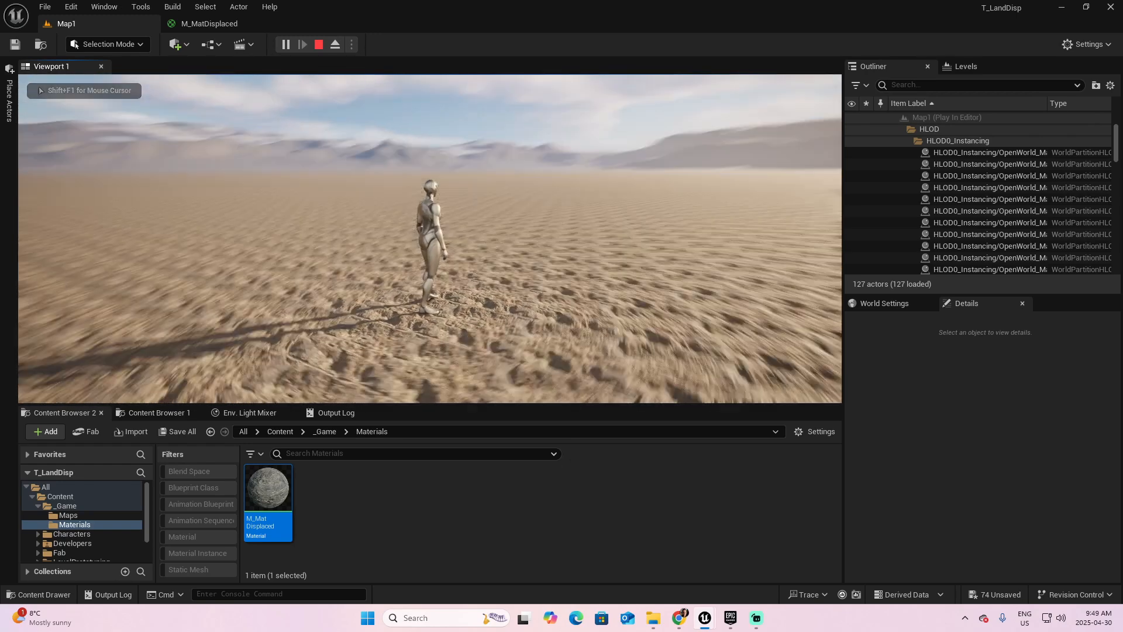
click(318, 44)
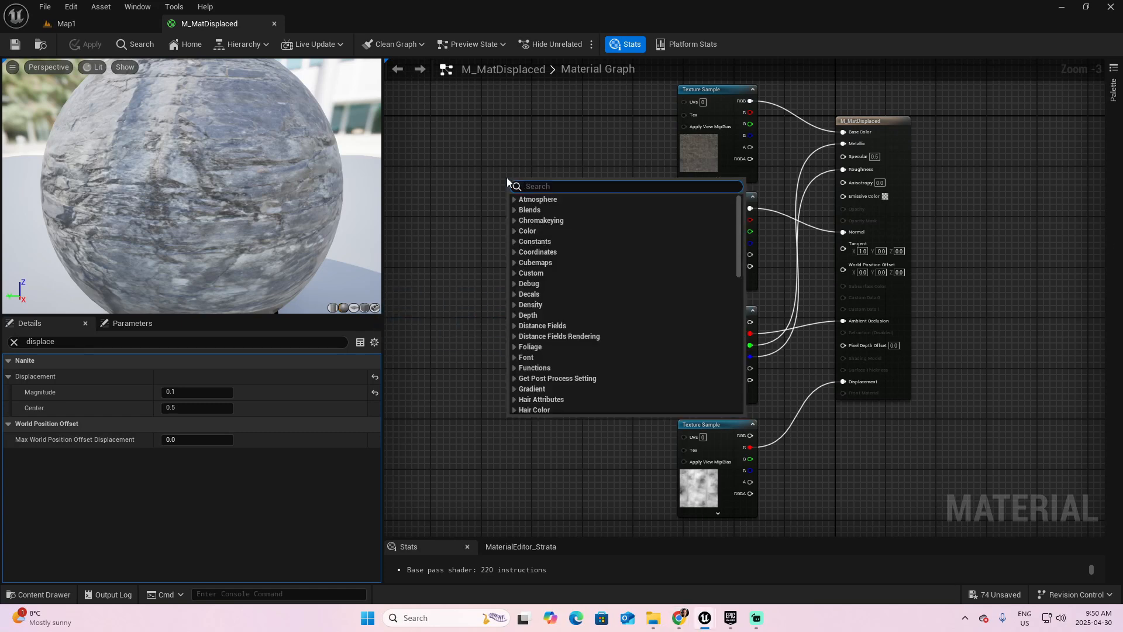
- Add a LandscapeLayerCoords node feeding the texture samples' UVs and select it
text(landscape coor)
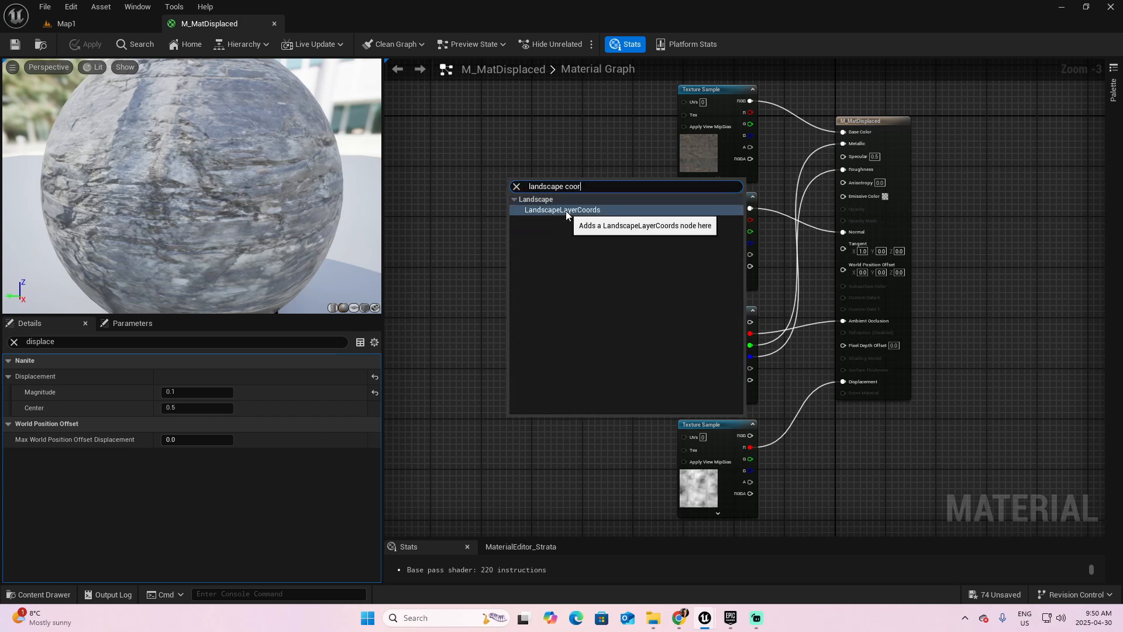
click(563, 209)
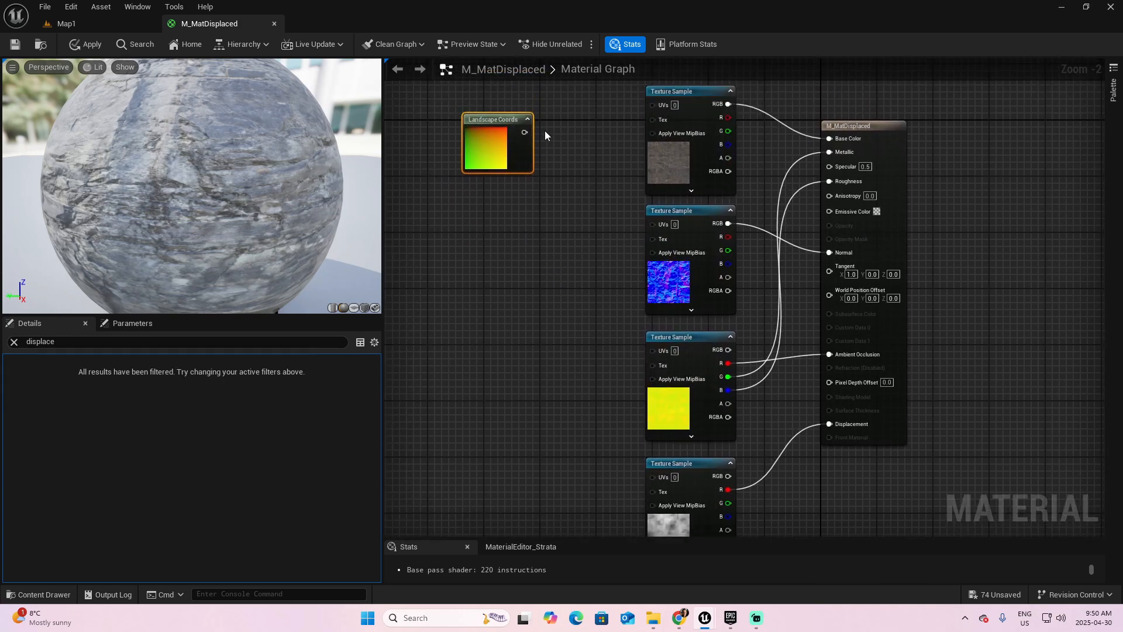
drag(525, 132, 645, 229)
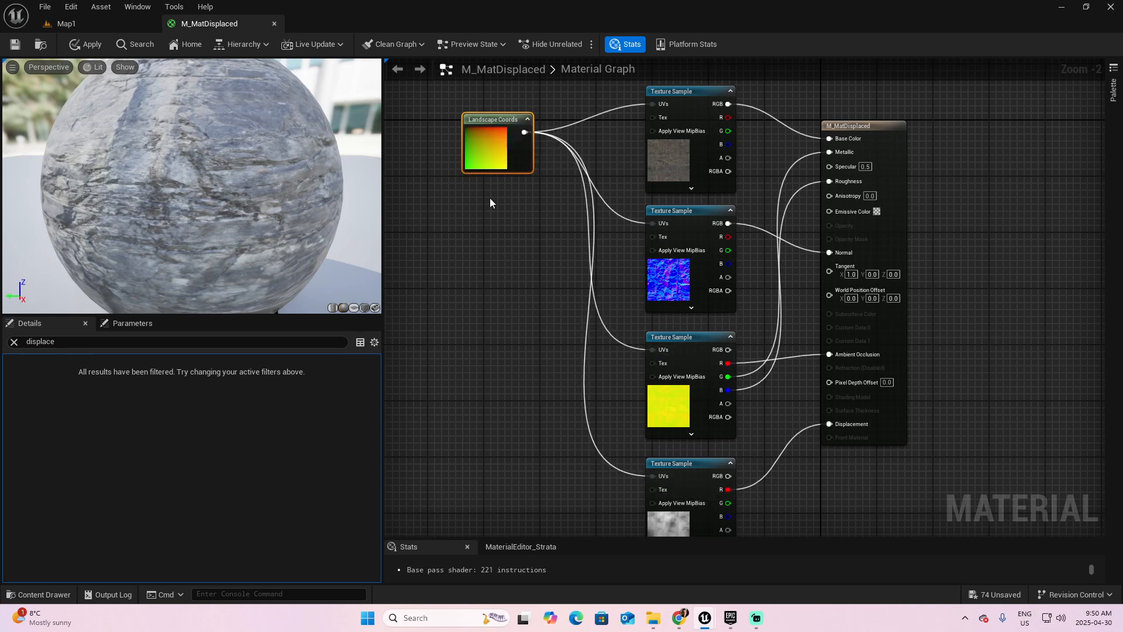
click(13, 341)
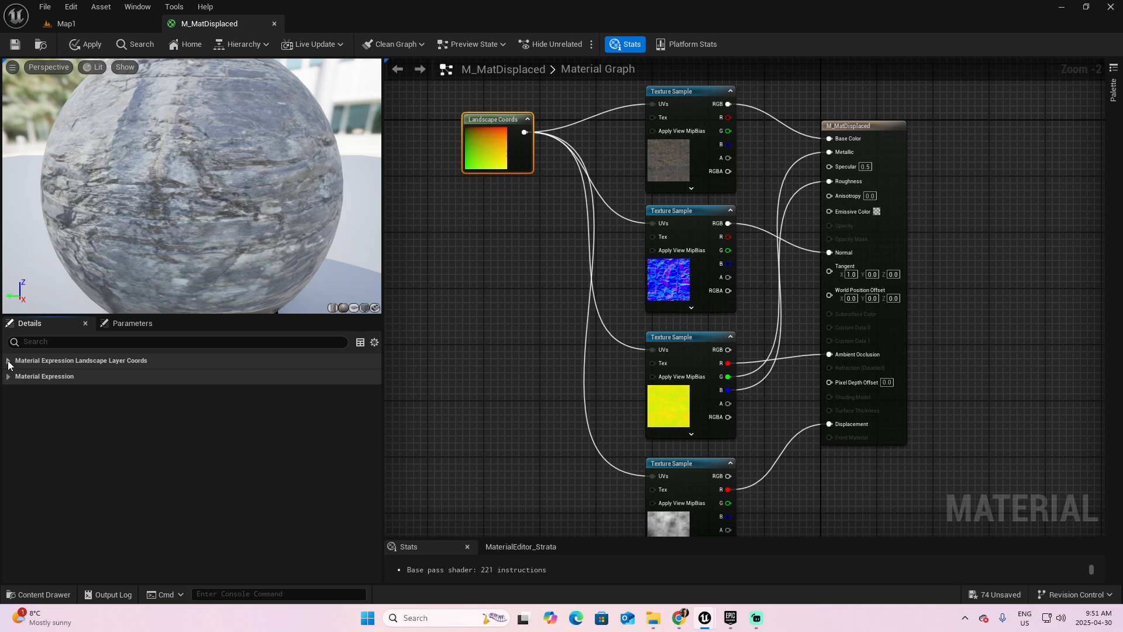
click(8, 361)
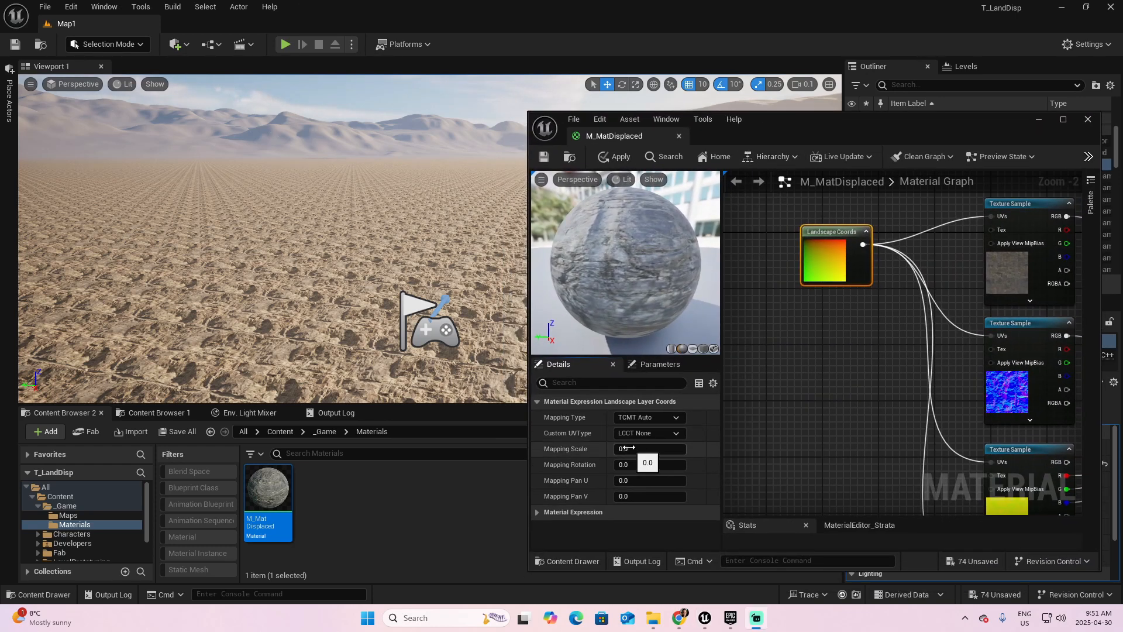
- Set the Landscape Coords Mapping Scale to 4 and check the rescaled tiling in the level
click(649, 448)
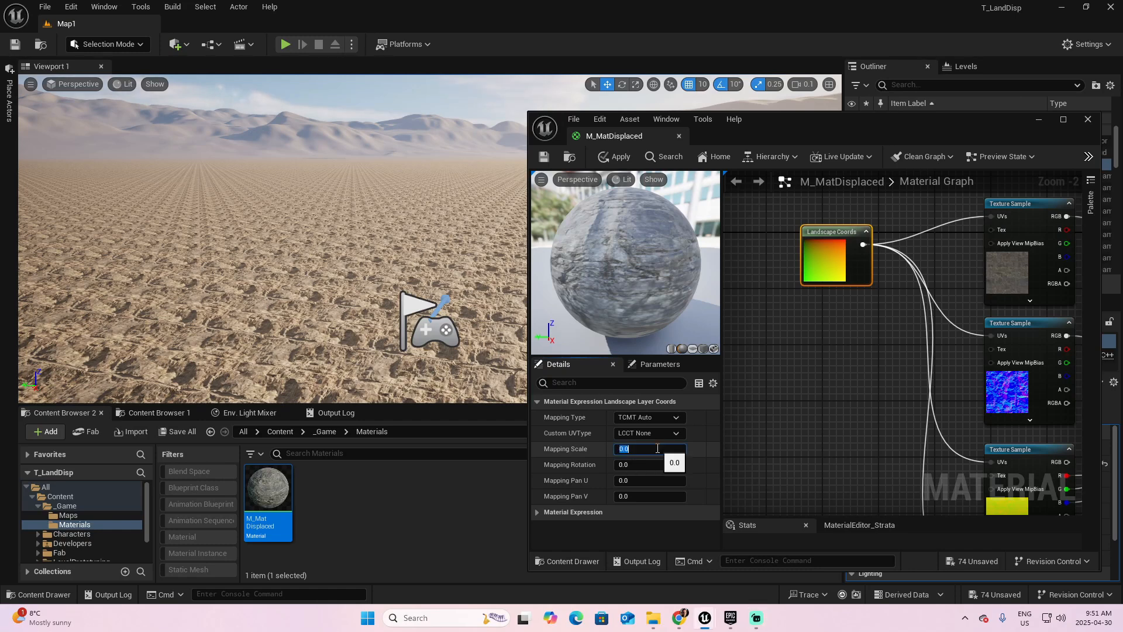
text(4)
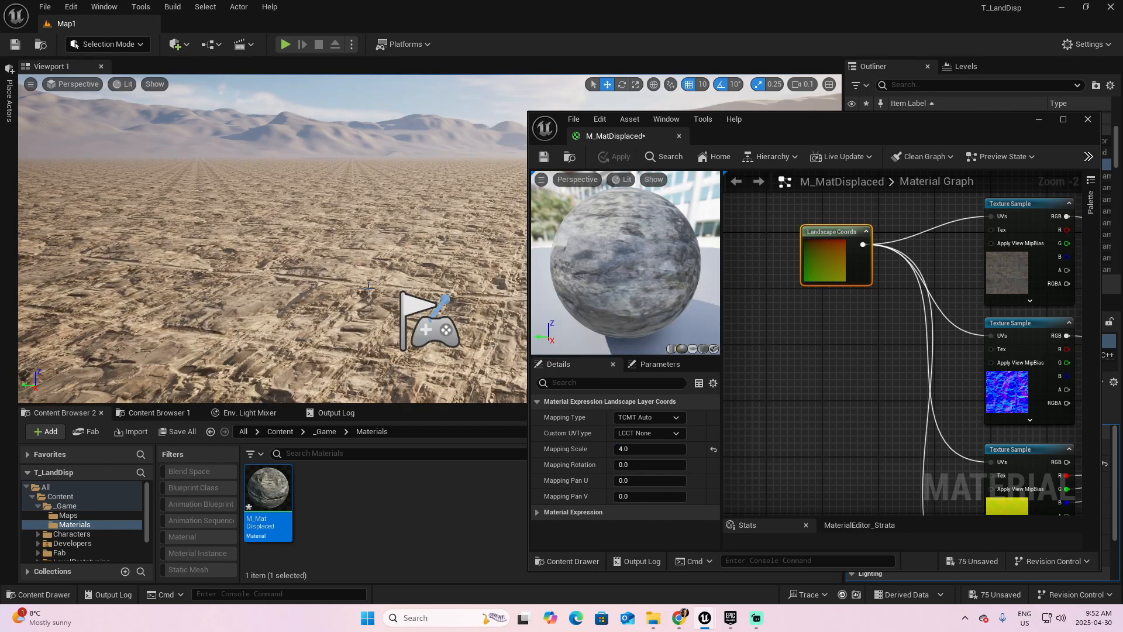
click(284, 44)
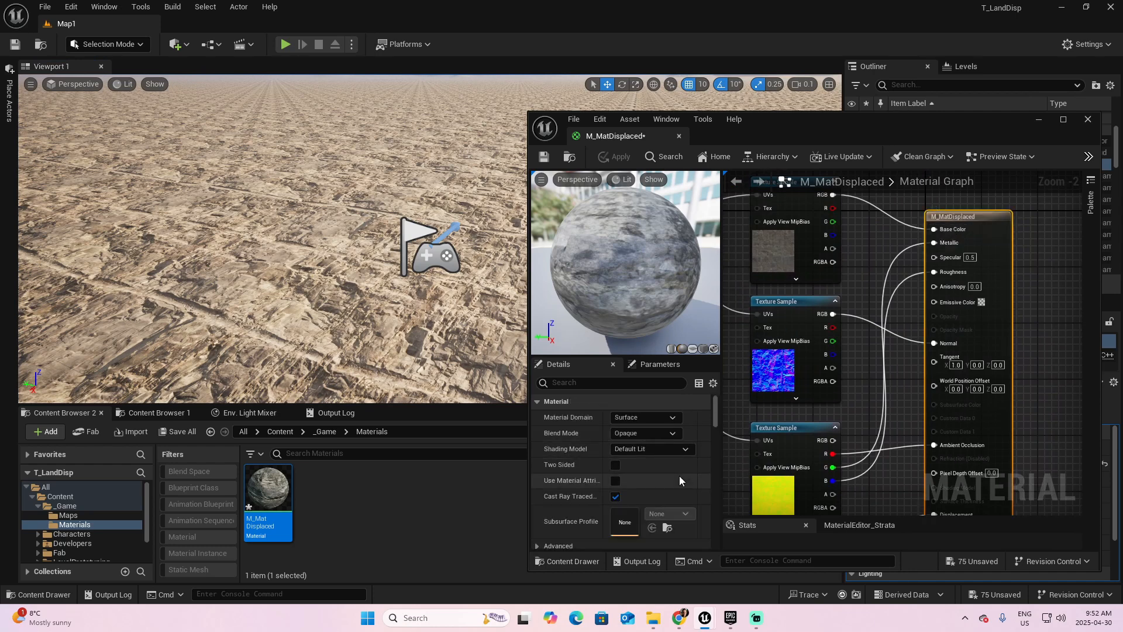
- Raise M_MatDisplaced's displacement Magnitude from 0.1 to 0.2 via the 'displa' Details search
text(displa)
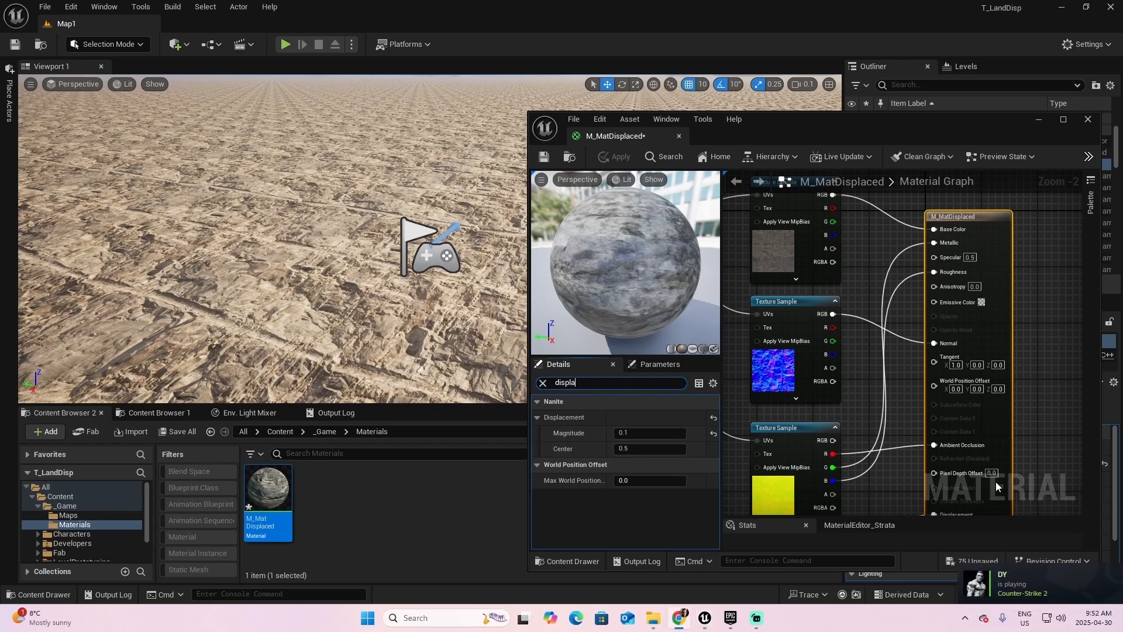
click(648, 433)
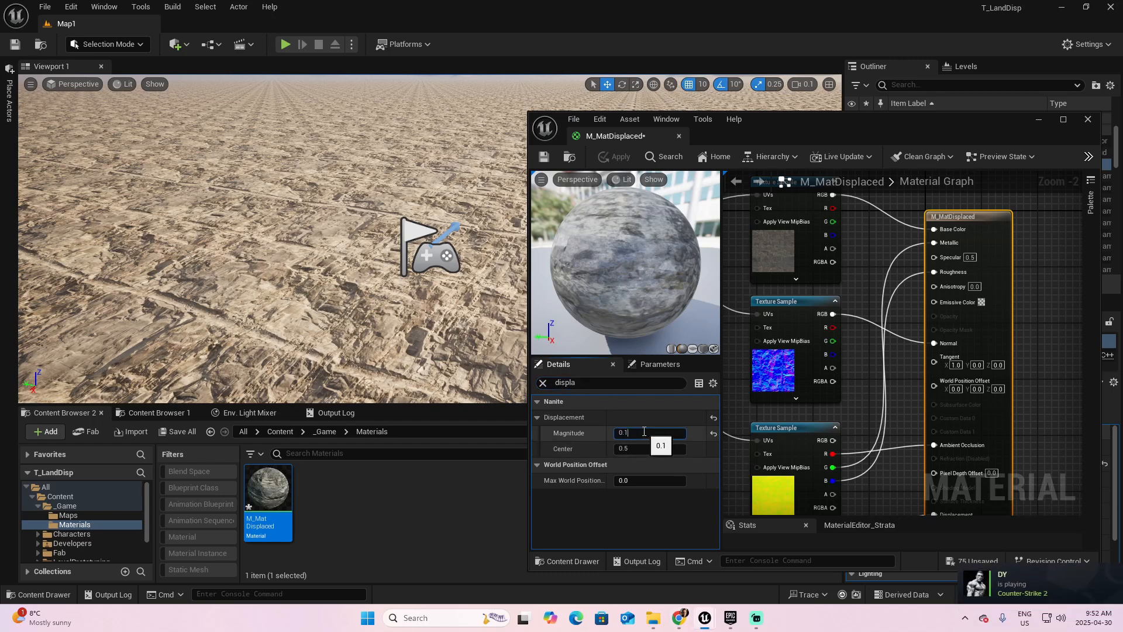
text(0)
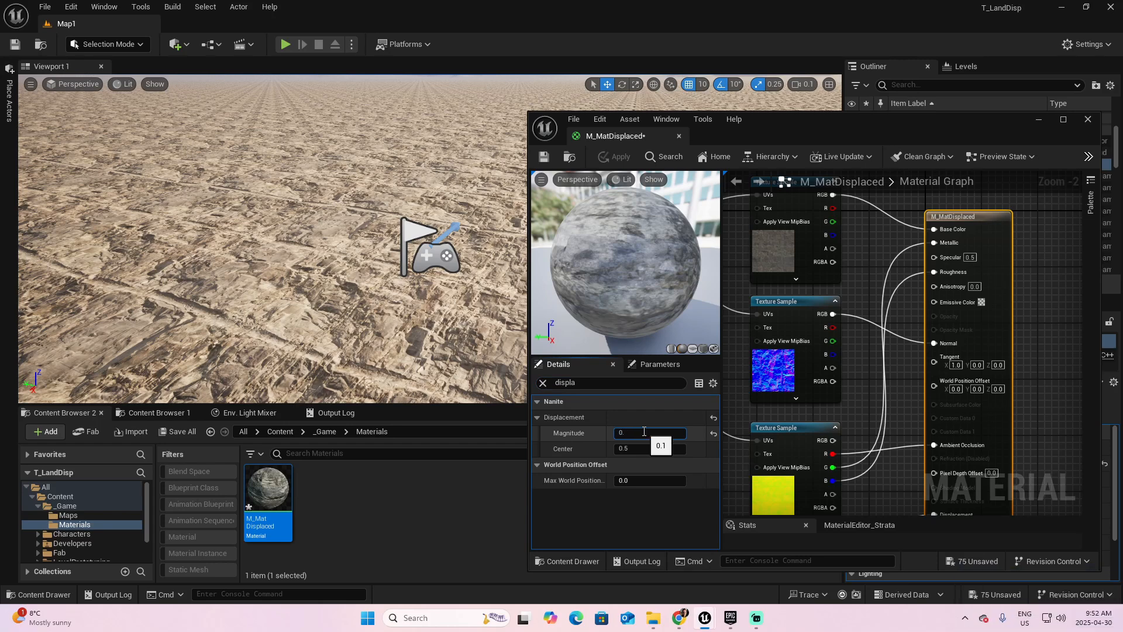
text(0.2)
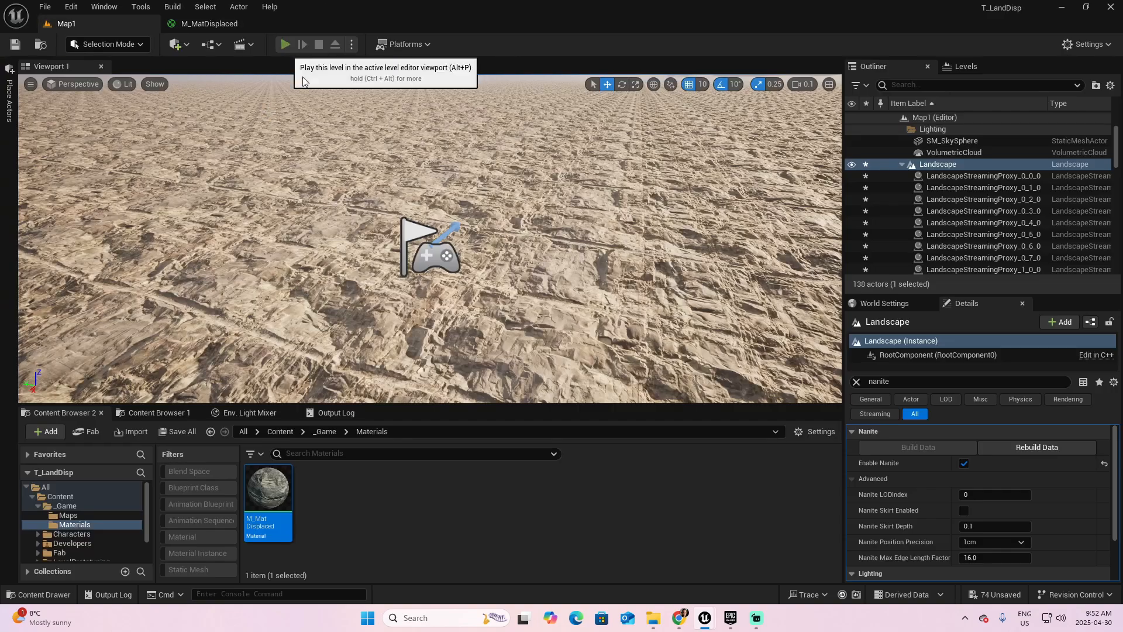
click(283, 45)
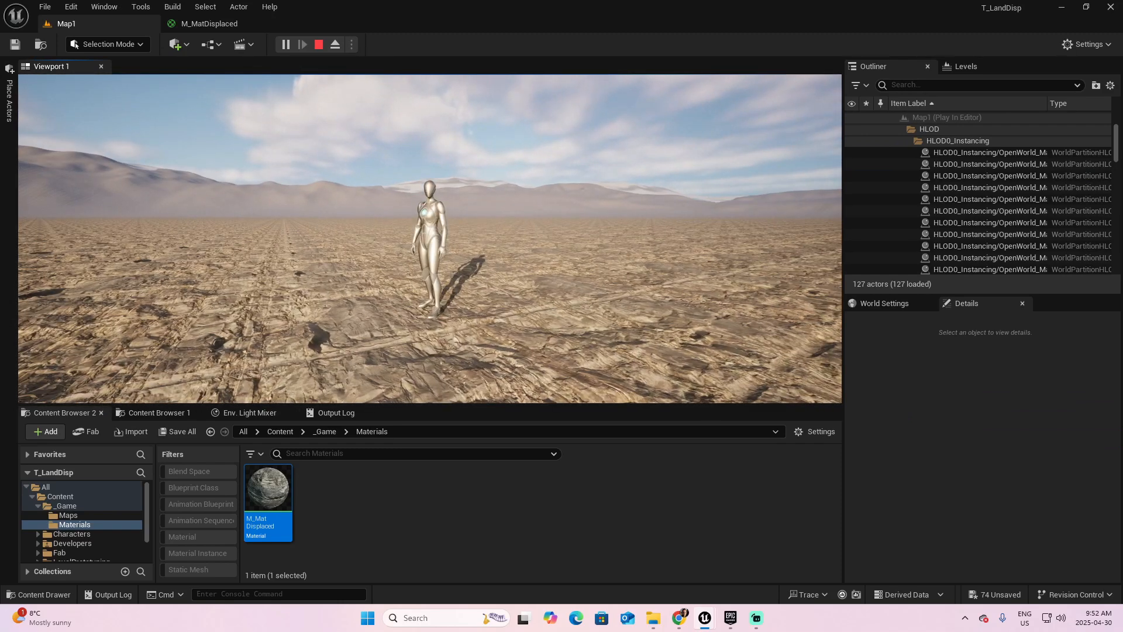
click(318, 44)
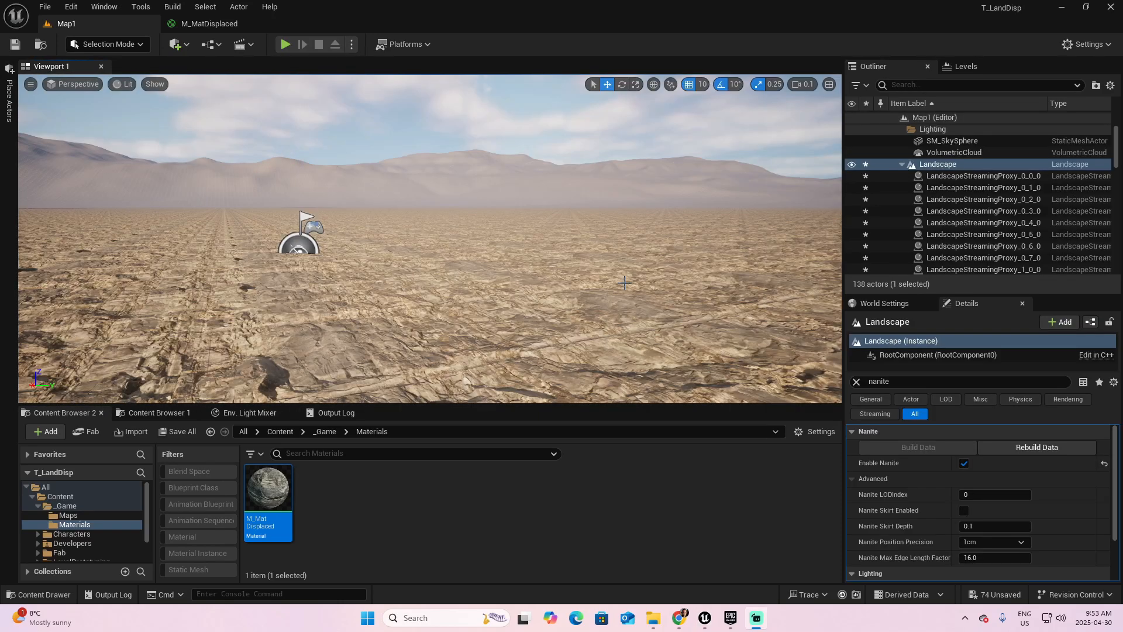